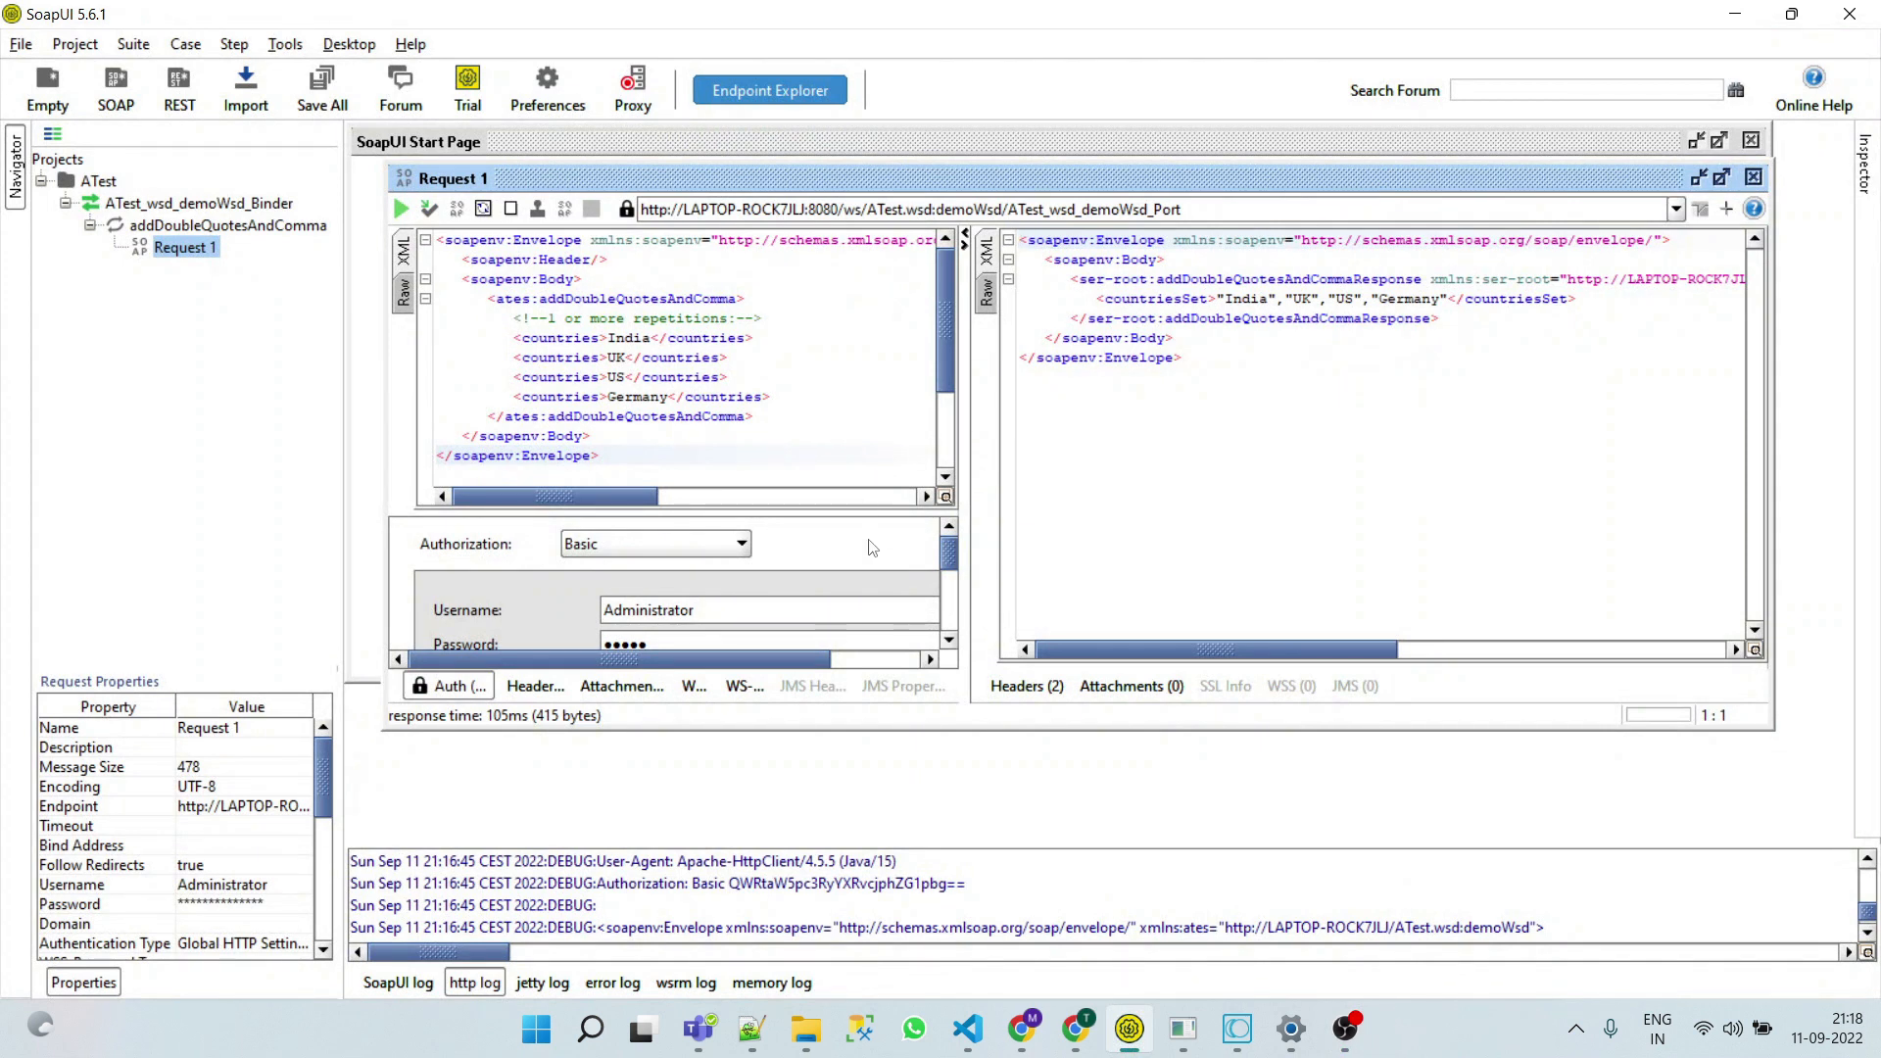
pyautogui.moveTo(884, 564)
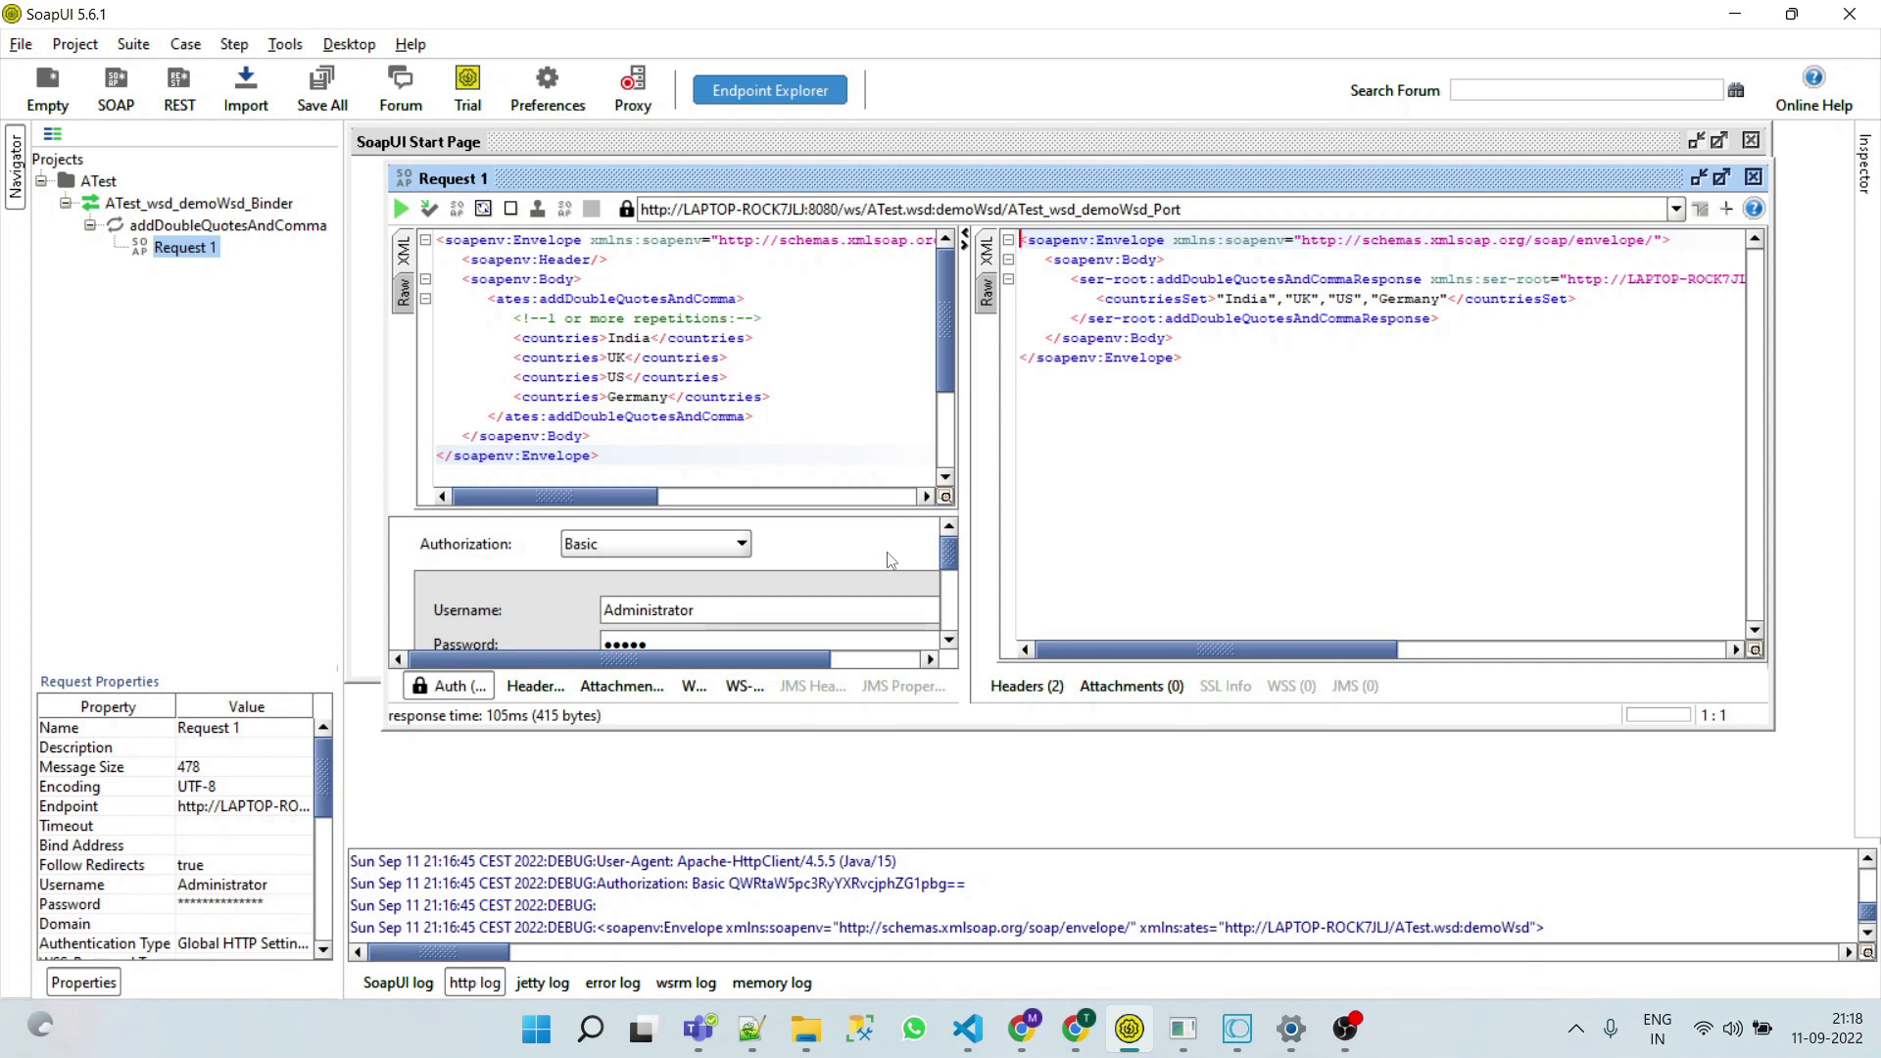
# Resend the addDoubleQuotesAndComma request with Administrator basic credentials and get the countriesSet response
pyautogui.click(400, 208)
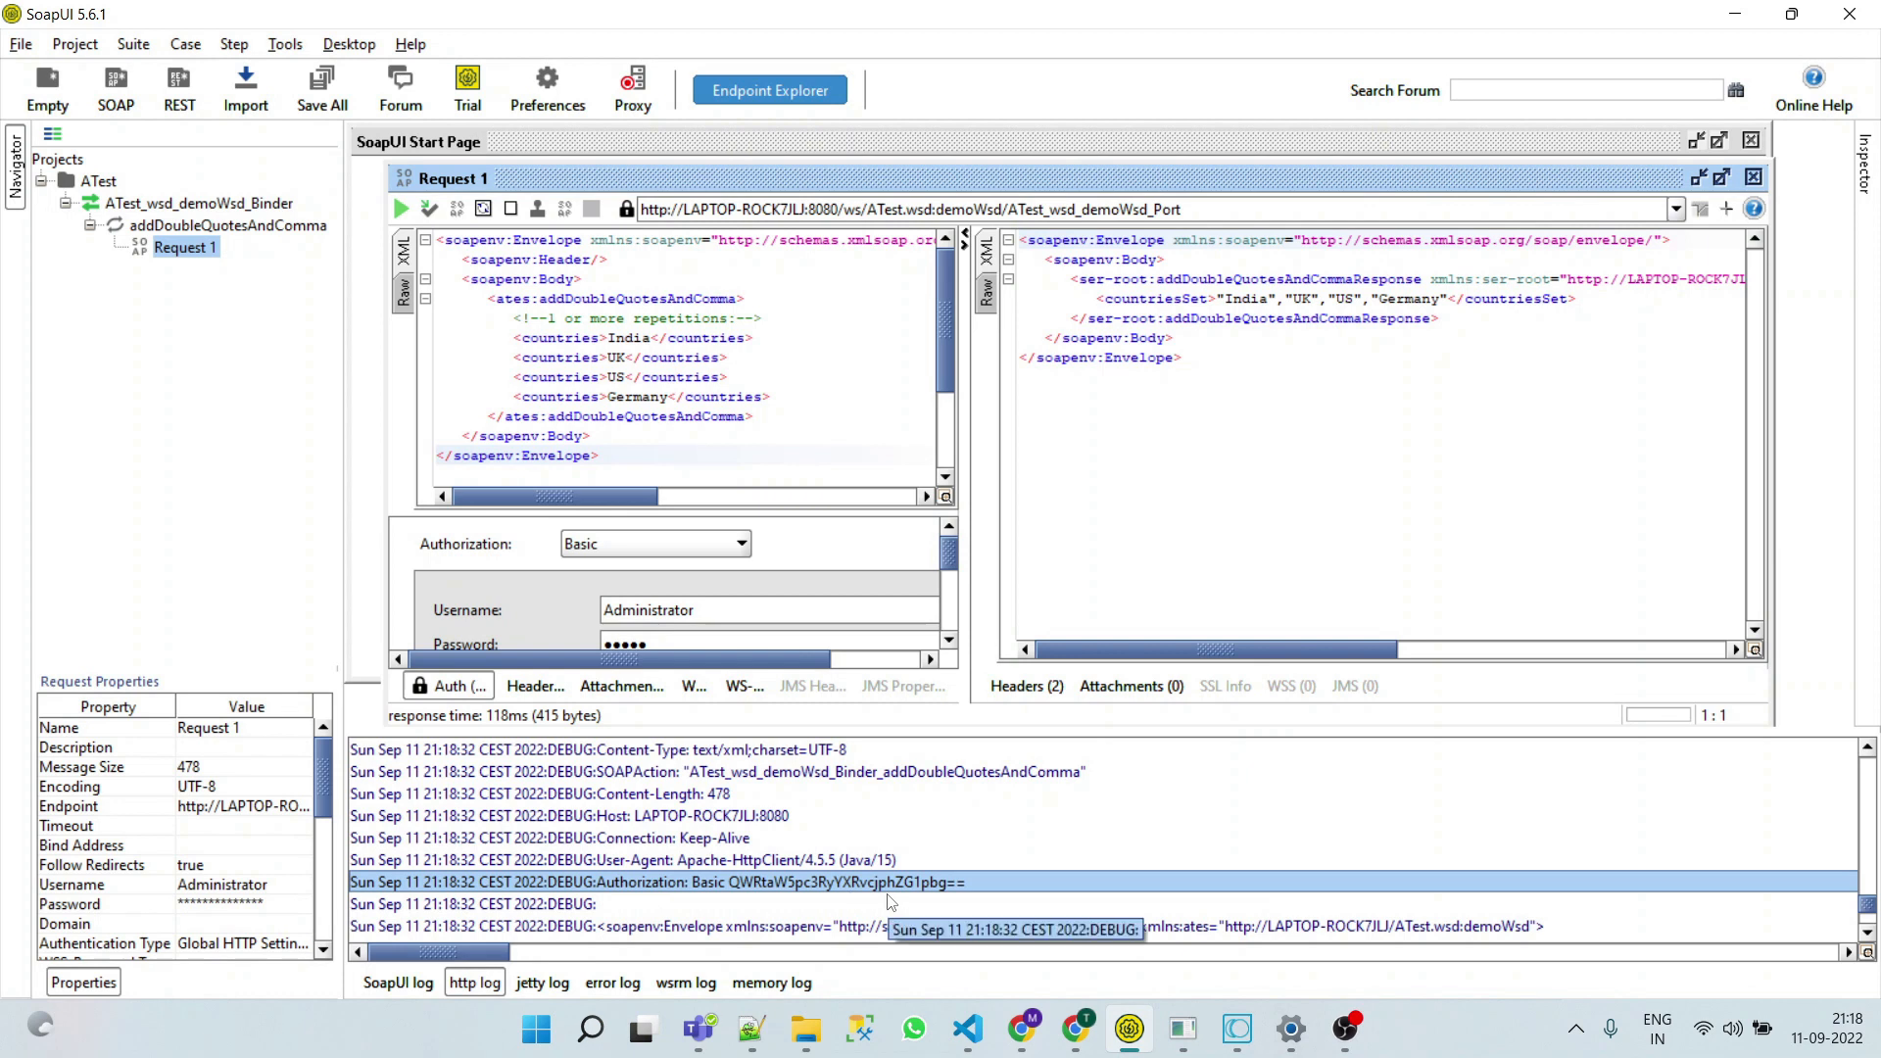
pyautogui.moveTo(1080, 905)
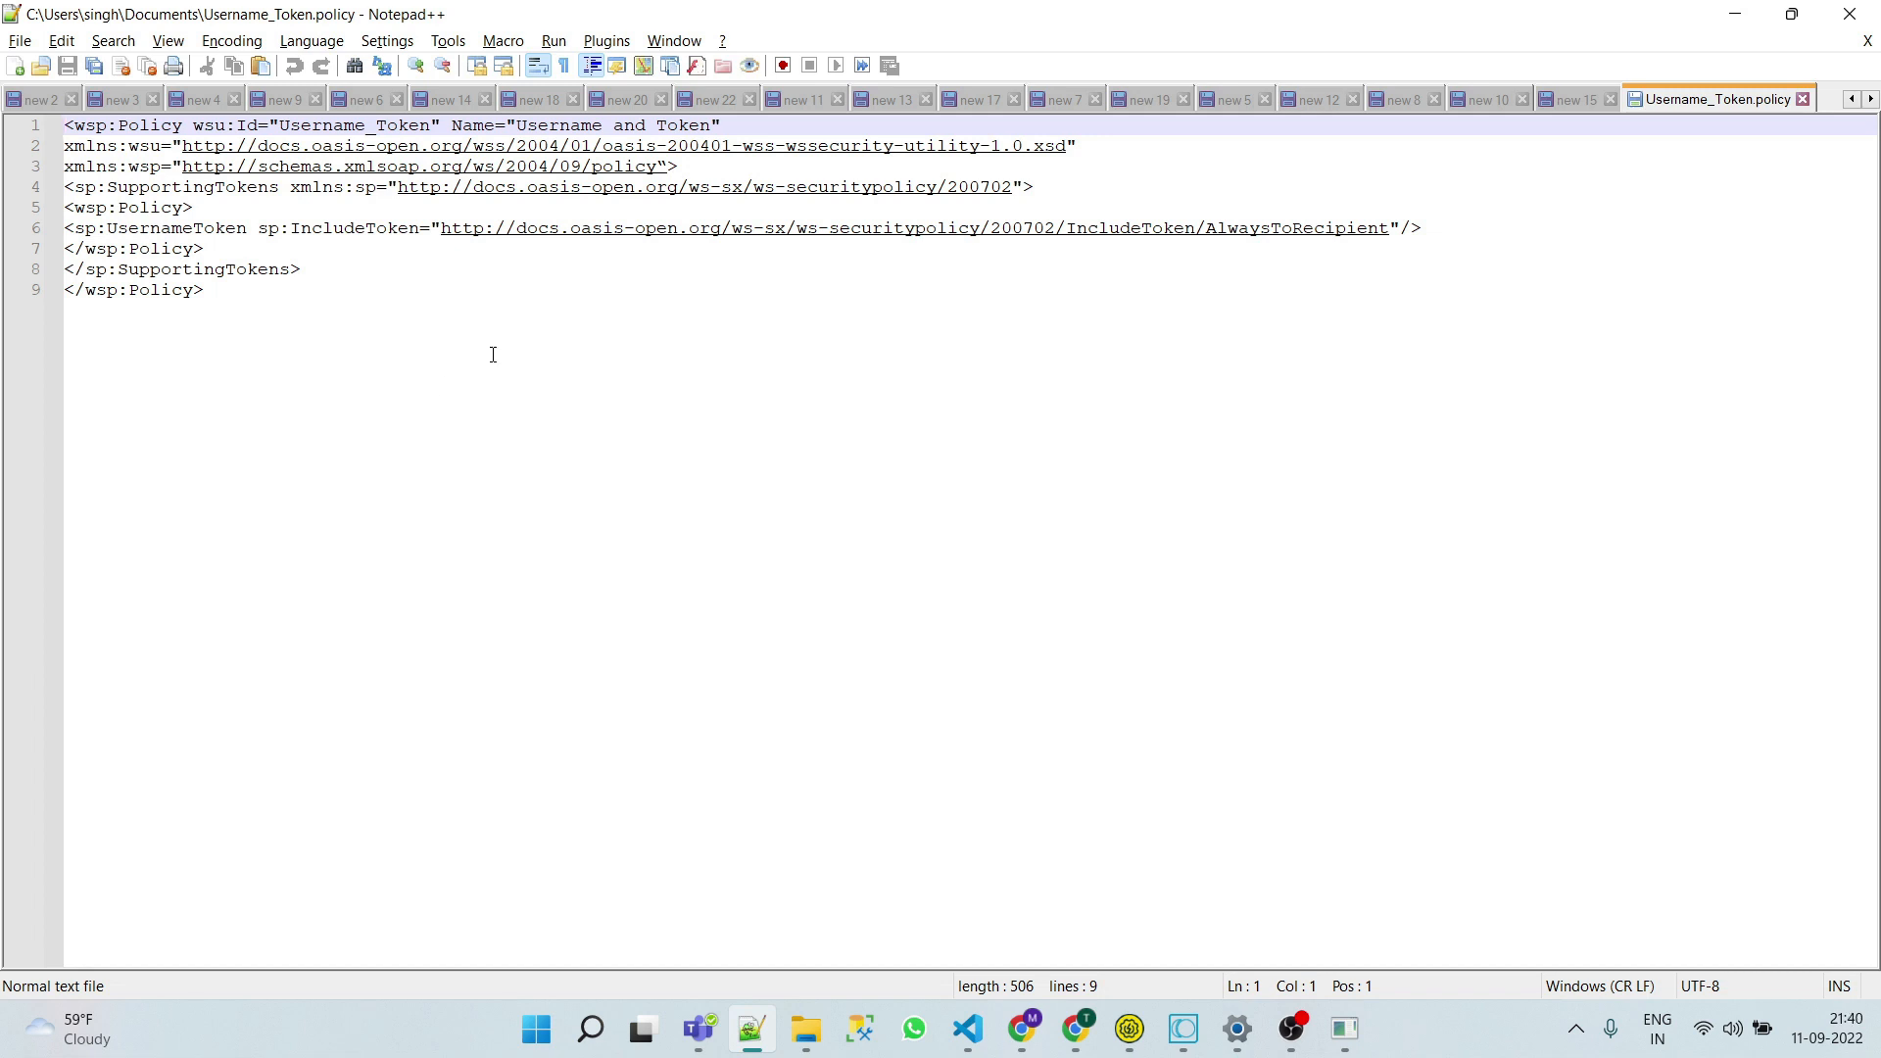
pyautogui.moveTo(345, 345)
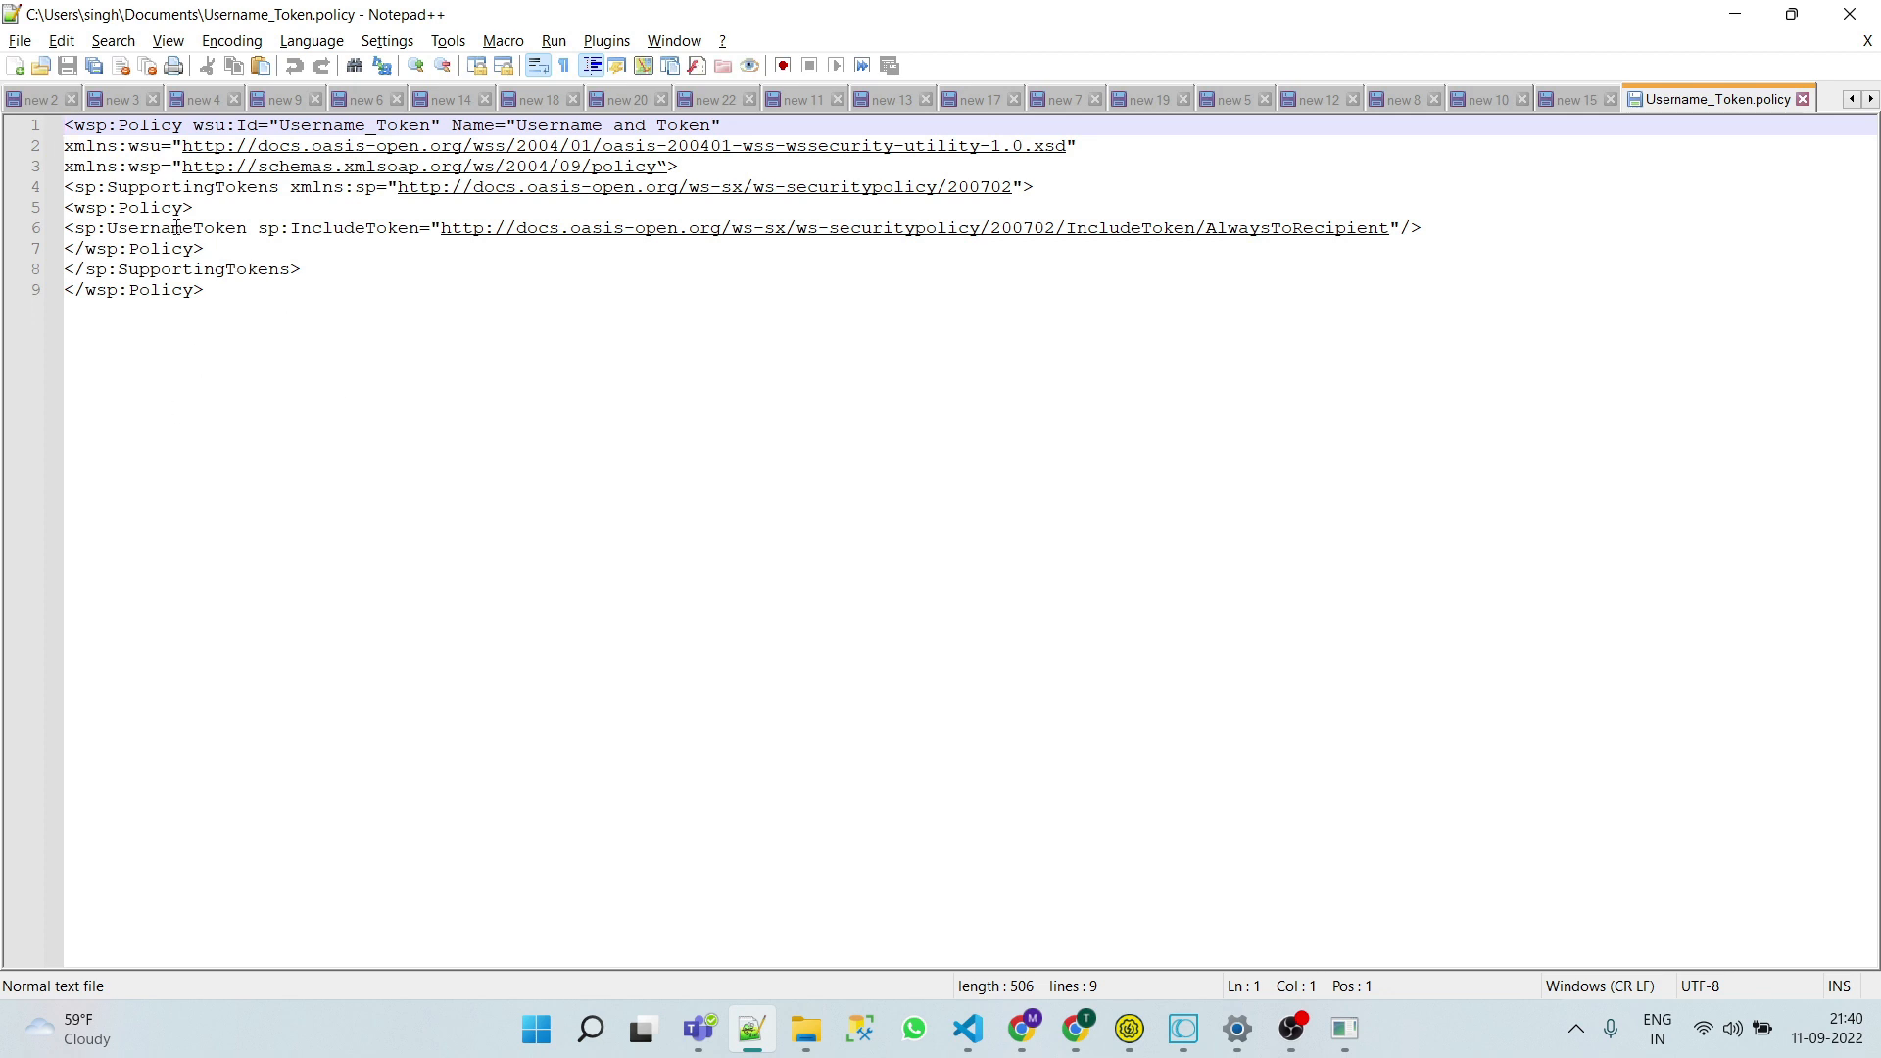
# Highlight the UsernameToken element in the Username_Token.policy file
pyautogui.doubleClick(175, 227)
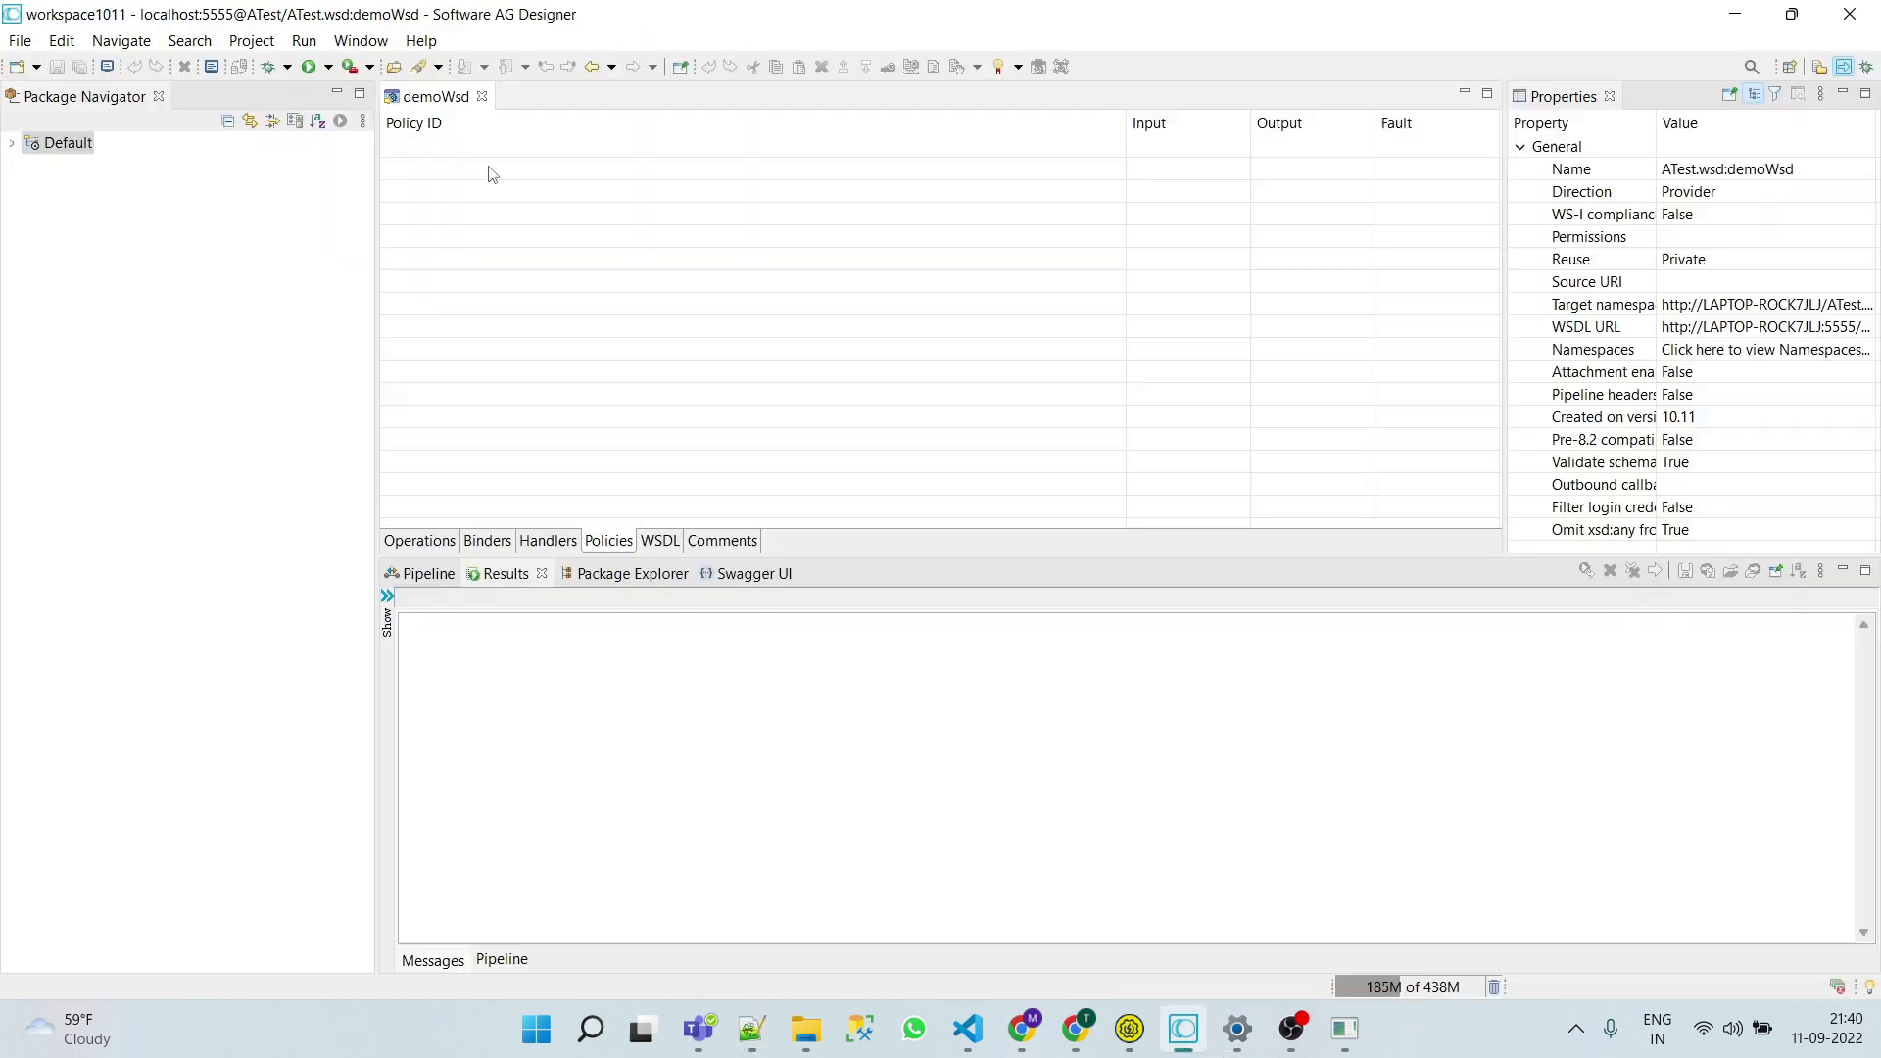
pyautogui.moveTo(1084, 286)
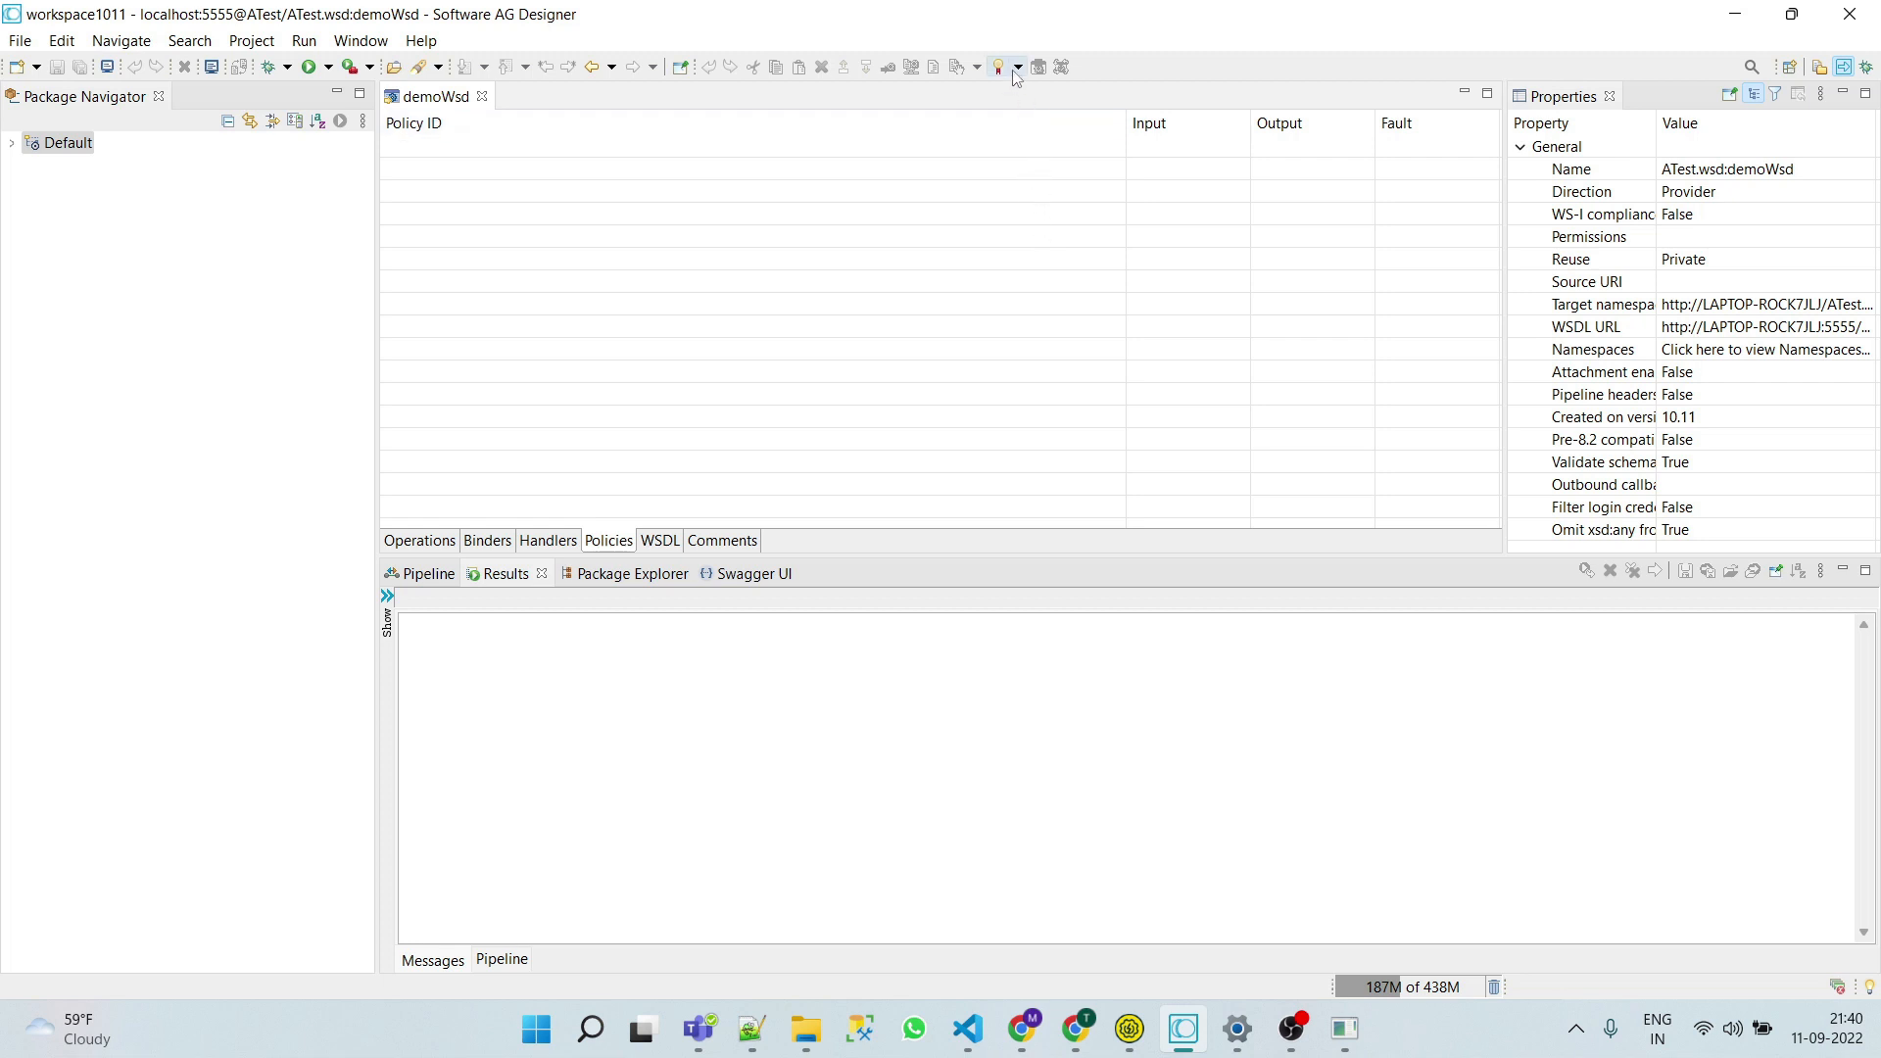
# Stop the Integration Server from its console while demoWsd's empty policy list remains open
pyautogui.click(1017, 67)
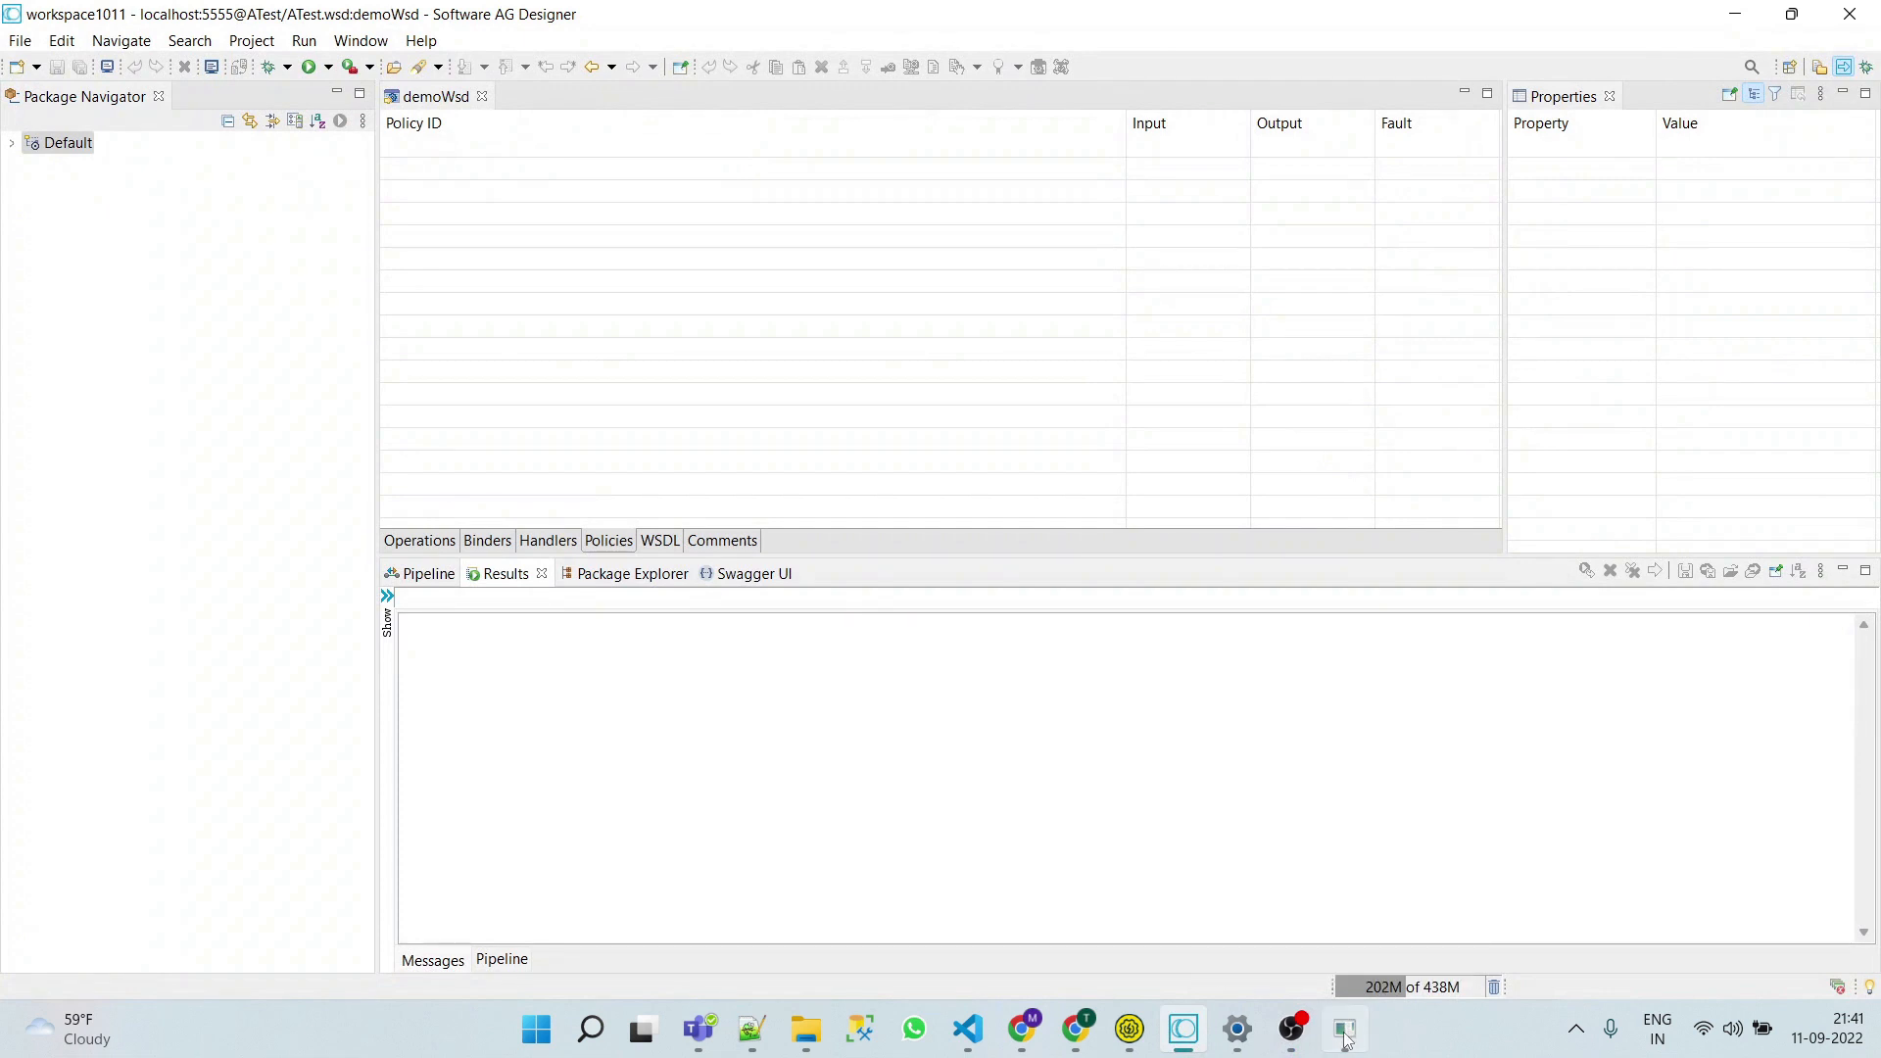
pyautogui.click(1341, 1028)
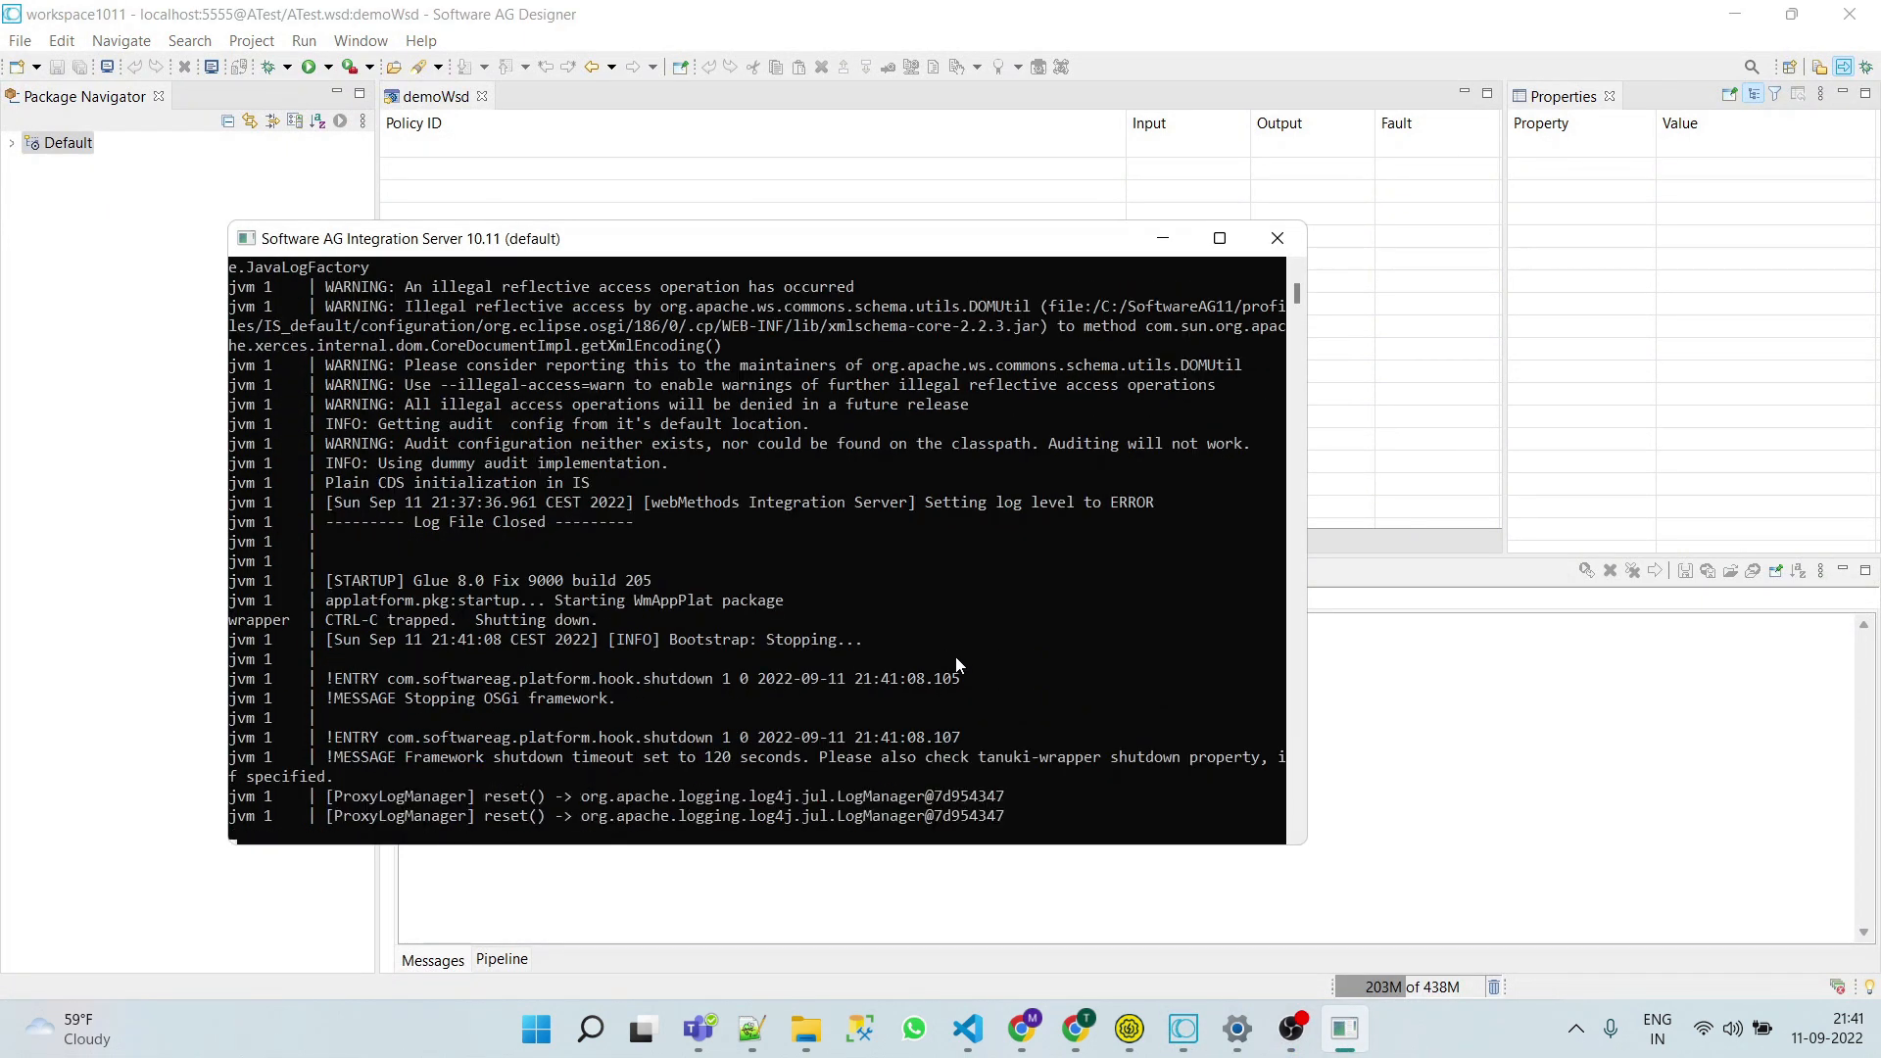
pyautogui.click(1276, 237)
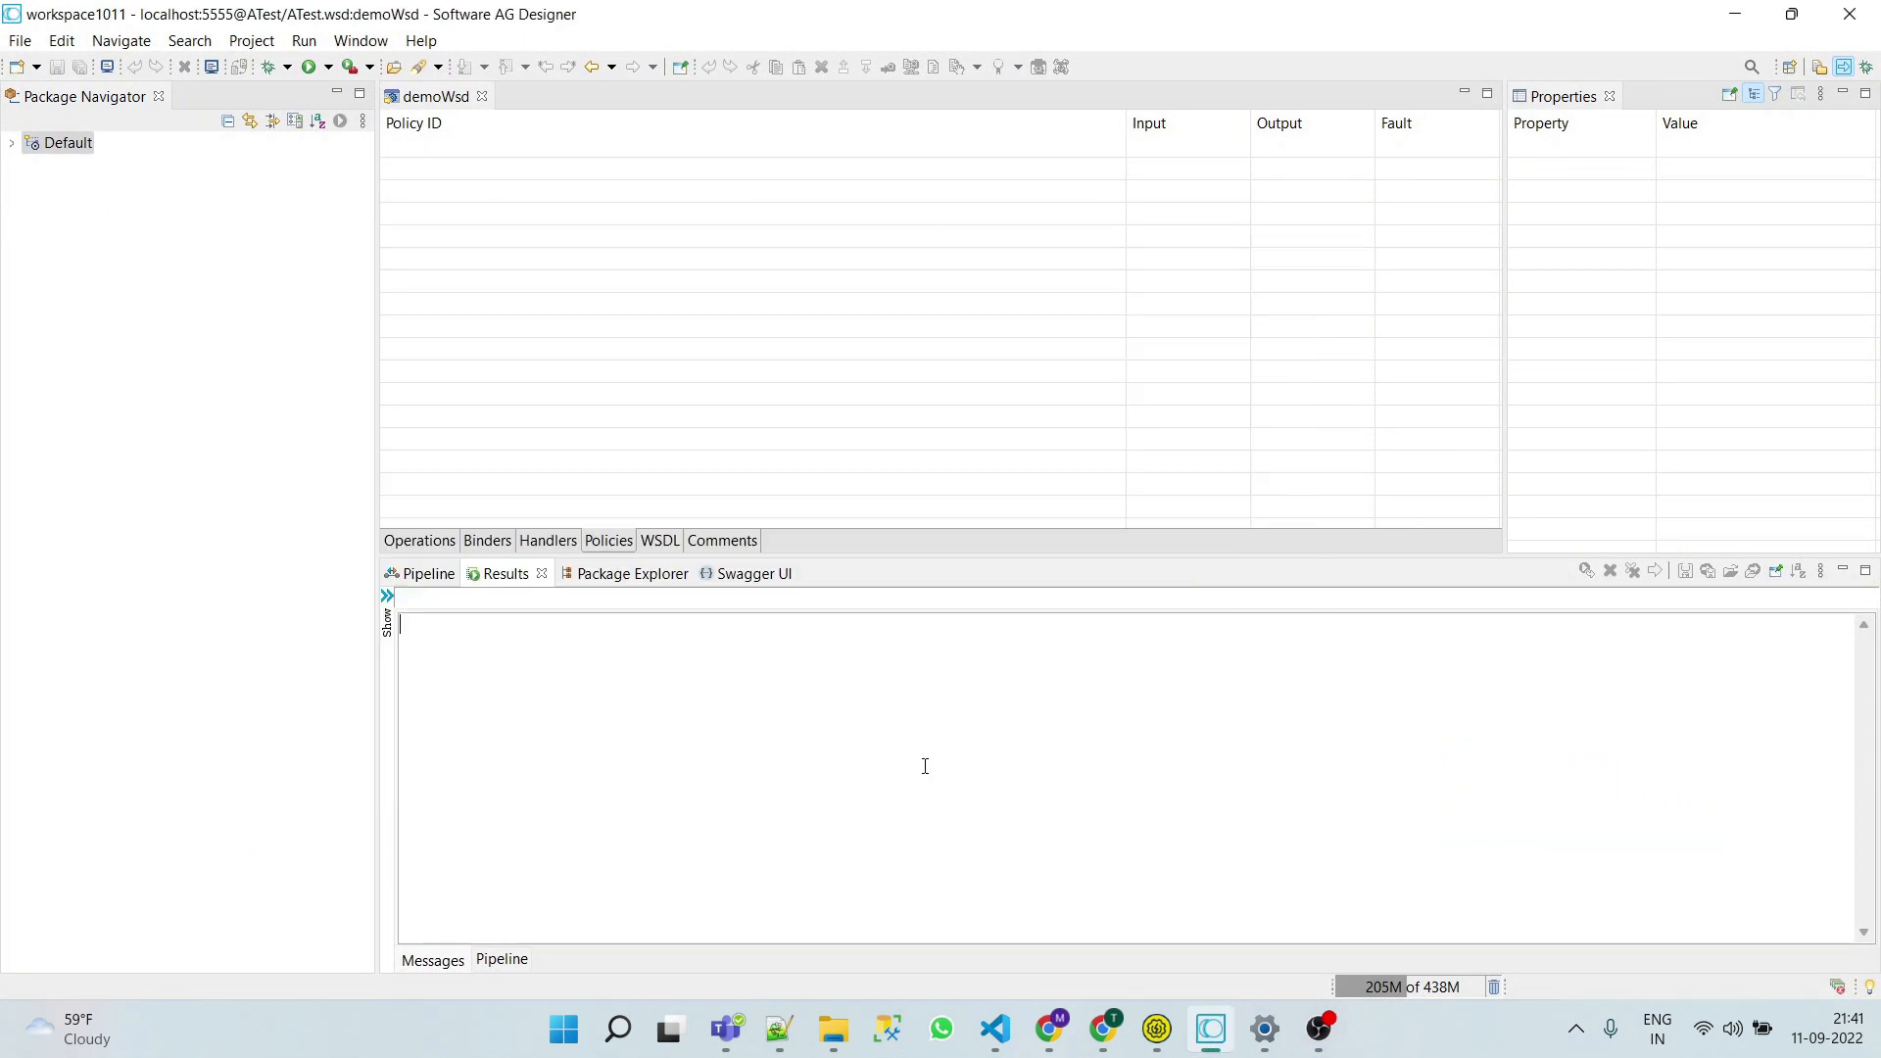
# Paste Username_Token from Documents into IntegrationServer\instances\default\config\wss\policies
pyautogui.click(831, 1029)
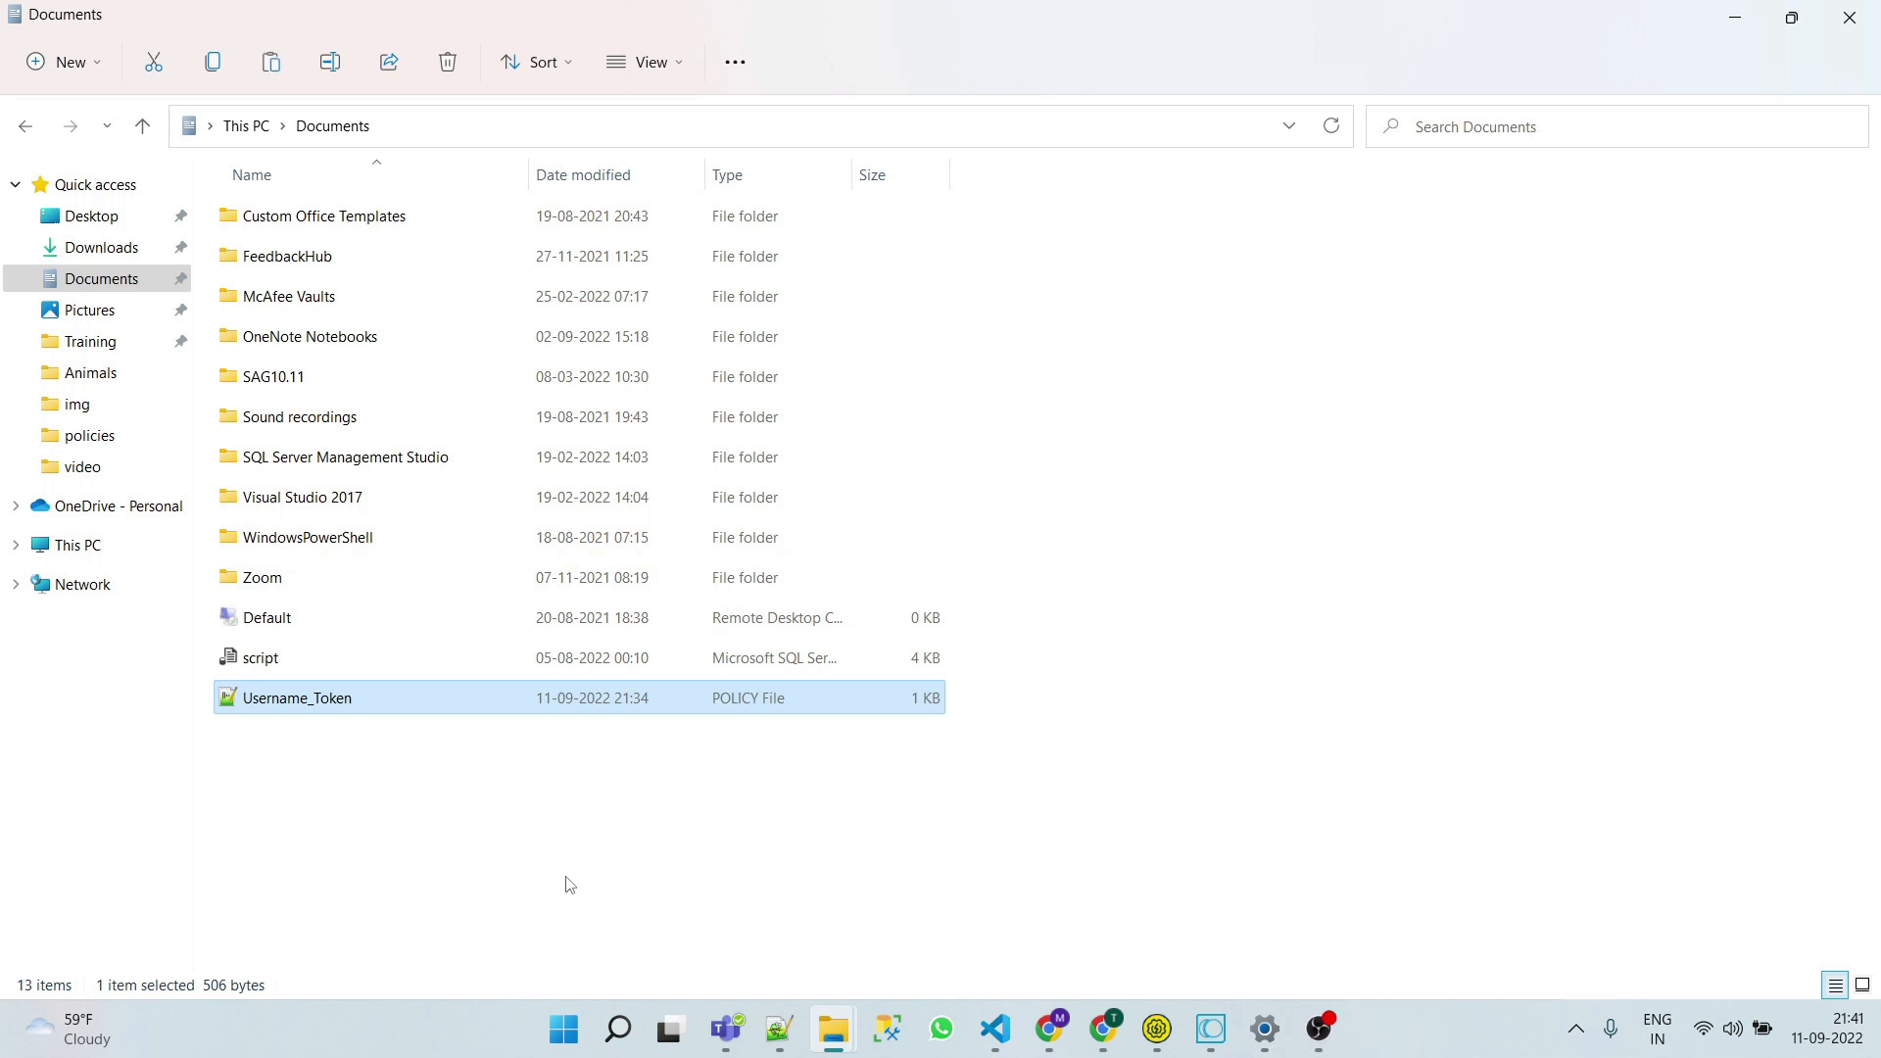
pyautogui.moveTo(831, 1029)
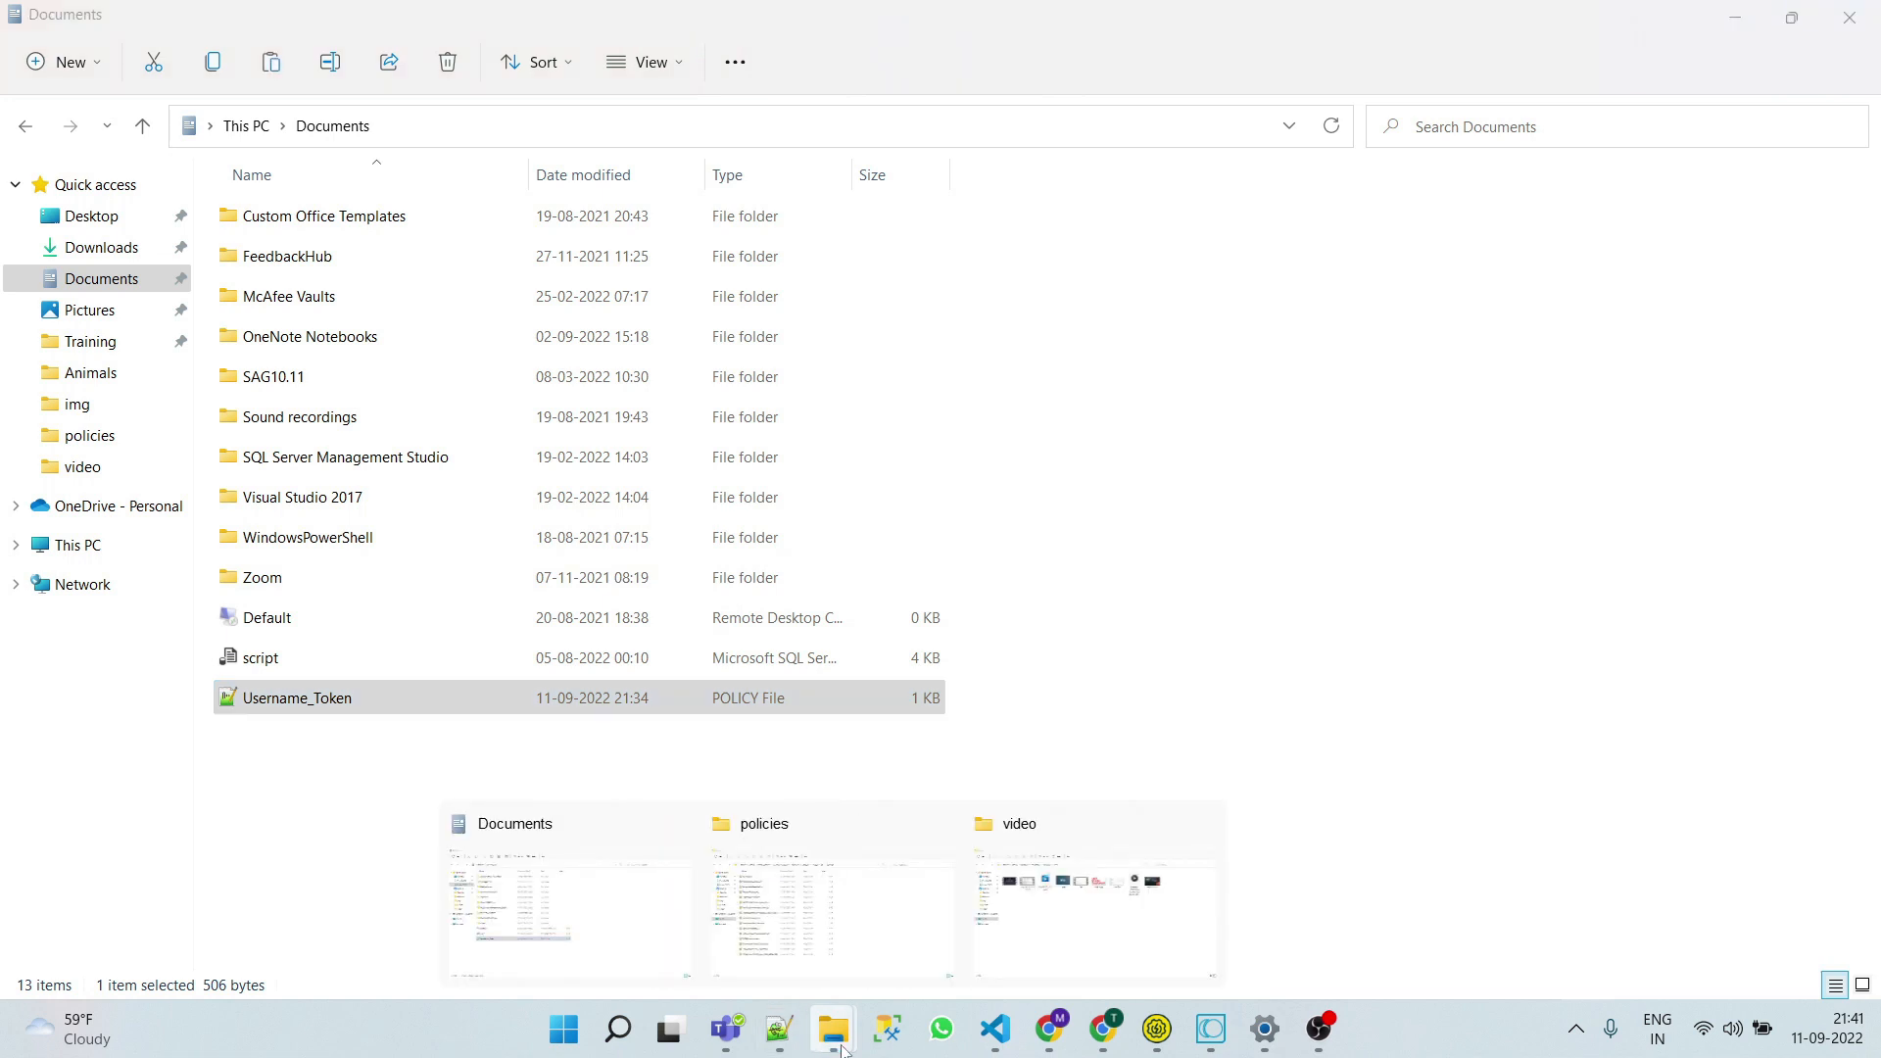
pyautogui.click(831, 911)
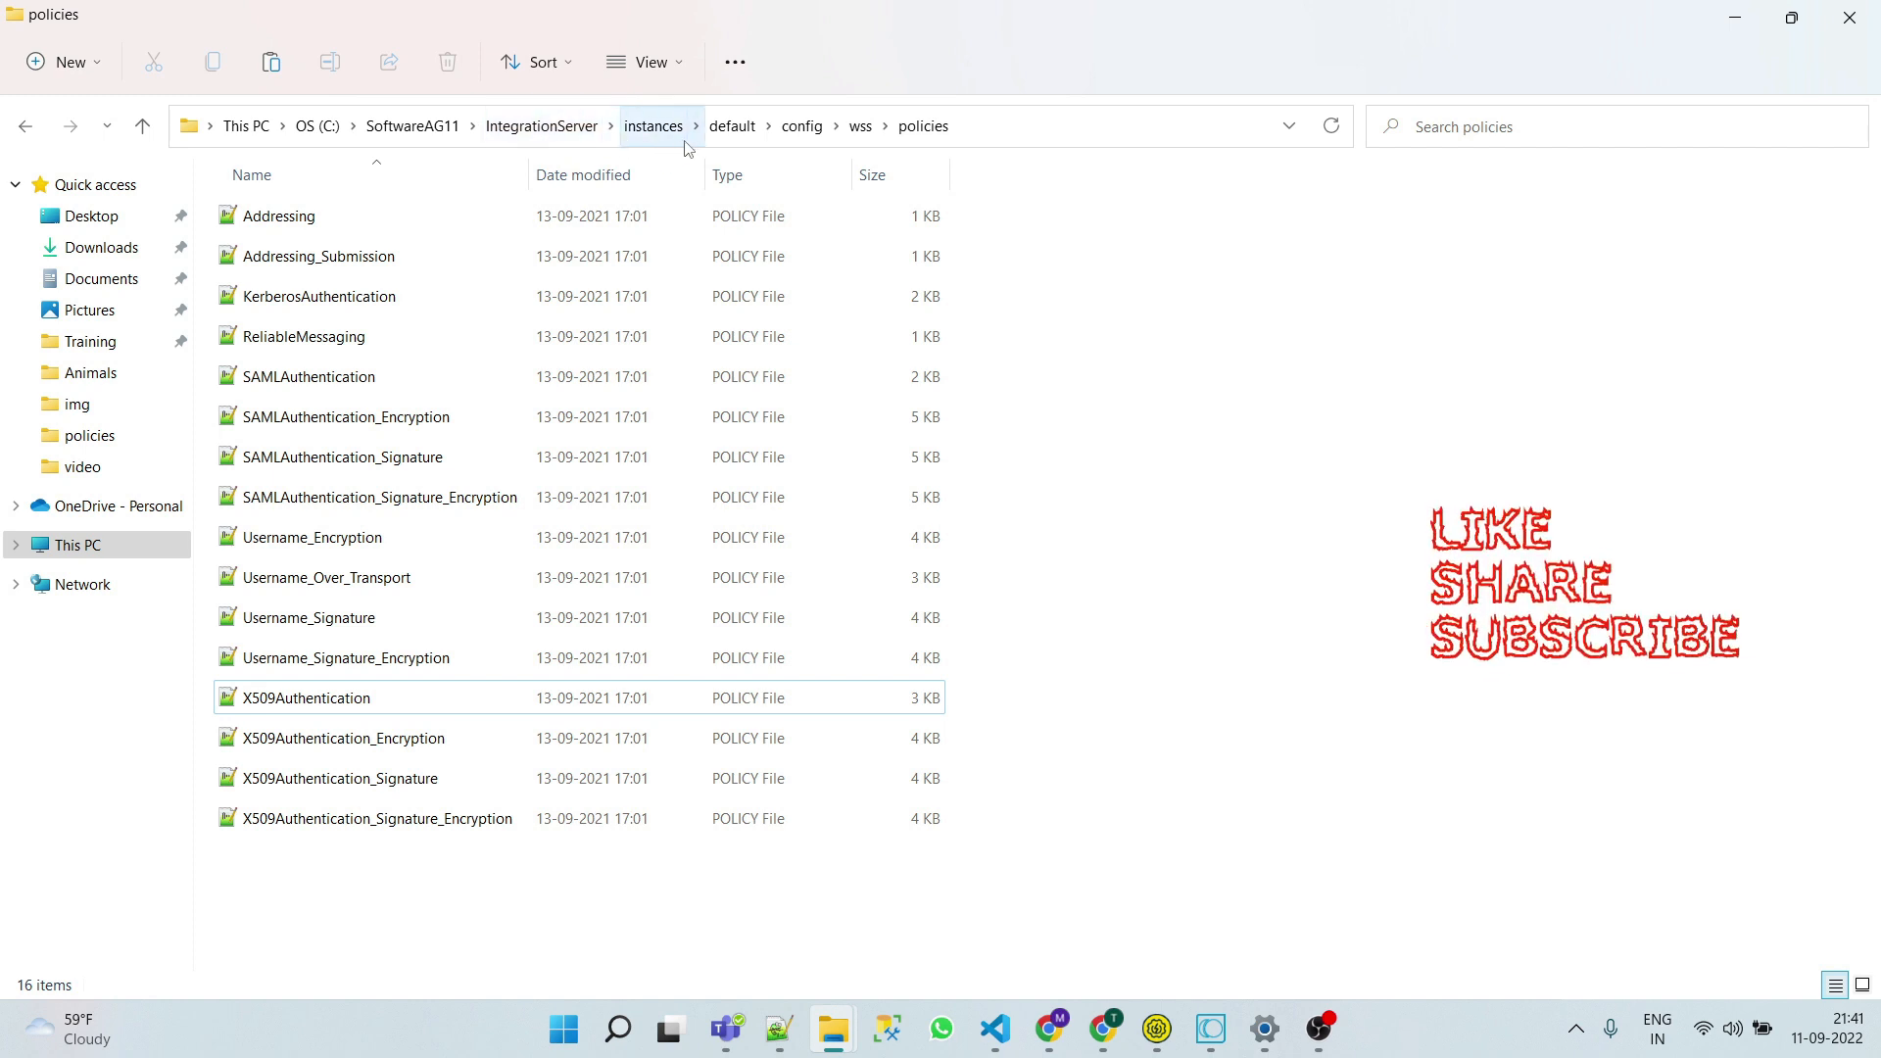
pyautogui.moveTo(800, 125)
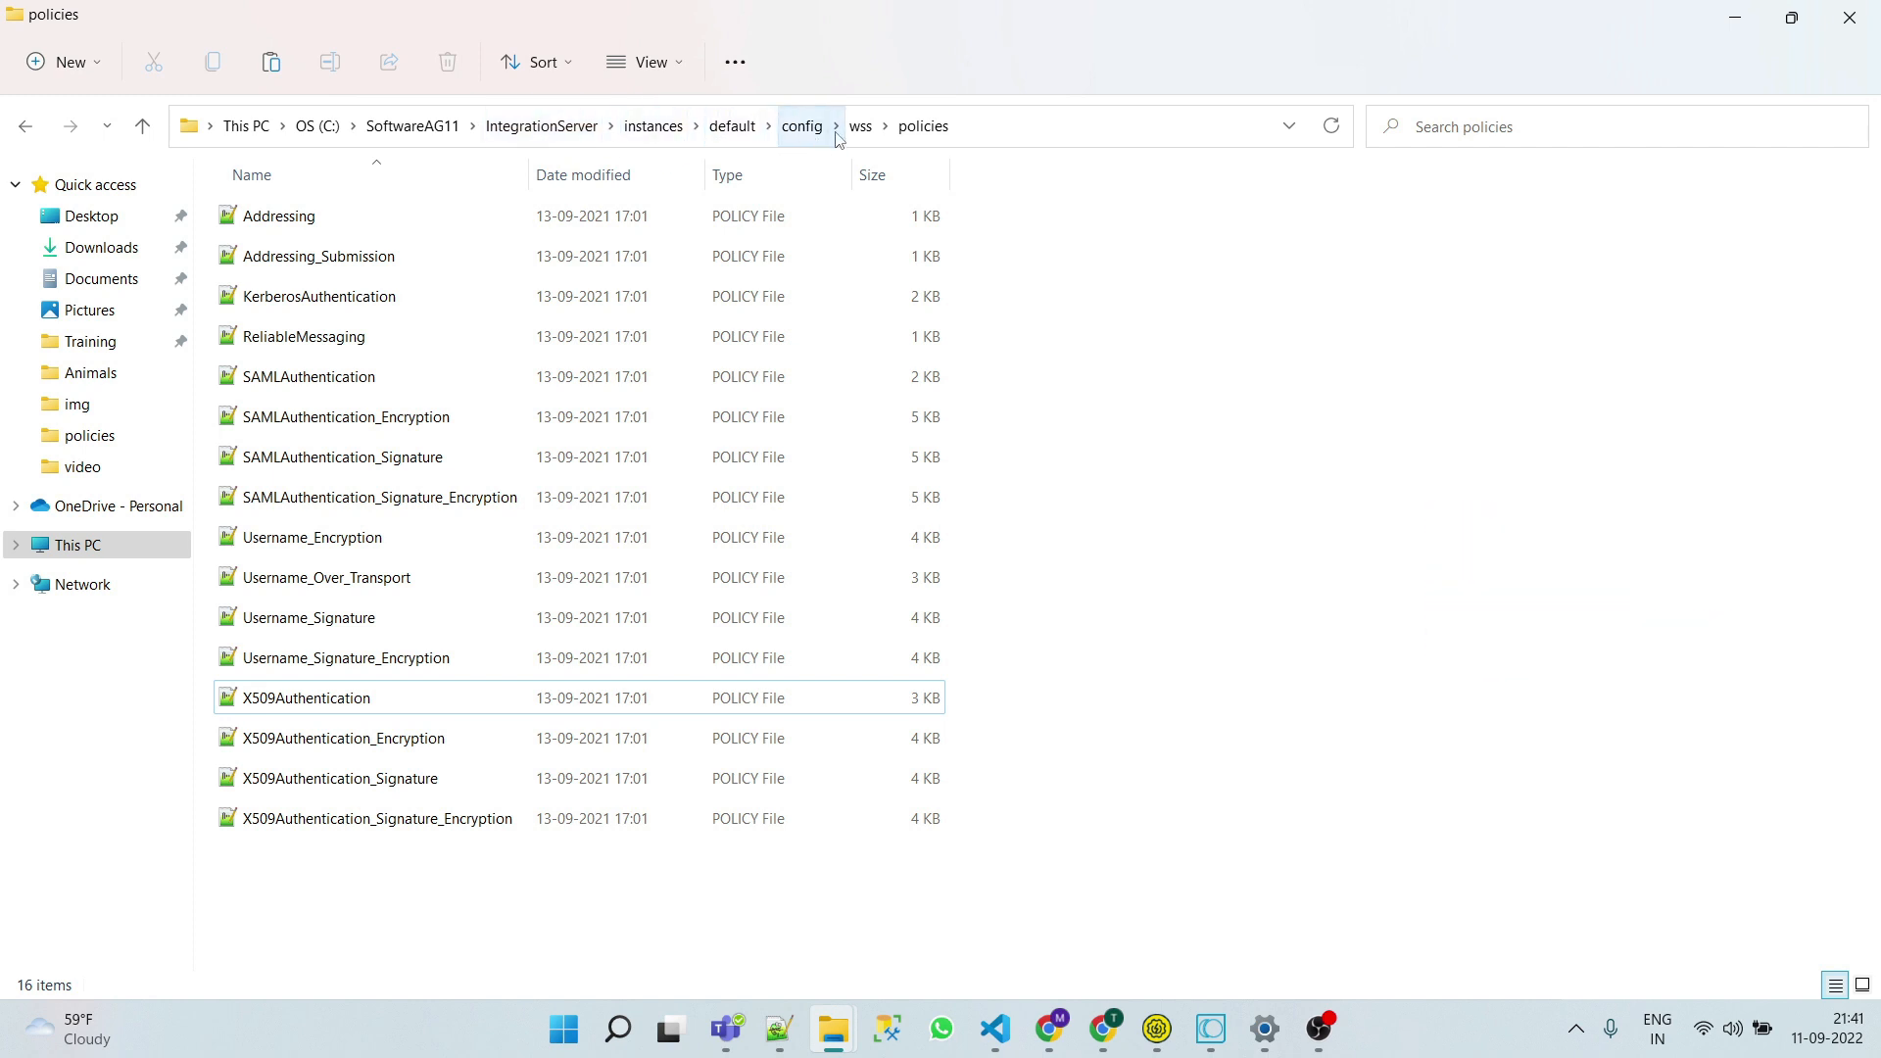
pyautogui.moveTo(1248, 537)
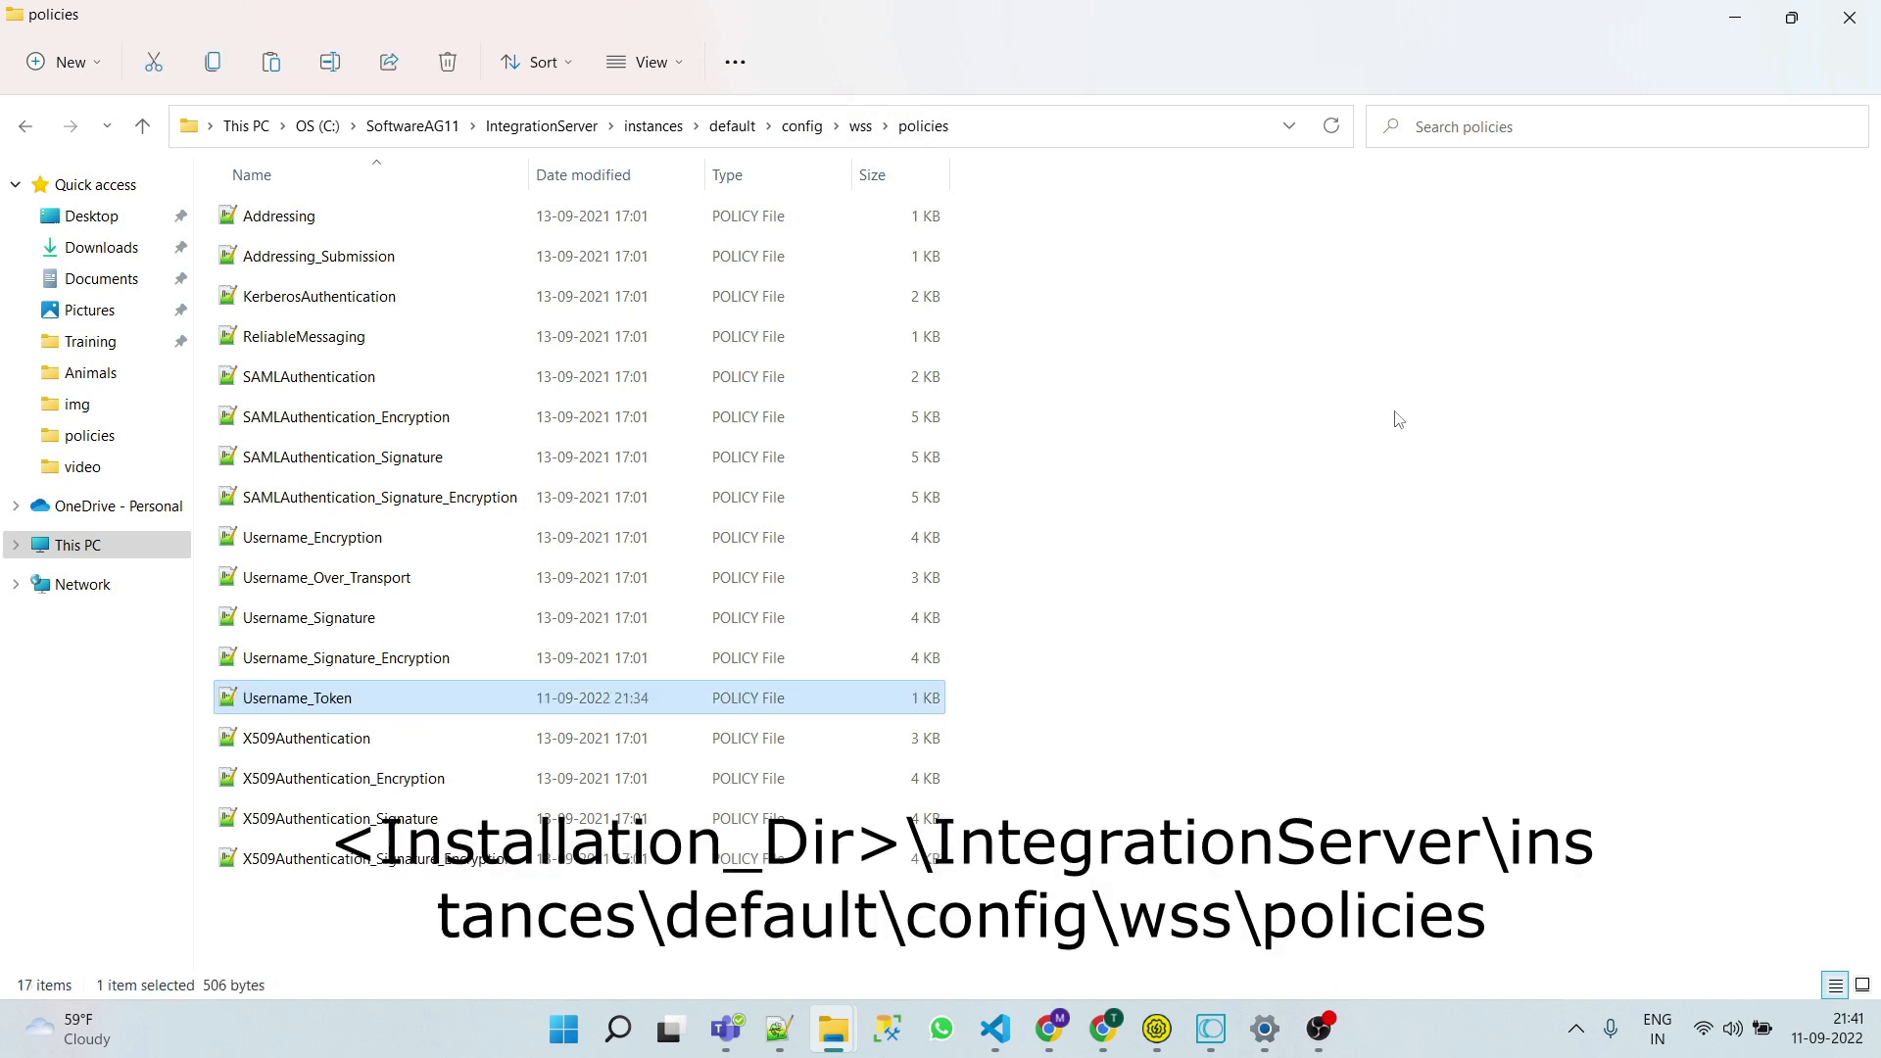
pyautogui.rightClick(1391, 419)
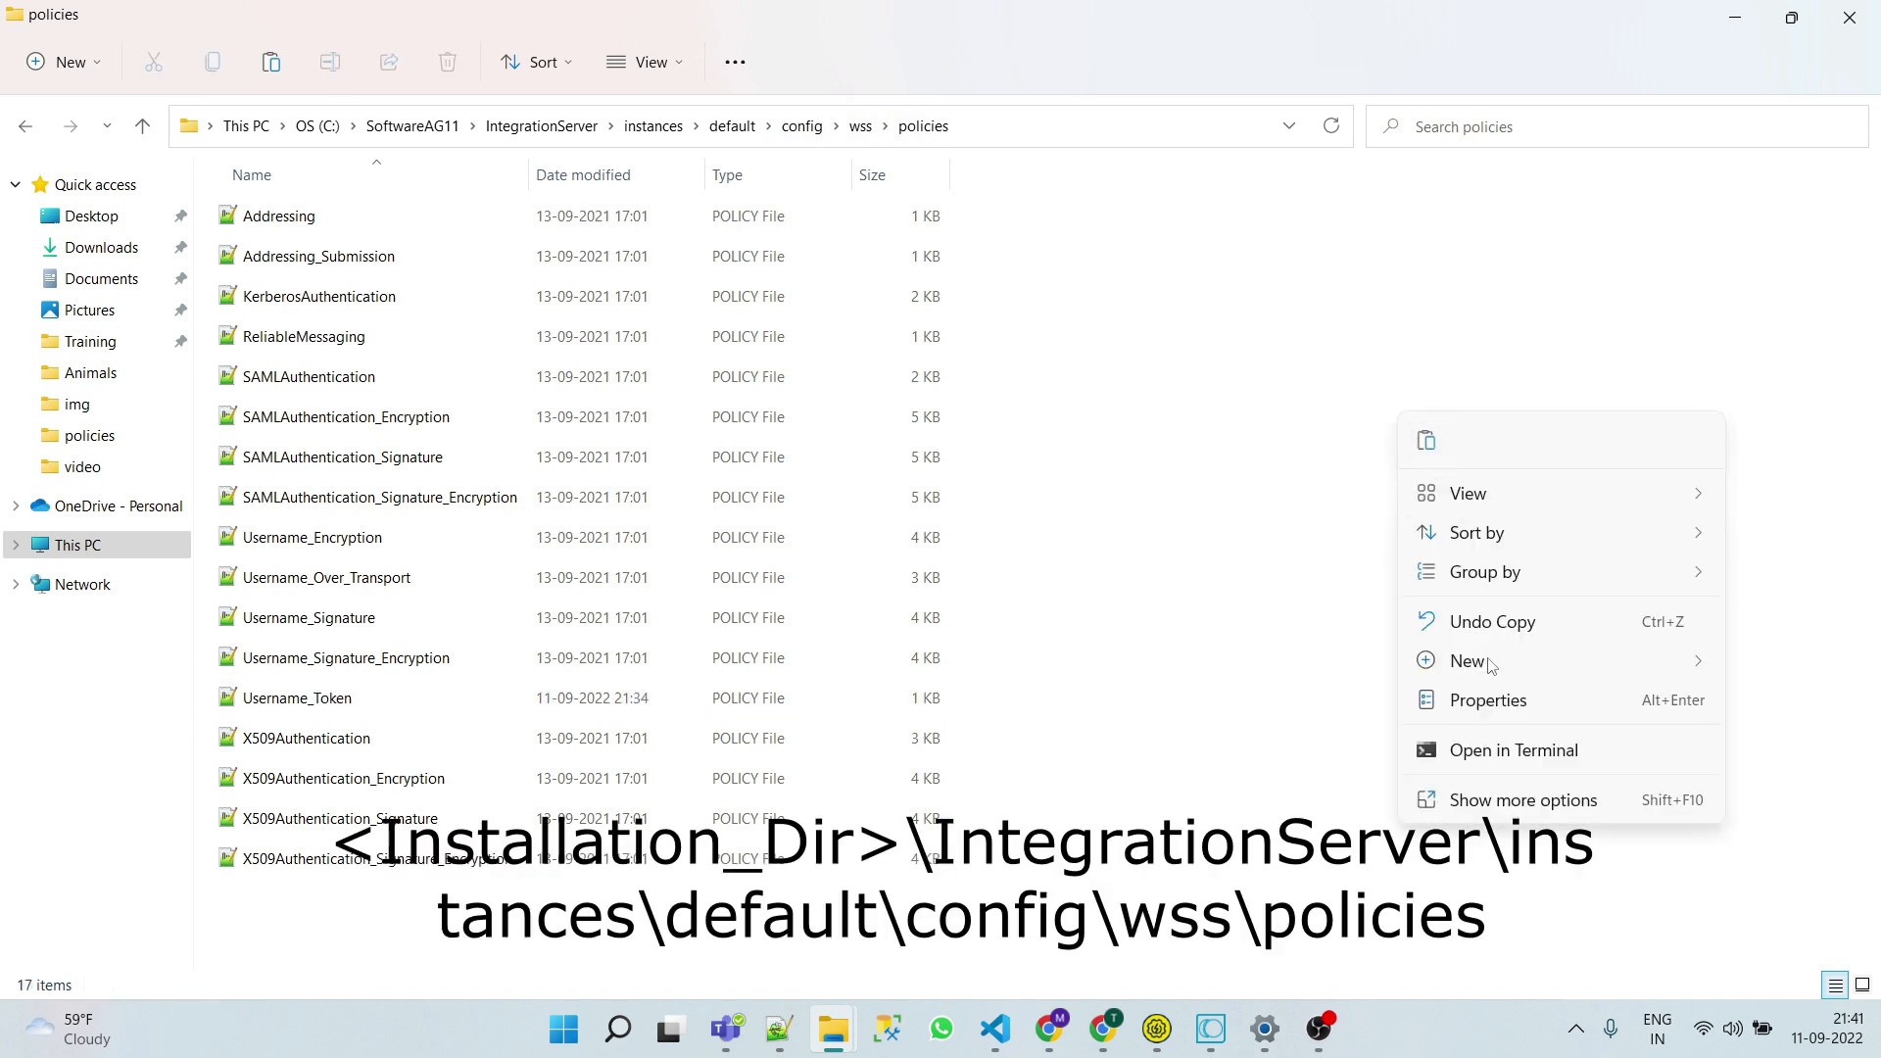
pyautogui.click(1209, 614)
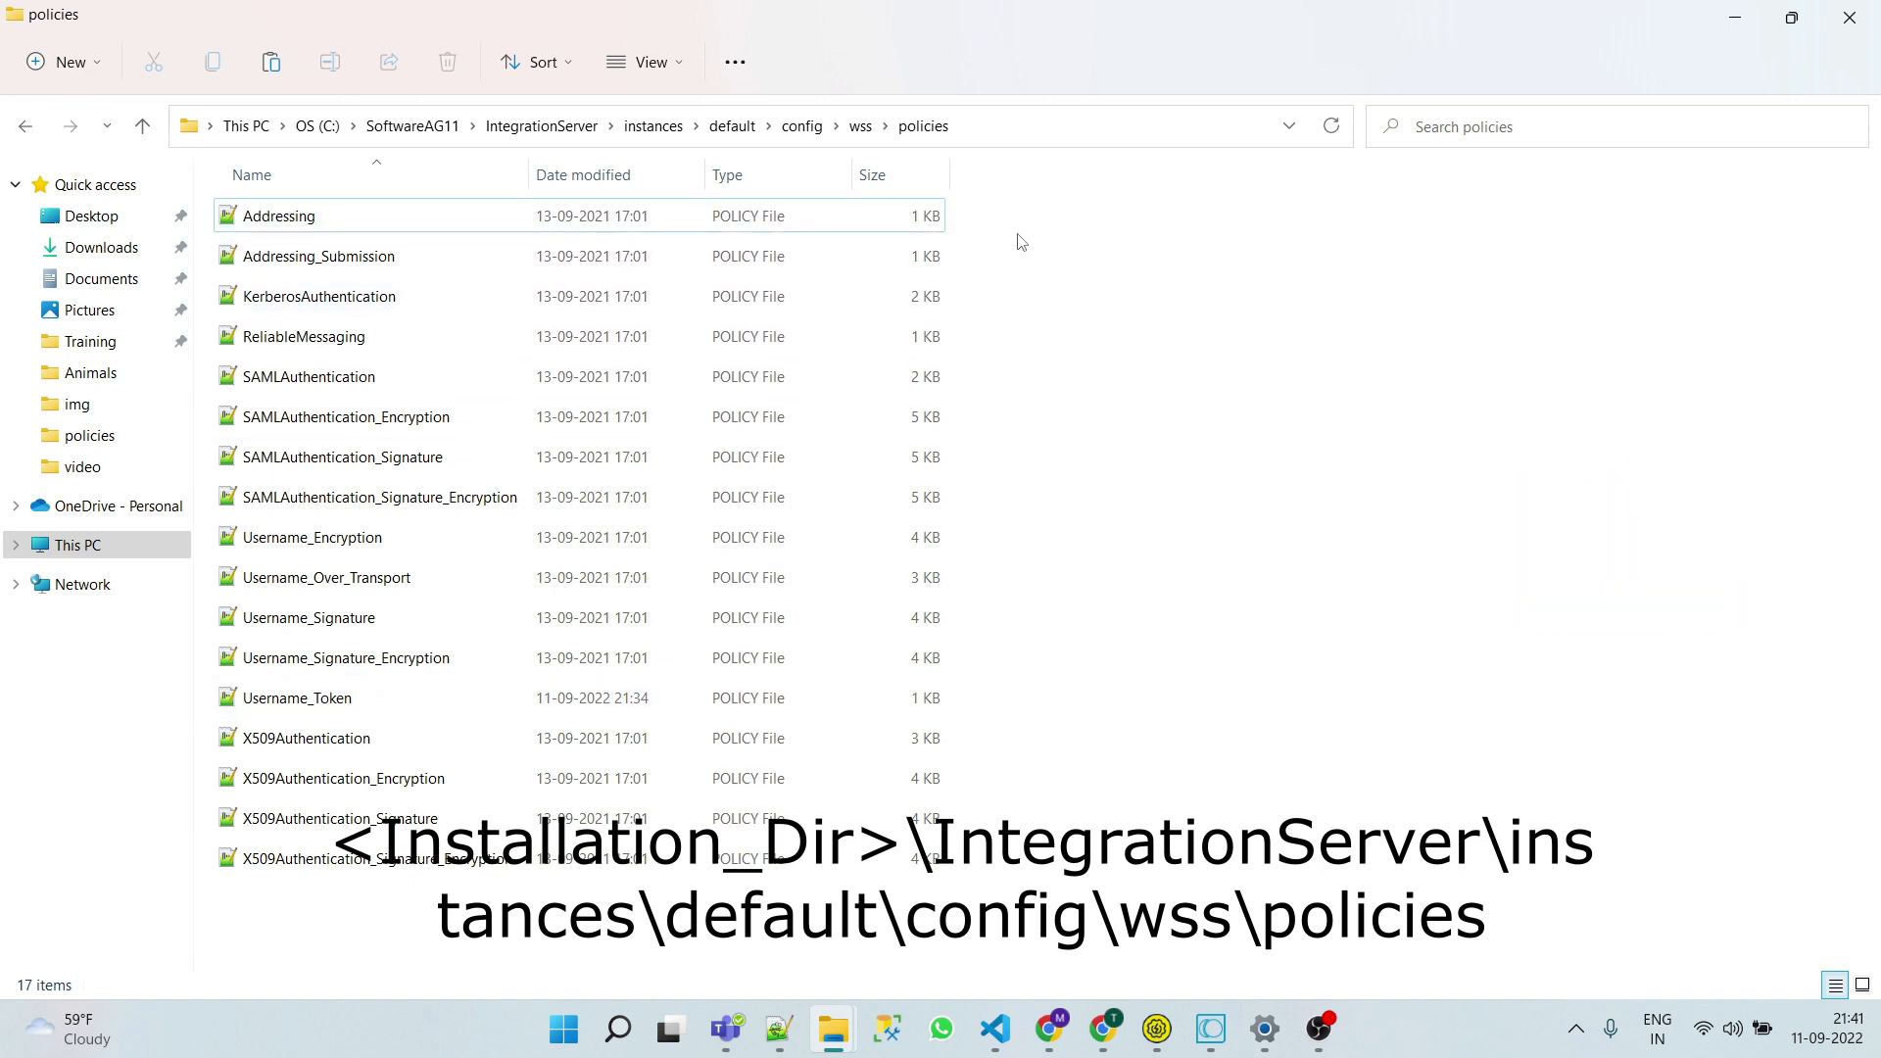
pyautogui.click(295, 698)
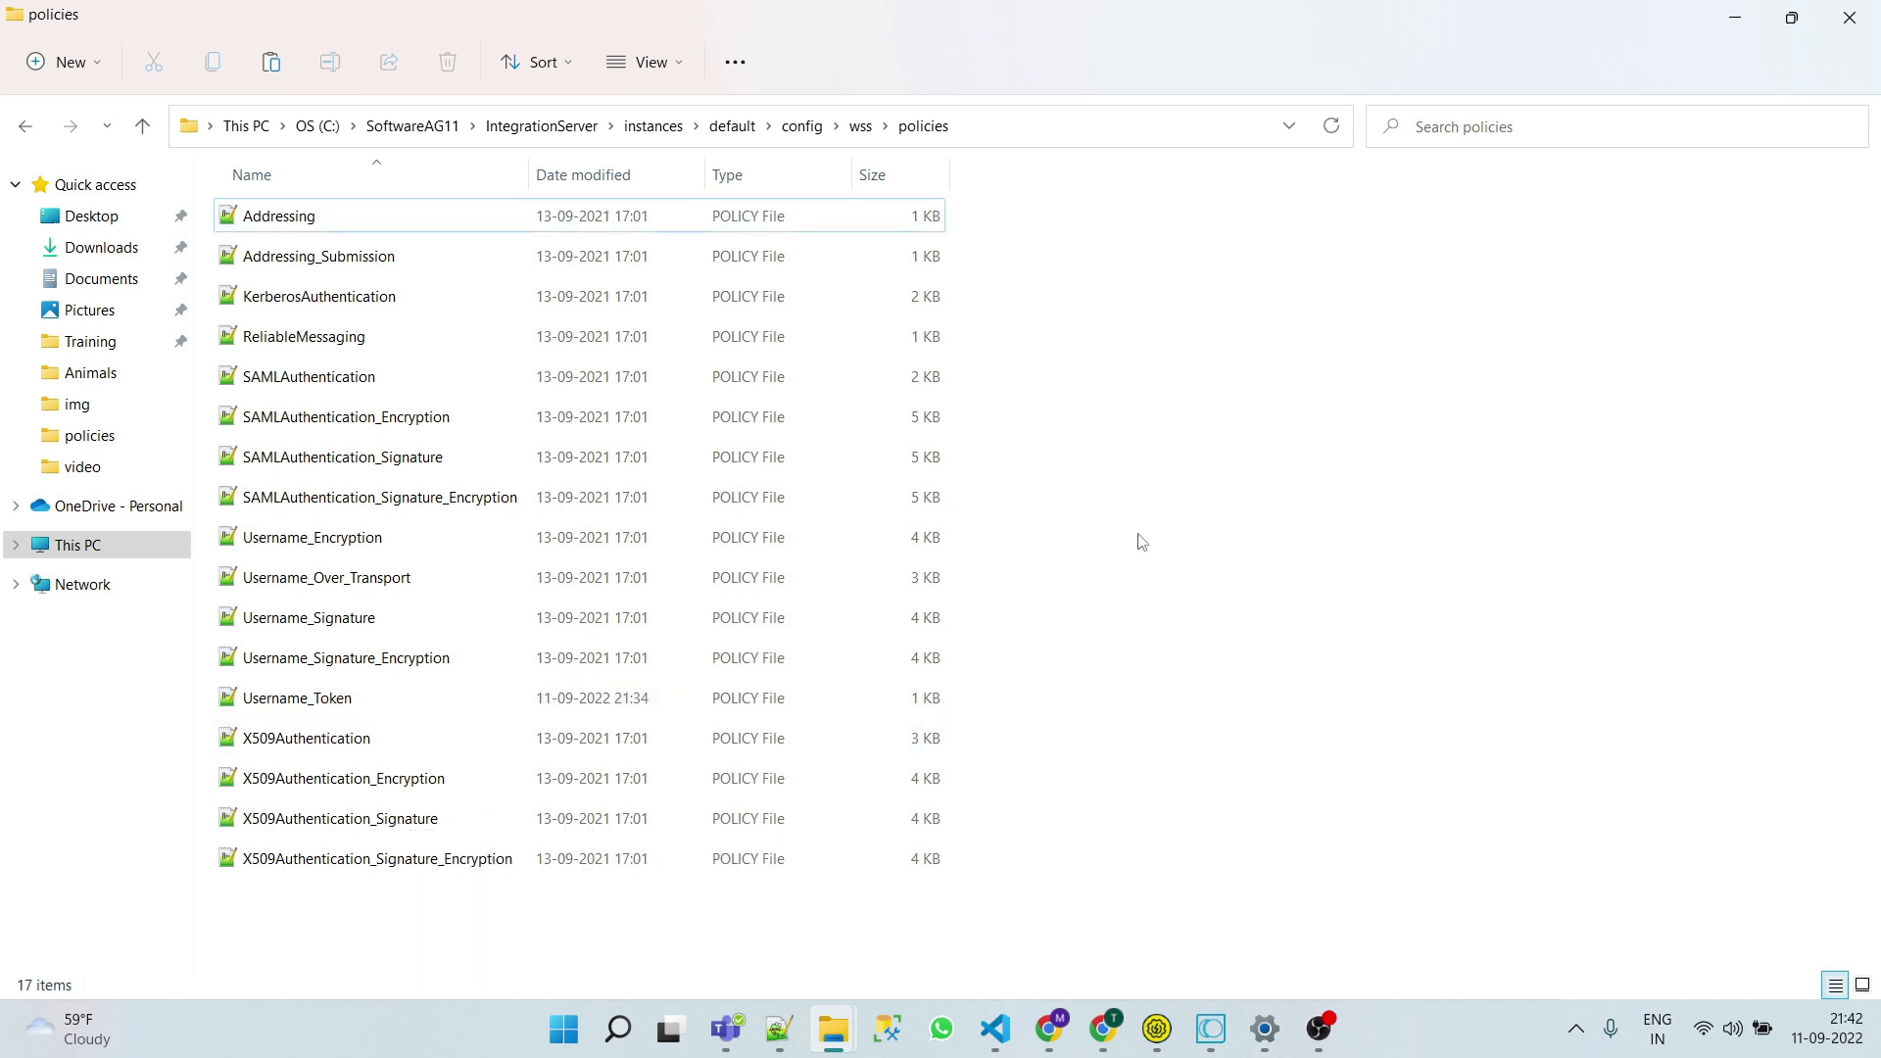
pyautogui.moveTo(1354, 617)
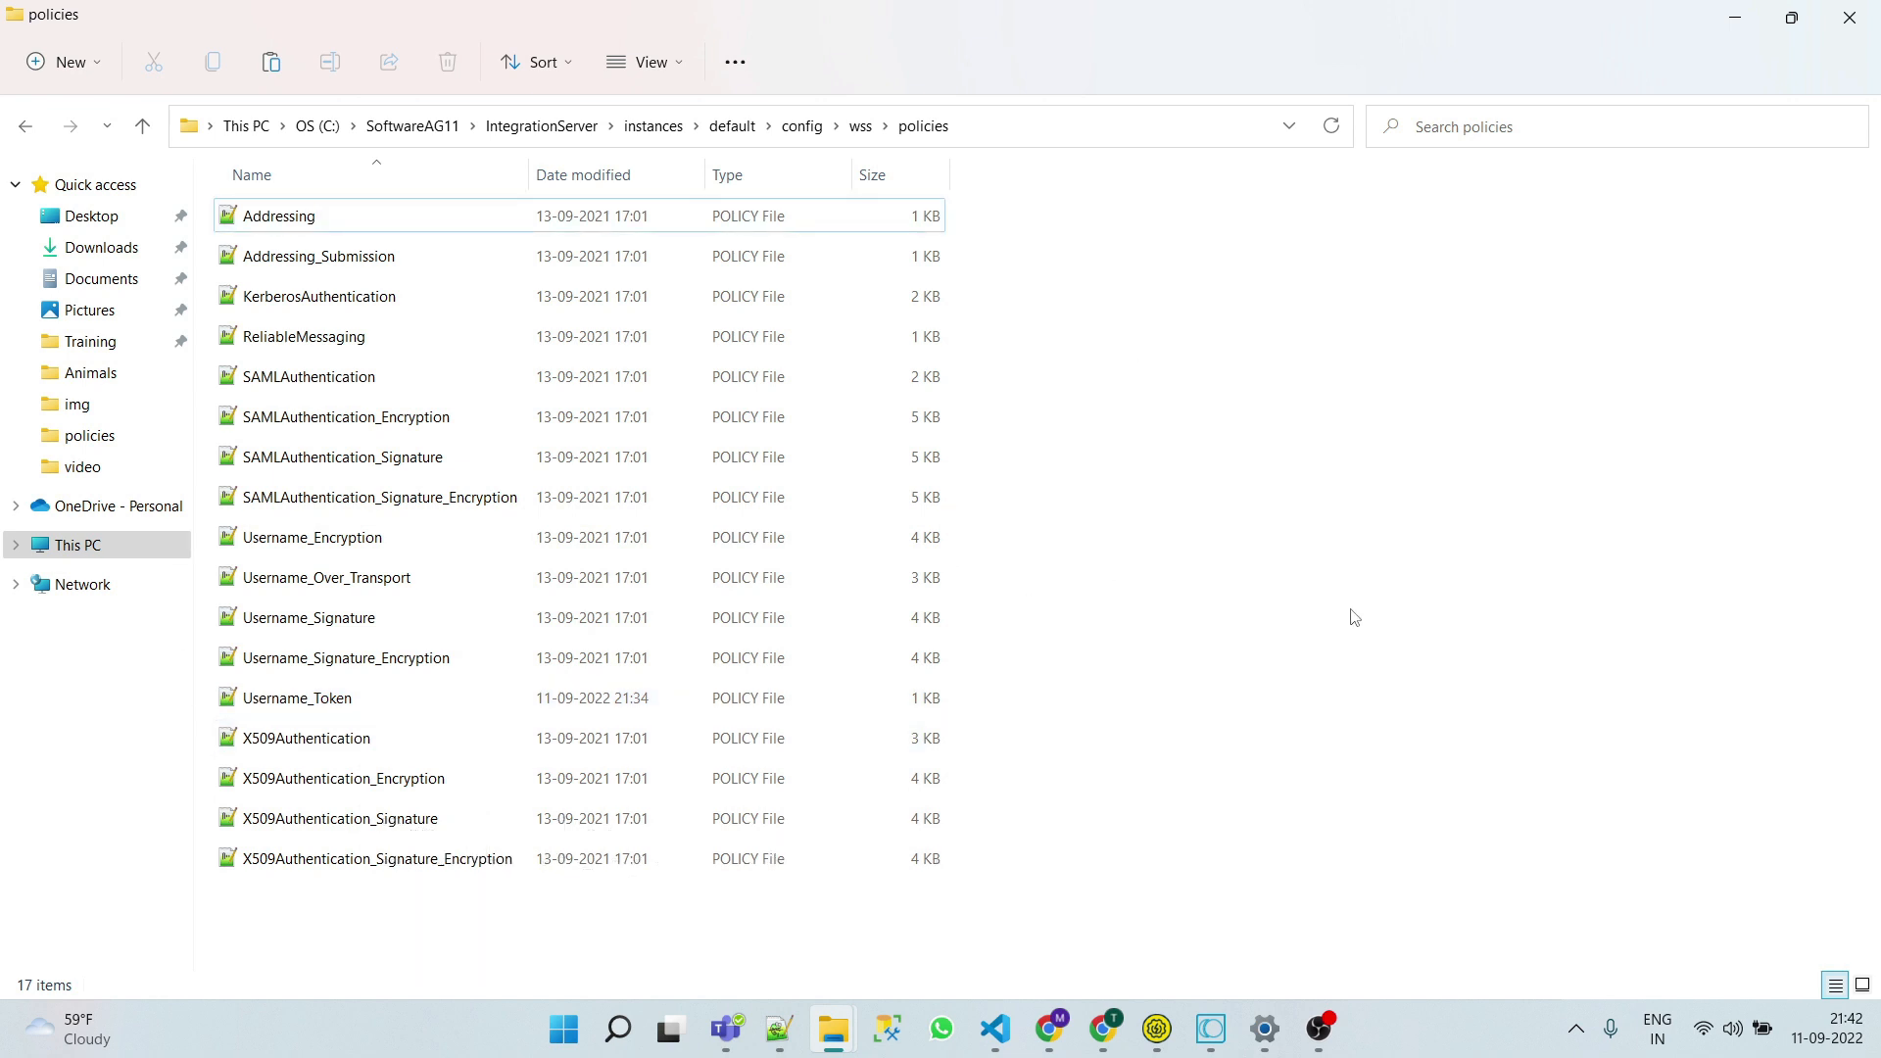
# Start the Integration Server console and paste the updated Username_Token file into the policies folder
pyautogui.click(617, 1029)
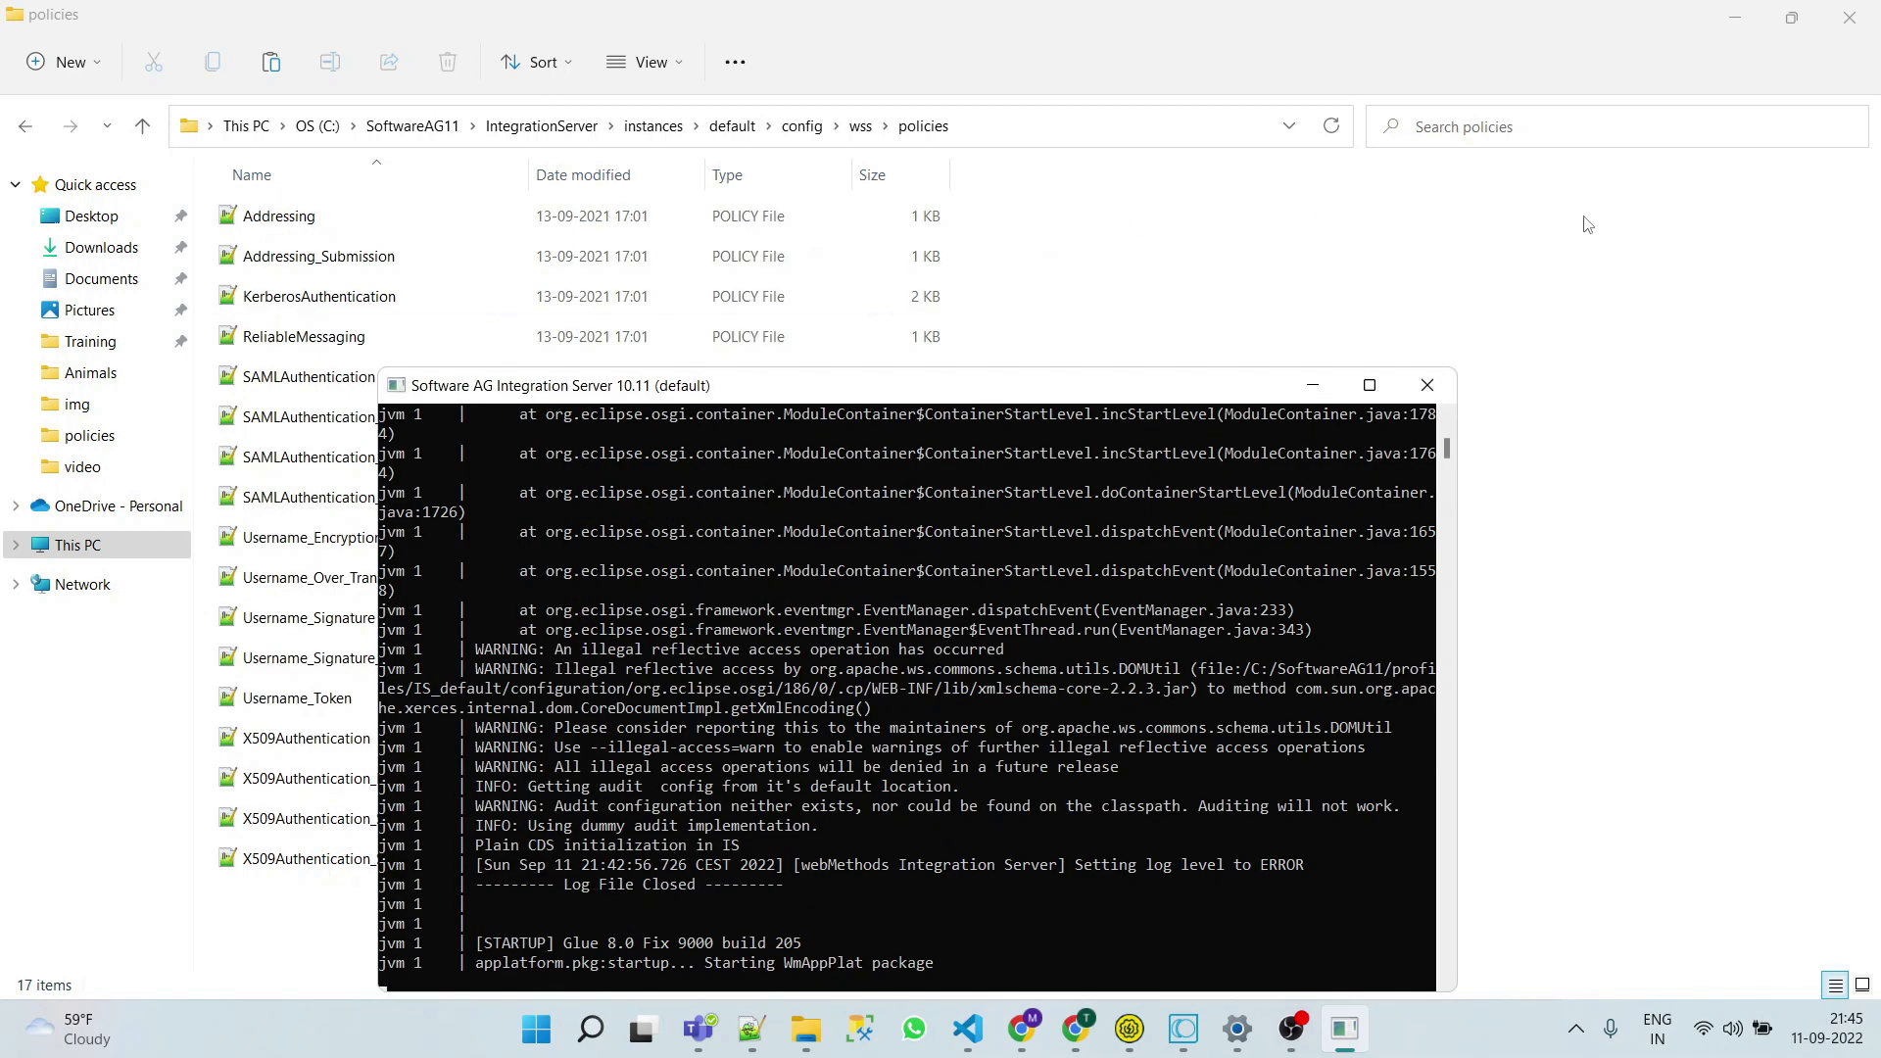
pyautogui.rightClick(1326, 576)
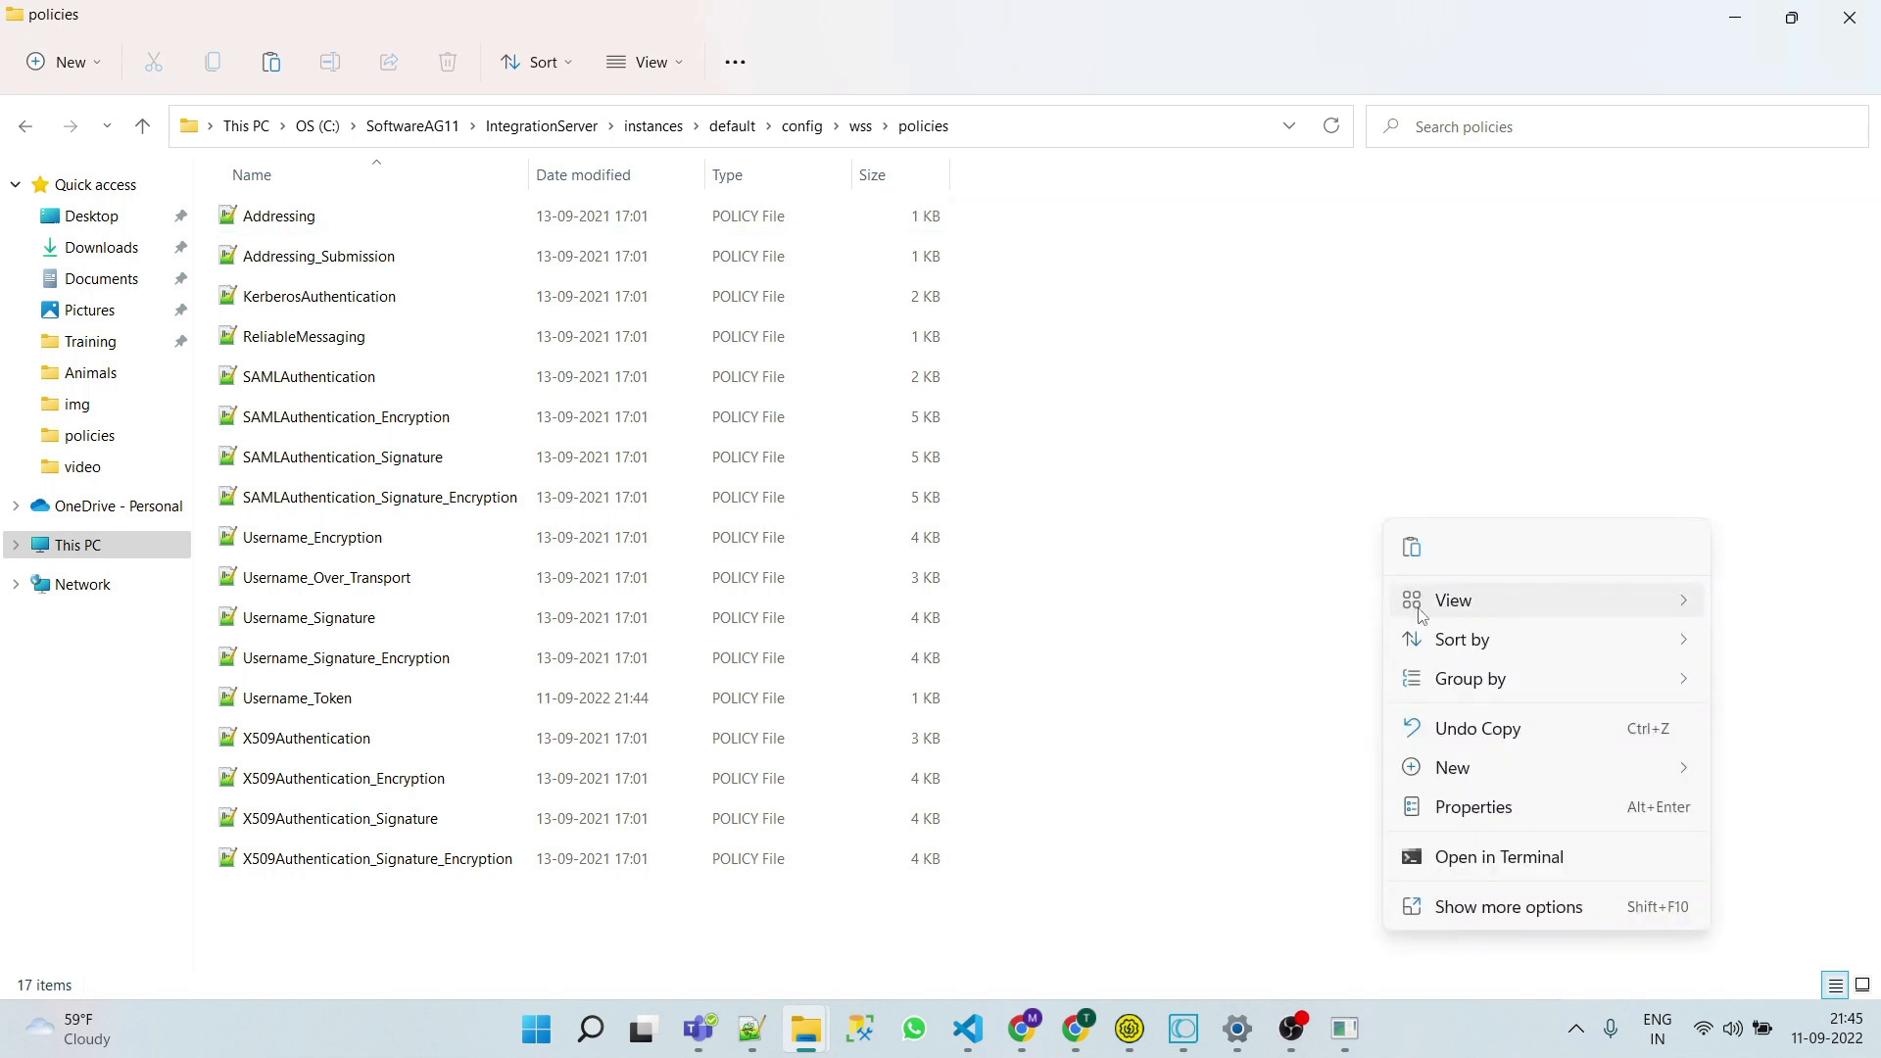
pyautogui.click(1005, 627)
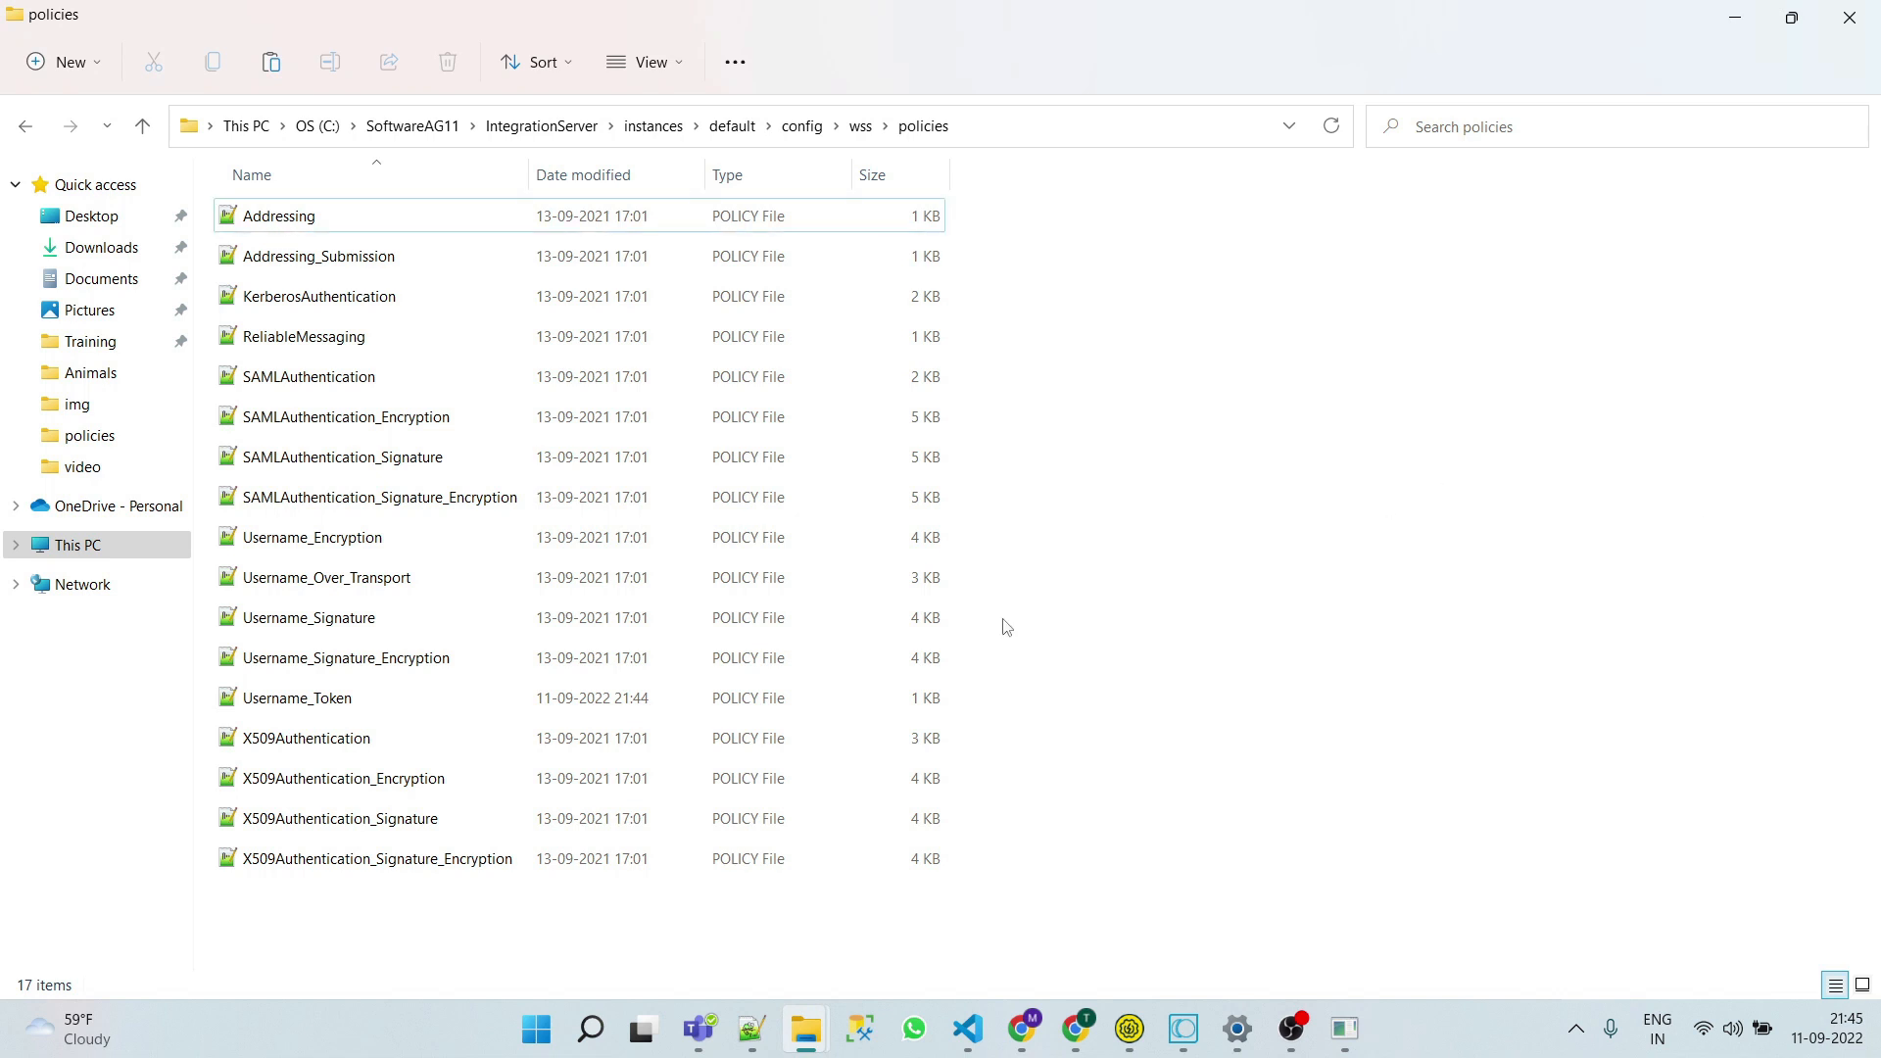
pyautogui.moveTo(1223, 633)
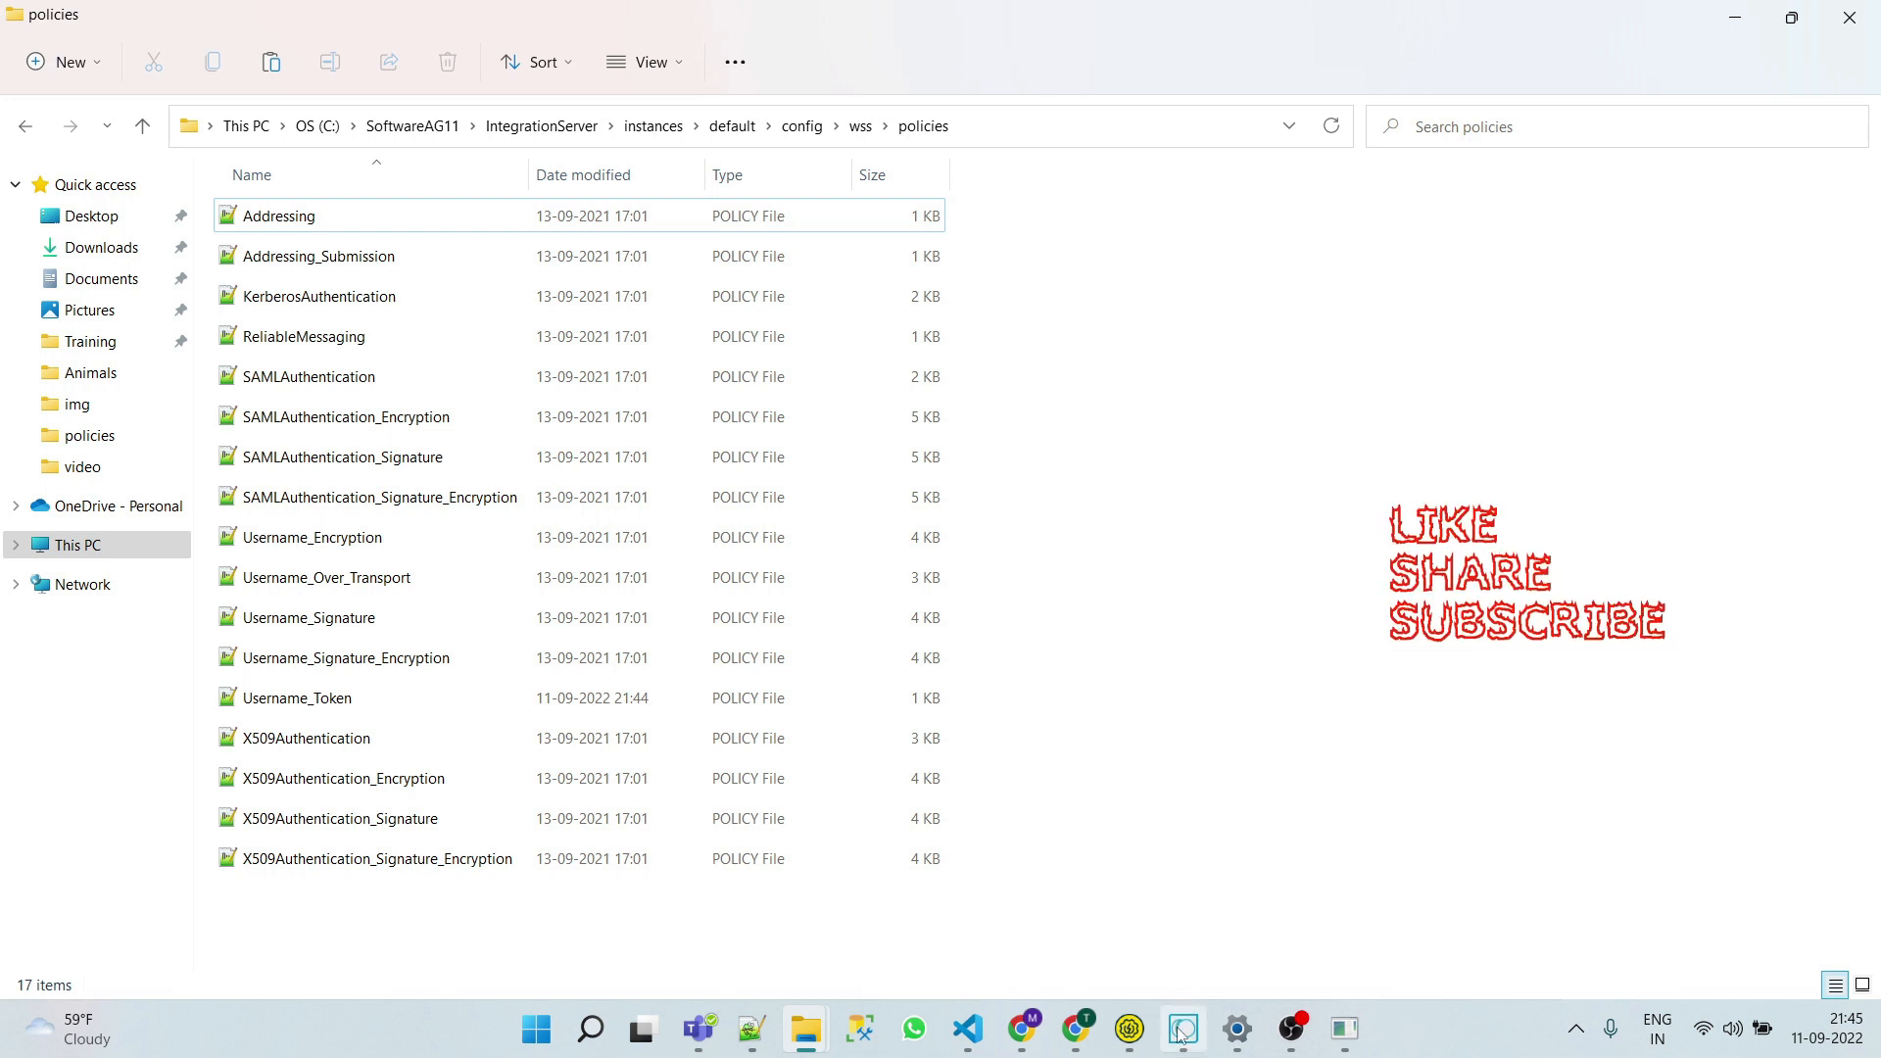
# Return to Designer, dismiss the session restored notice and show demoWsd's Policies list
pyautogui.click(1179, 1029)
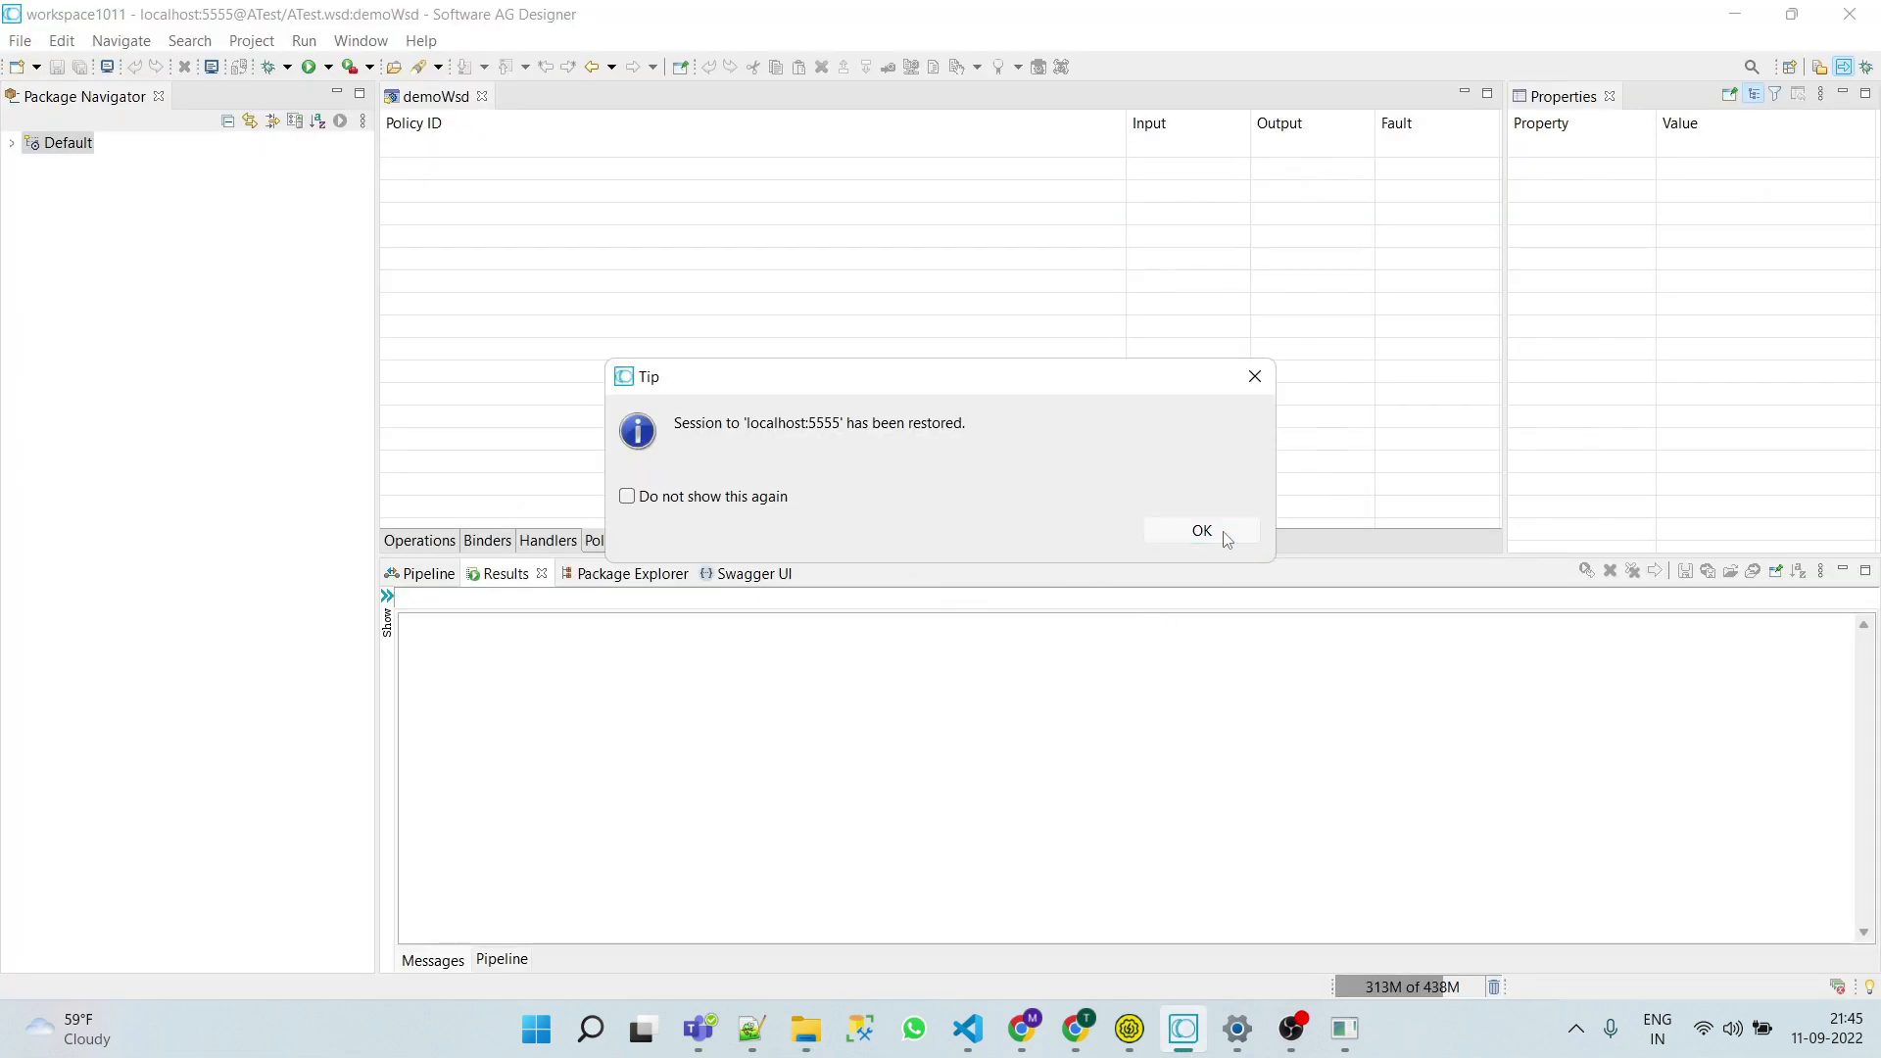
pyautogui.click(1199, 531)
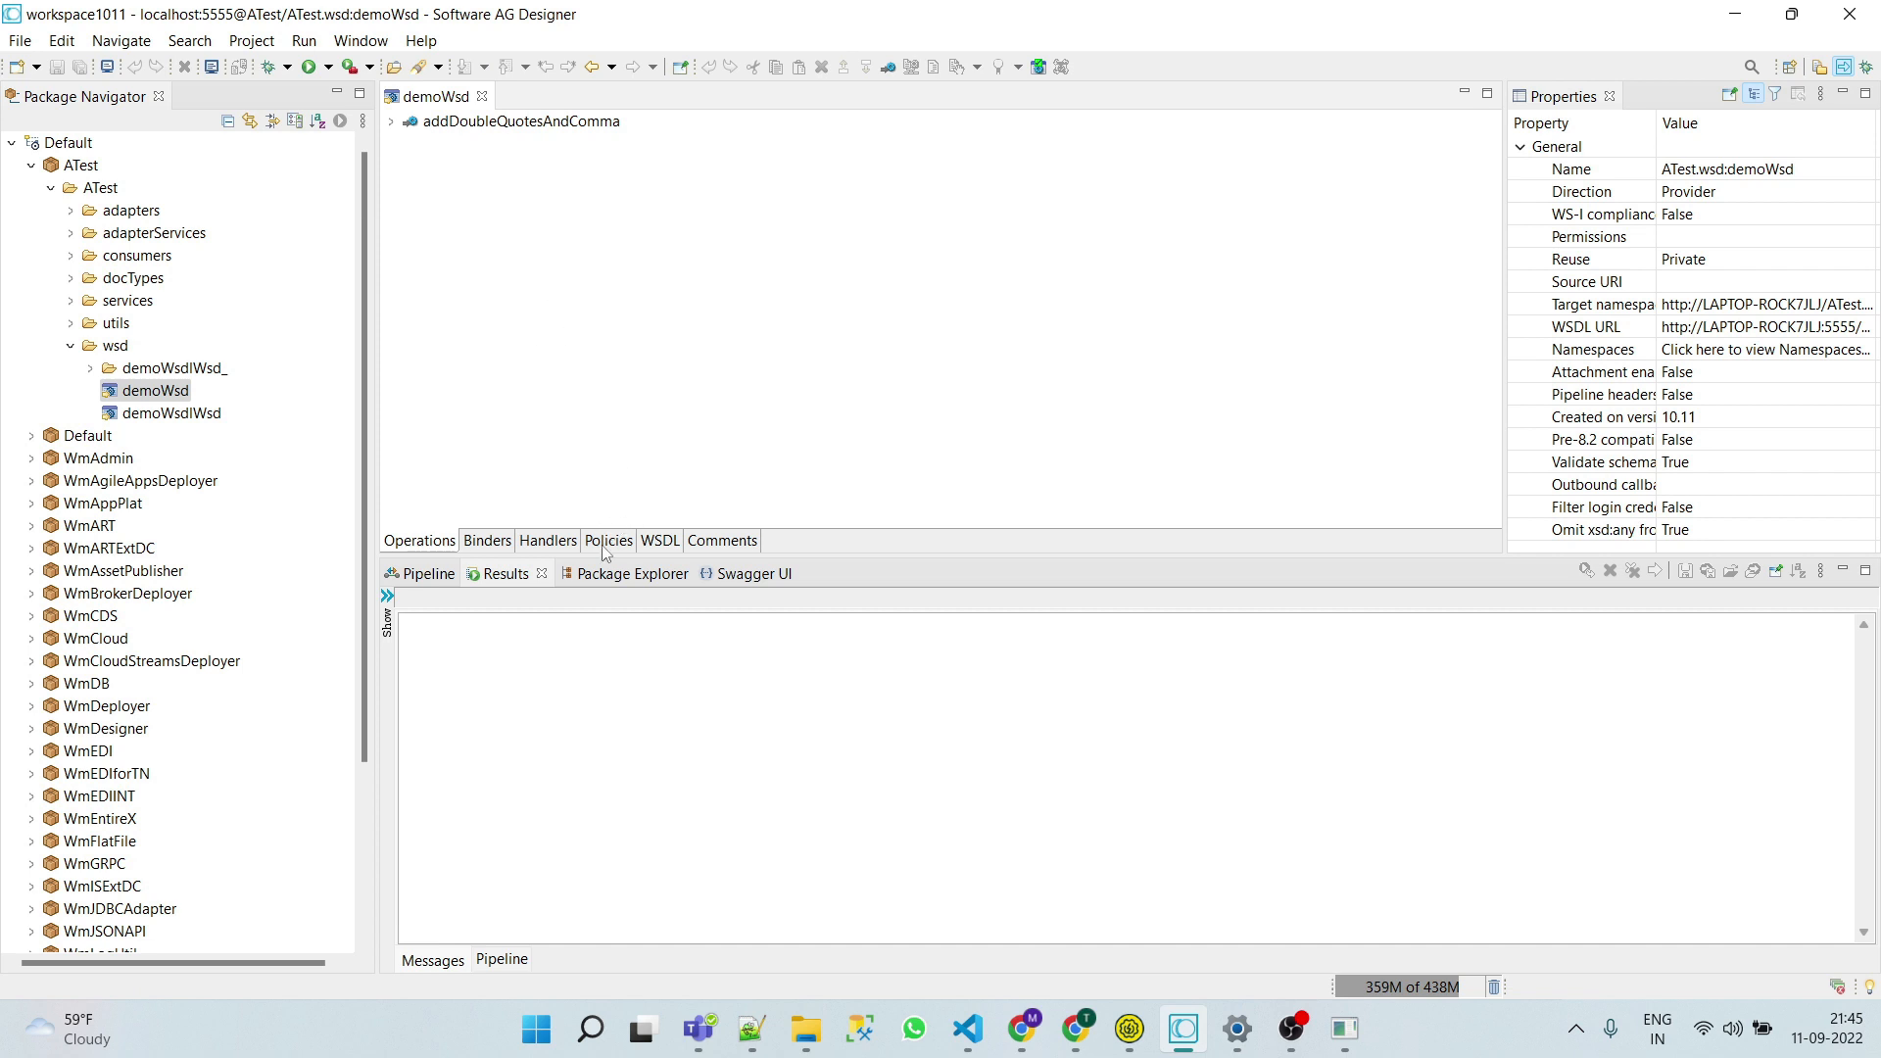
pyautogui.click(607, 541)
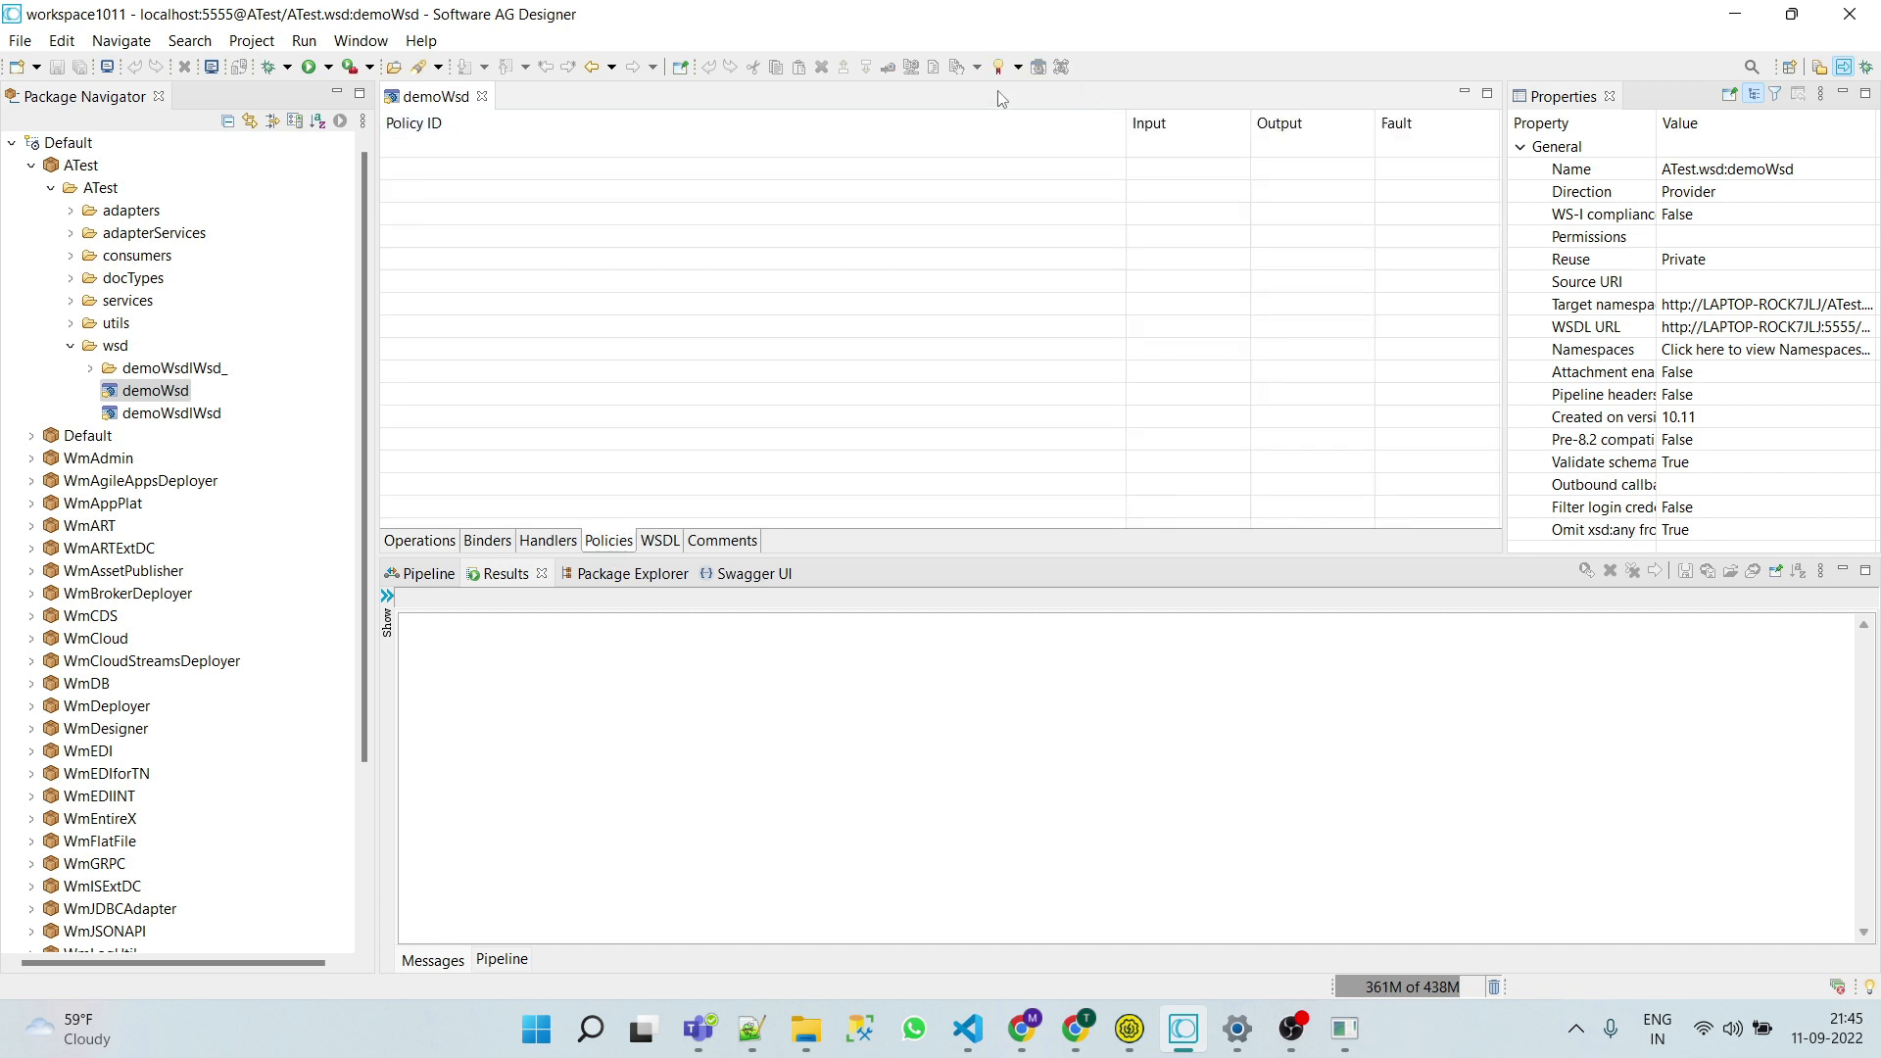
pyautogui.moveTo(999, 66)
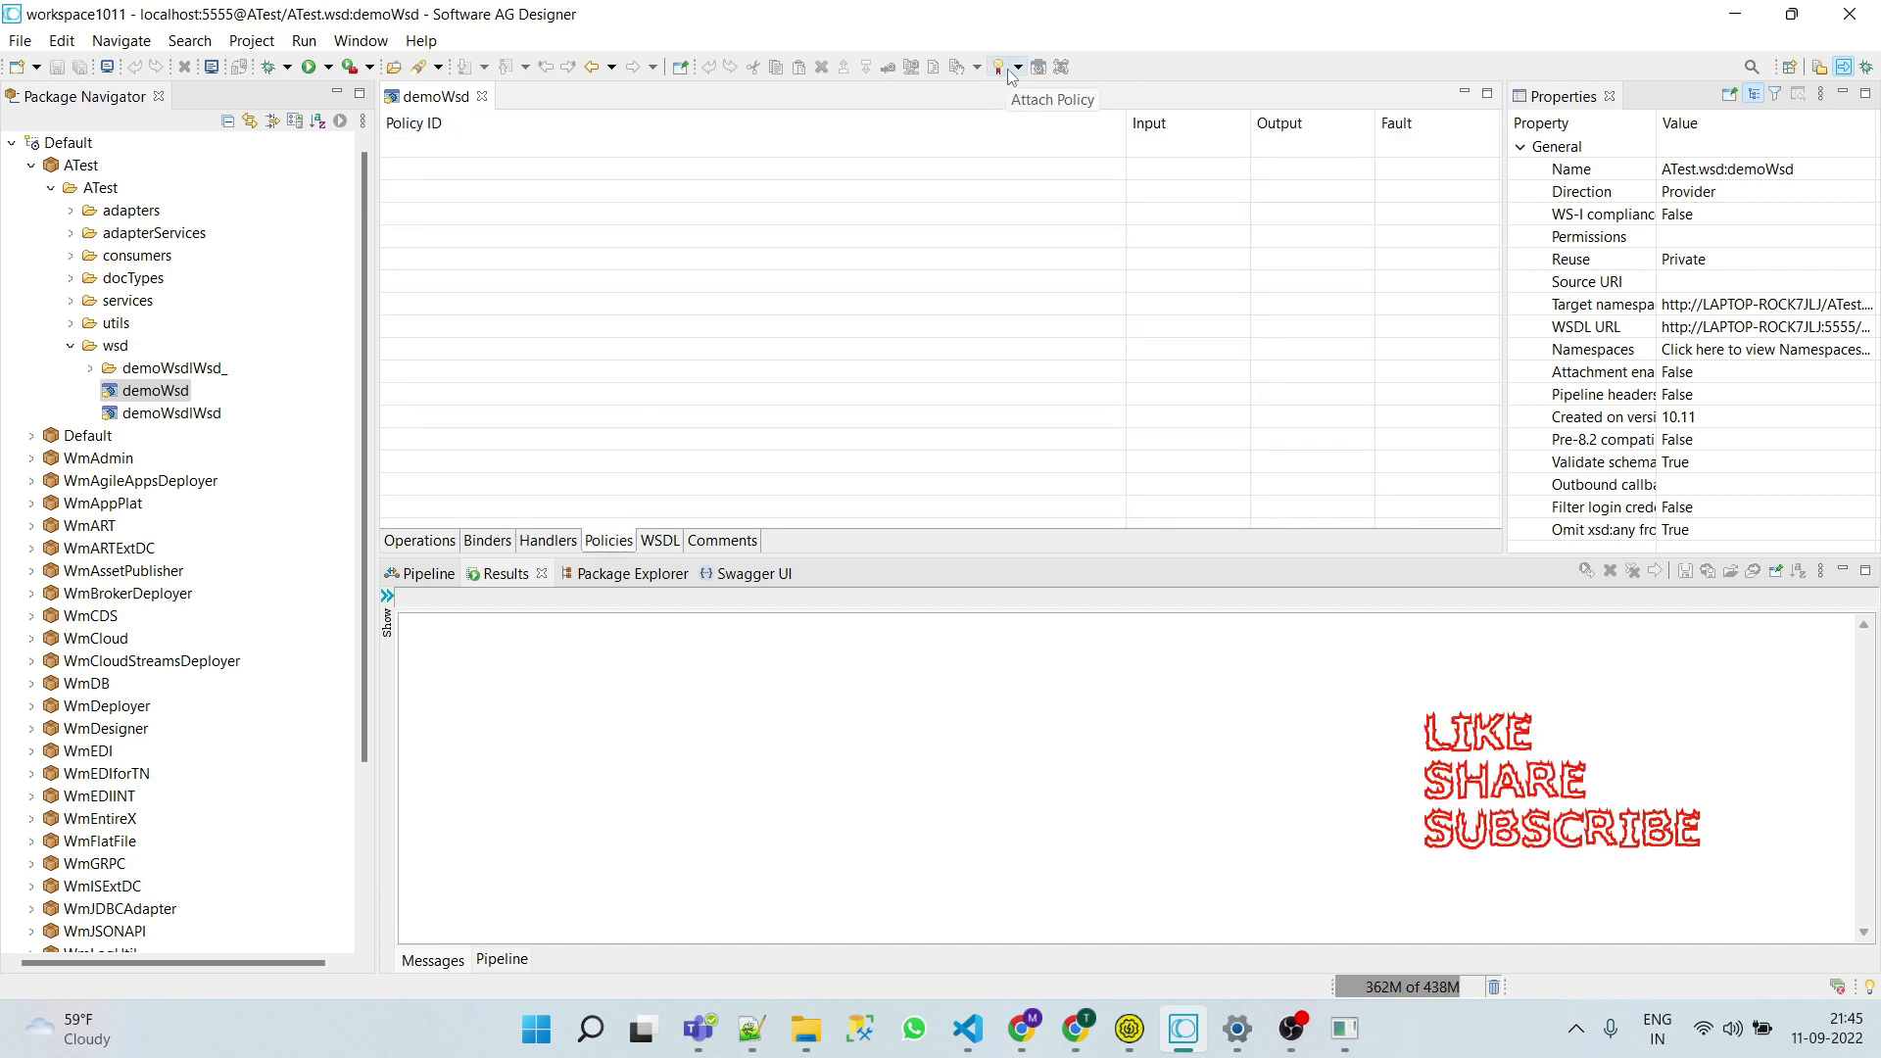
# Attach Username_Token (Username and Token) to demoWsd and save the descriptor
pyautogui.click(998, 67)
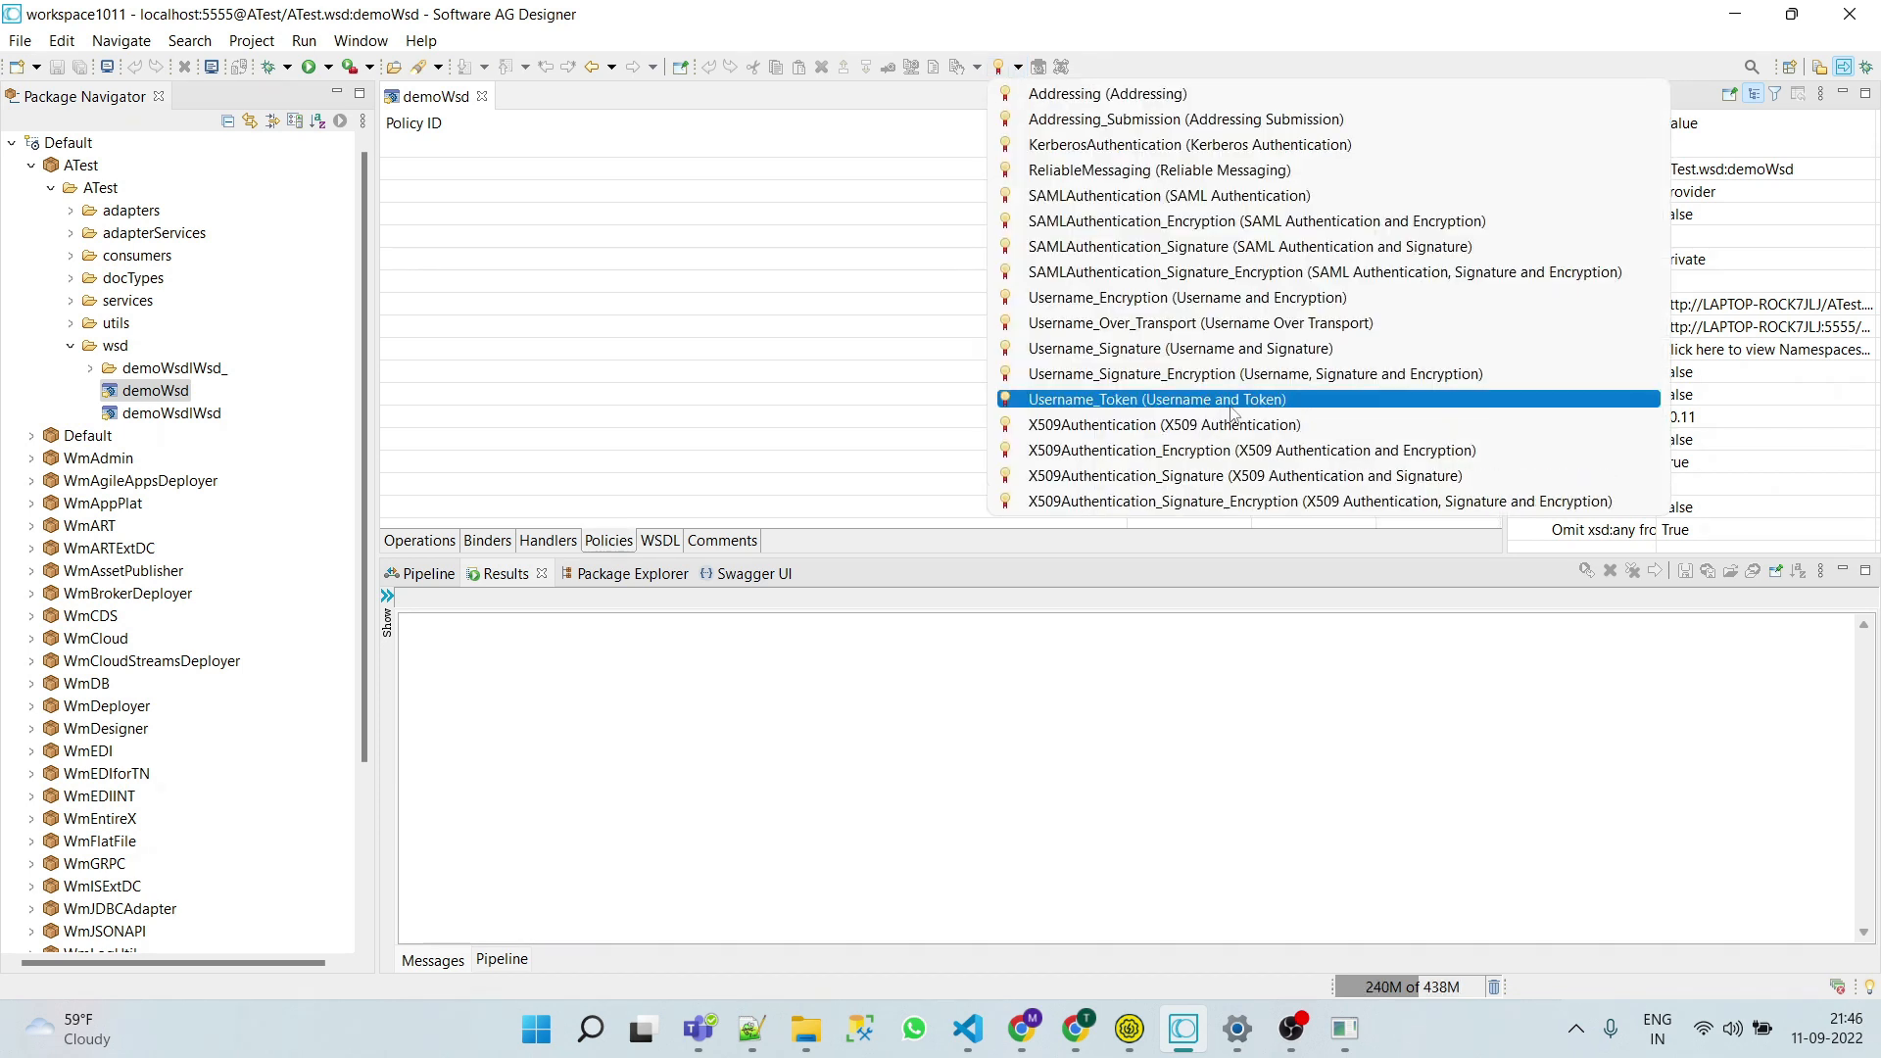
pyautogui.click(1157, 399)
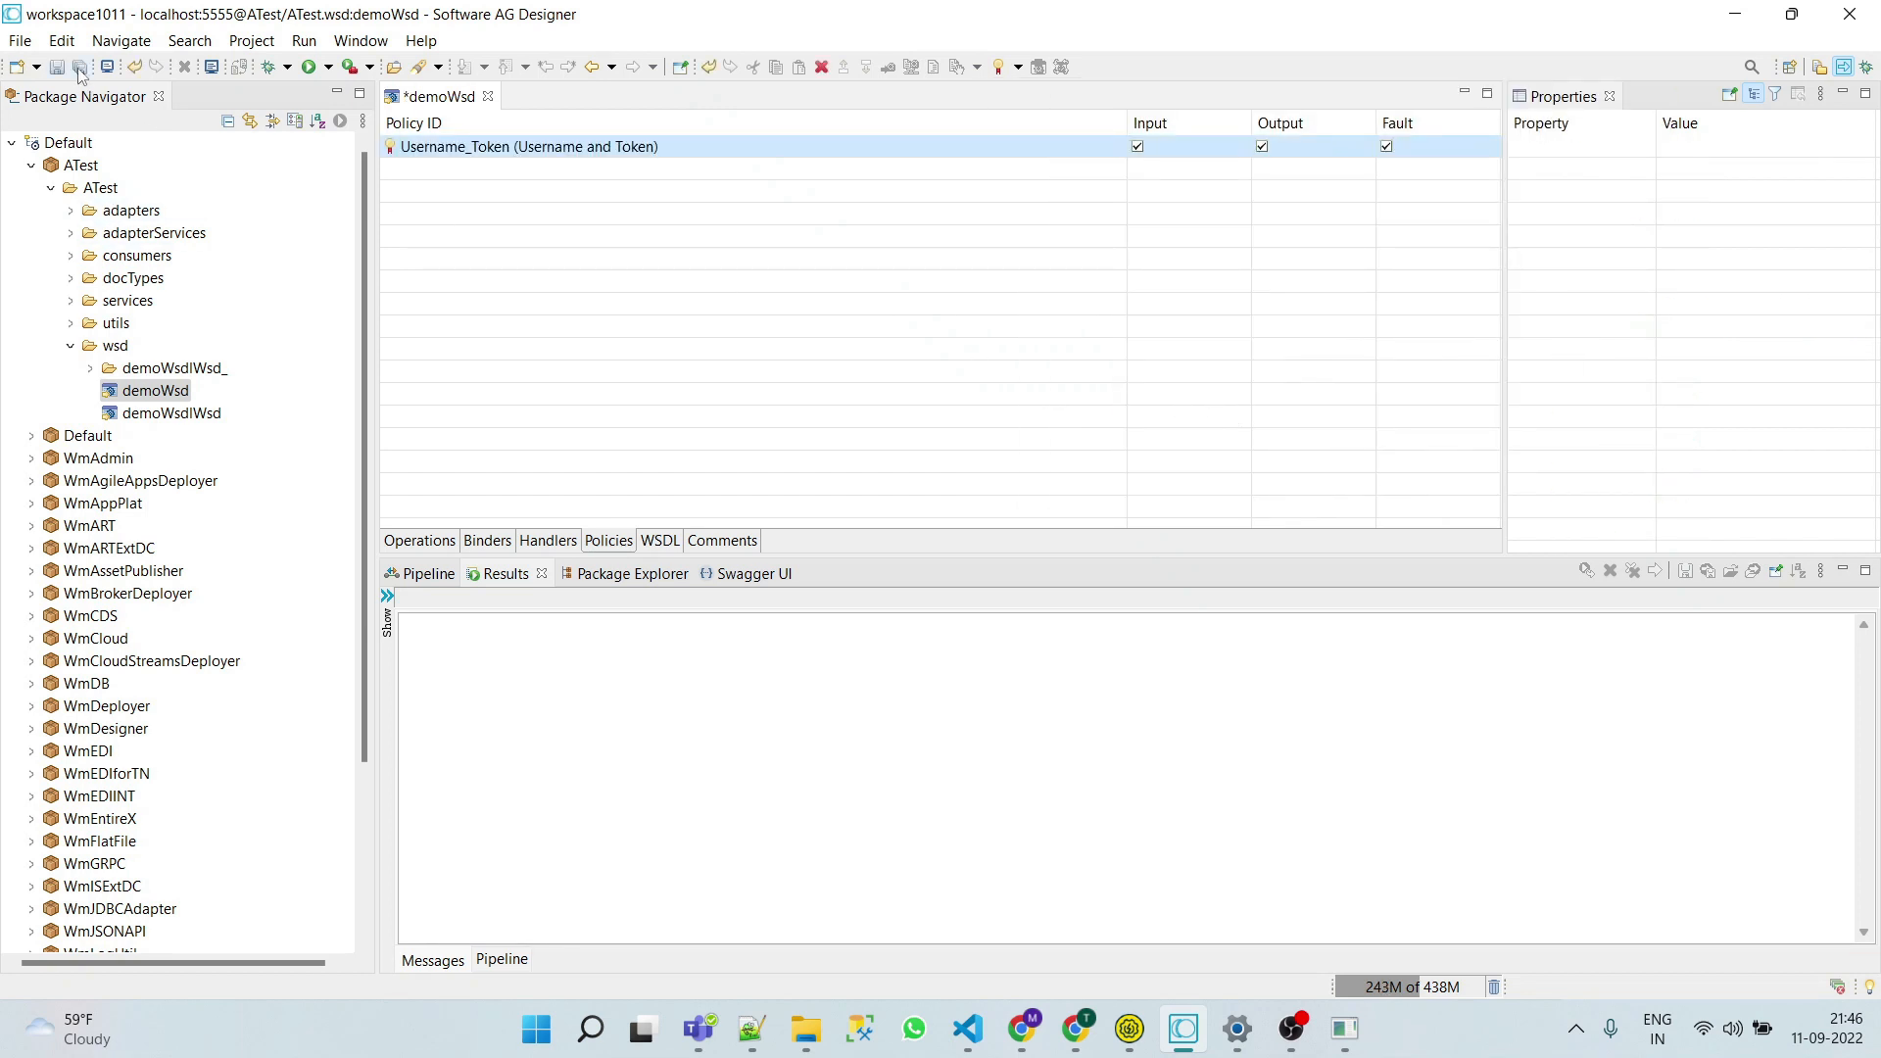
pyautogui.click(81, 66)
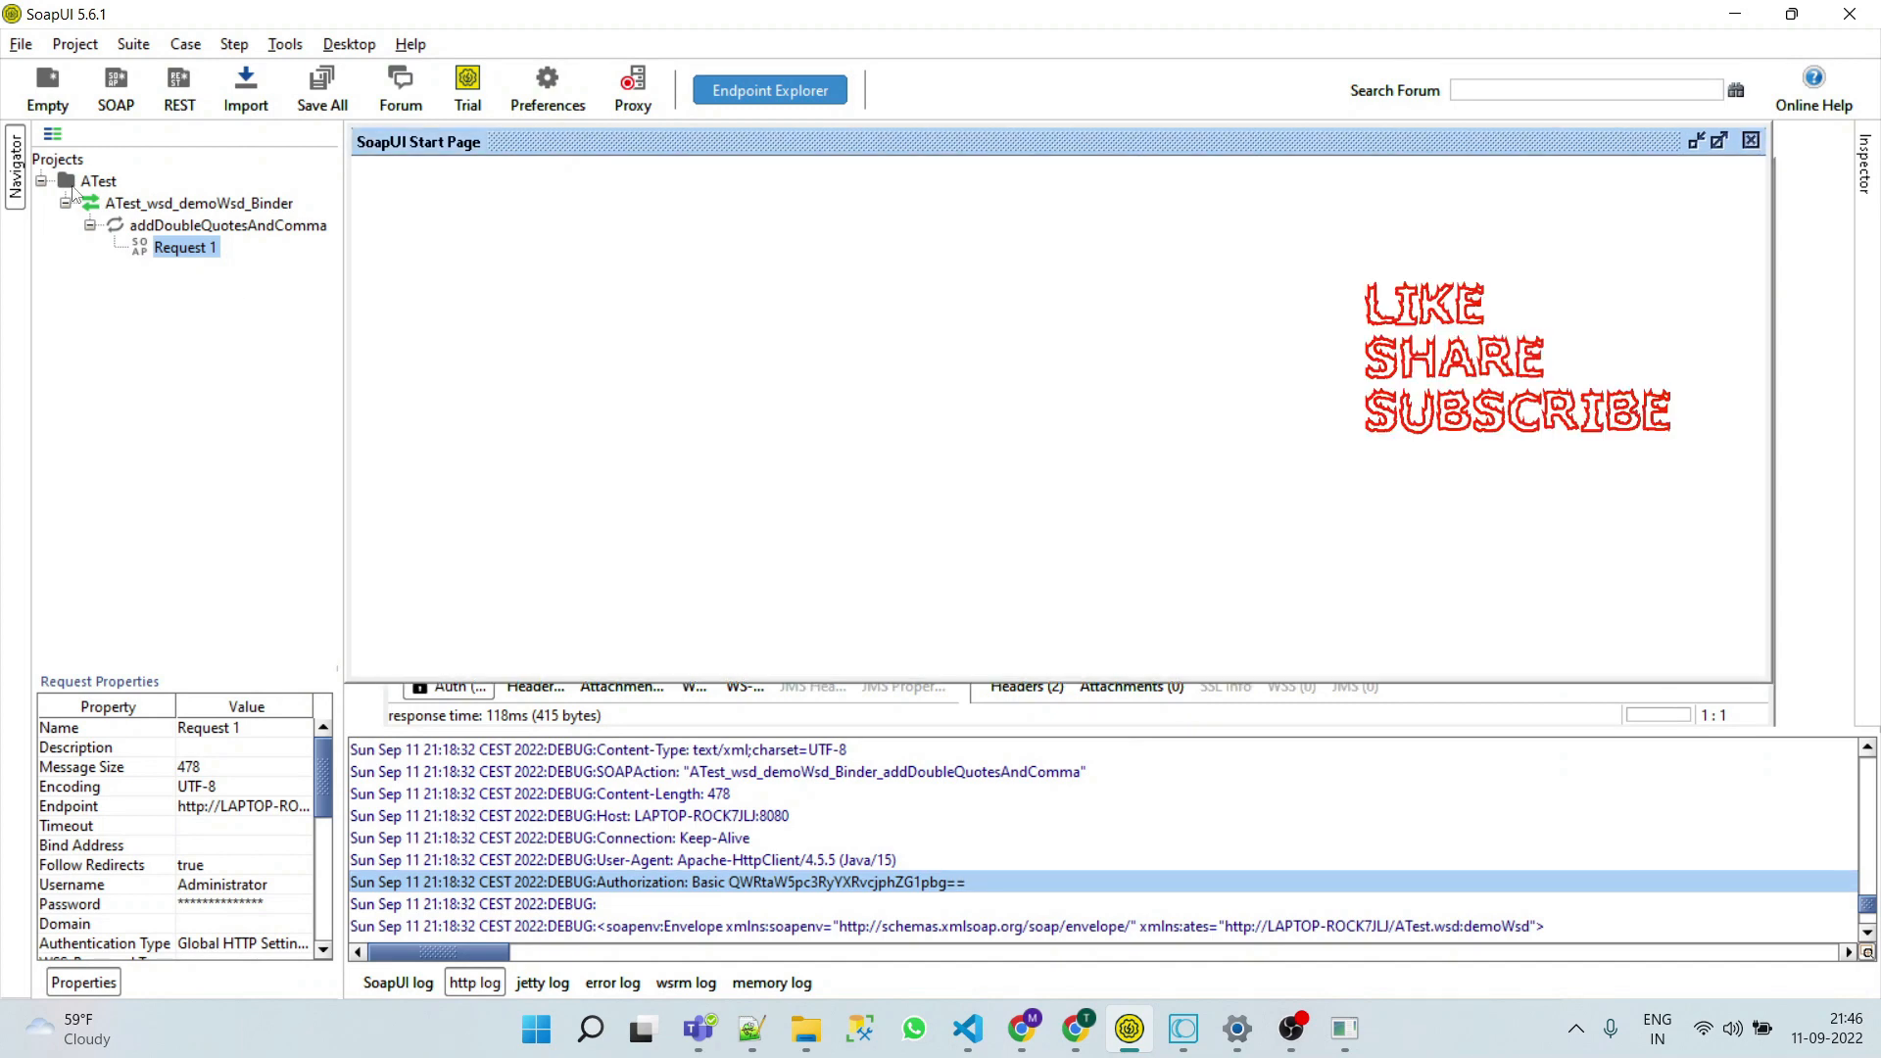
# Replace ATest with a new SOAP project from the demoWsd WSDL and enter India as the first country
pyautogui.click(98, 181)
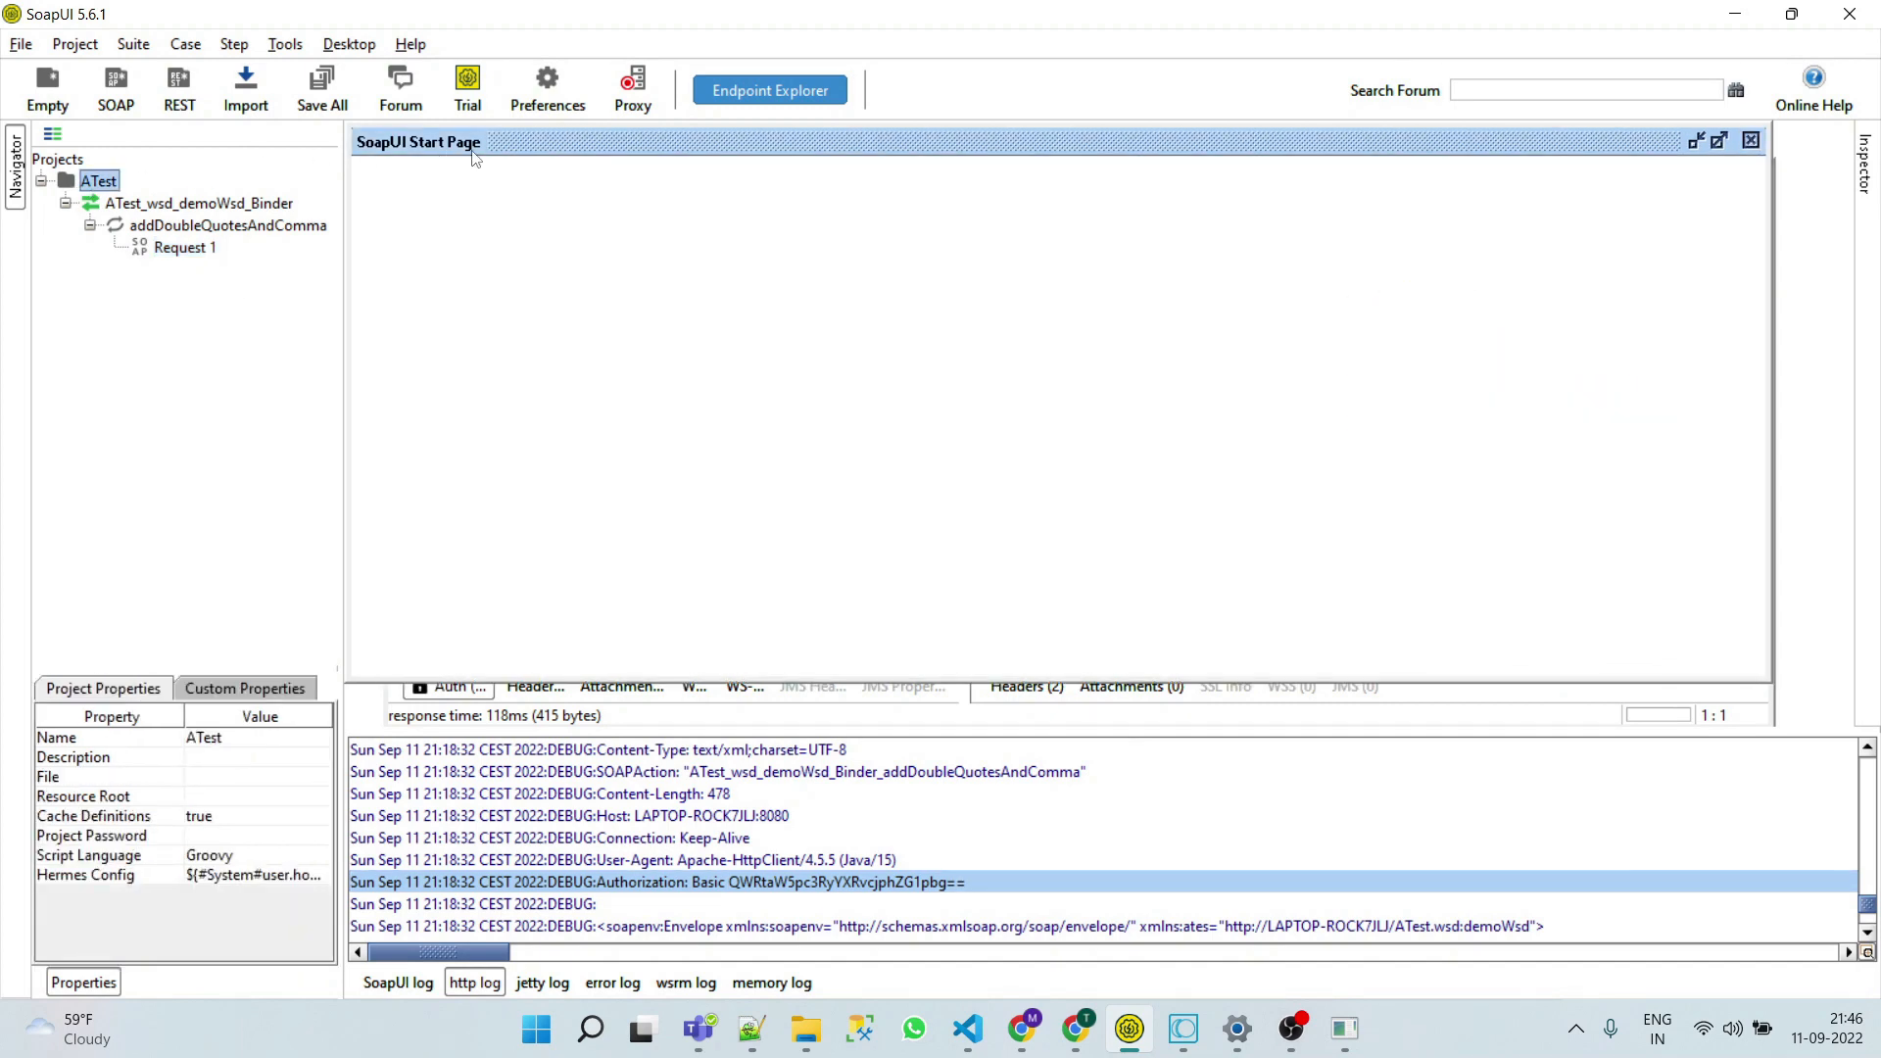
pyautogui.moveTo(233, 174)
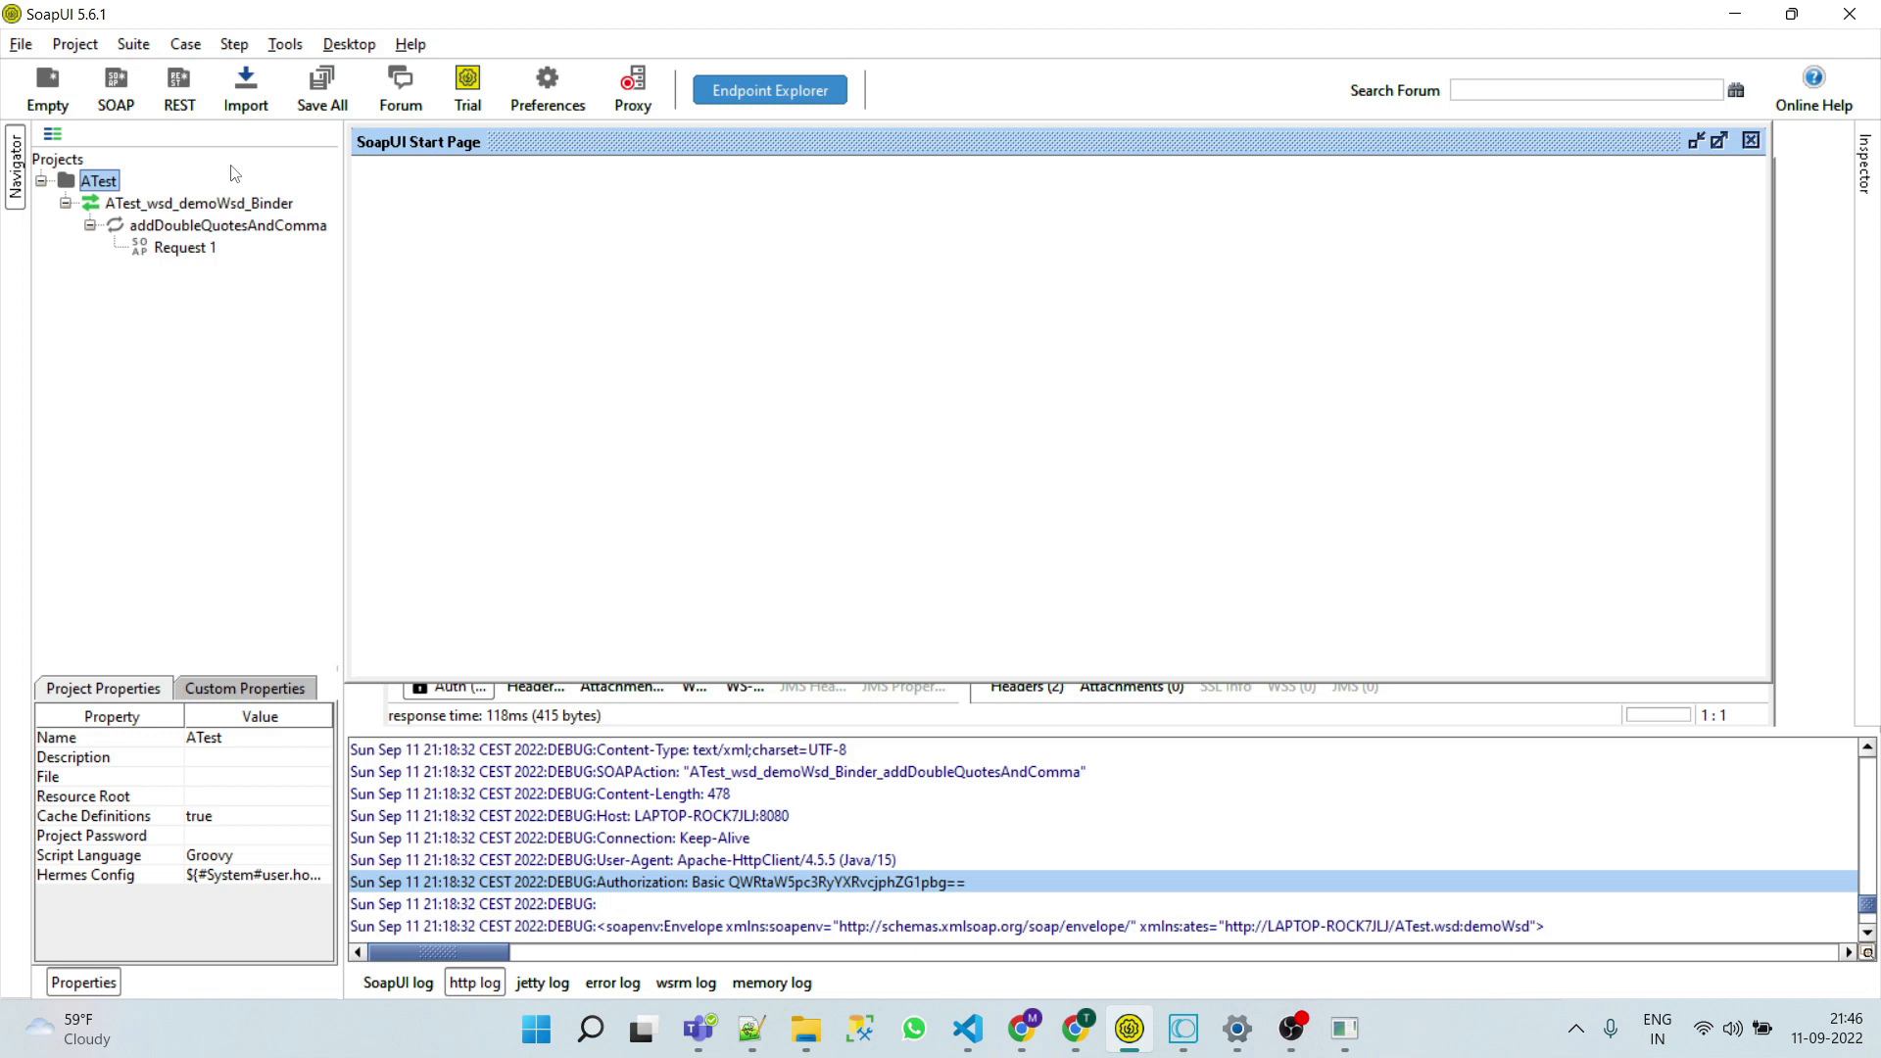
pyautogui.moveTo(151, 406)
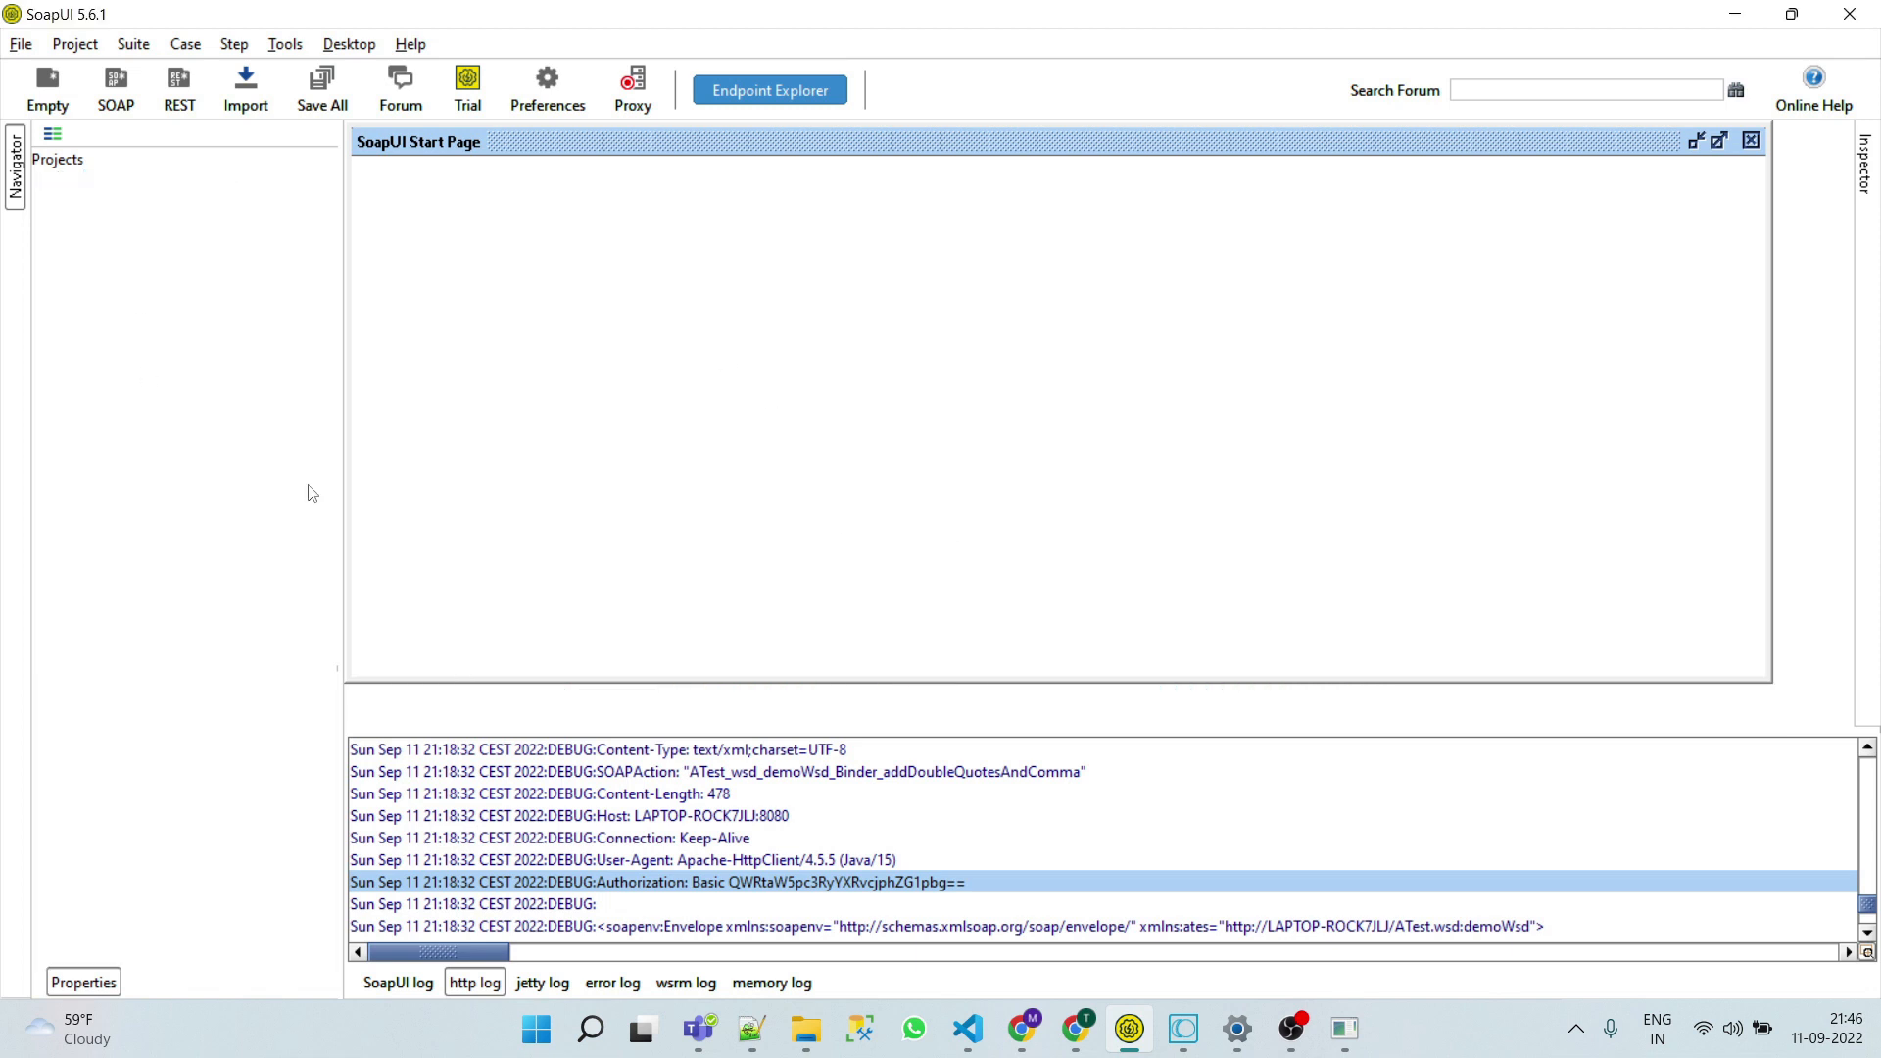
pyautogui.click(114, 88)
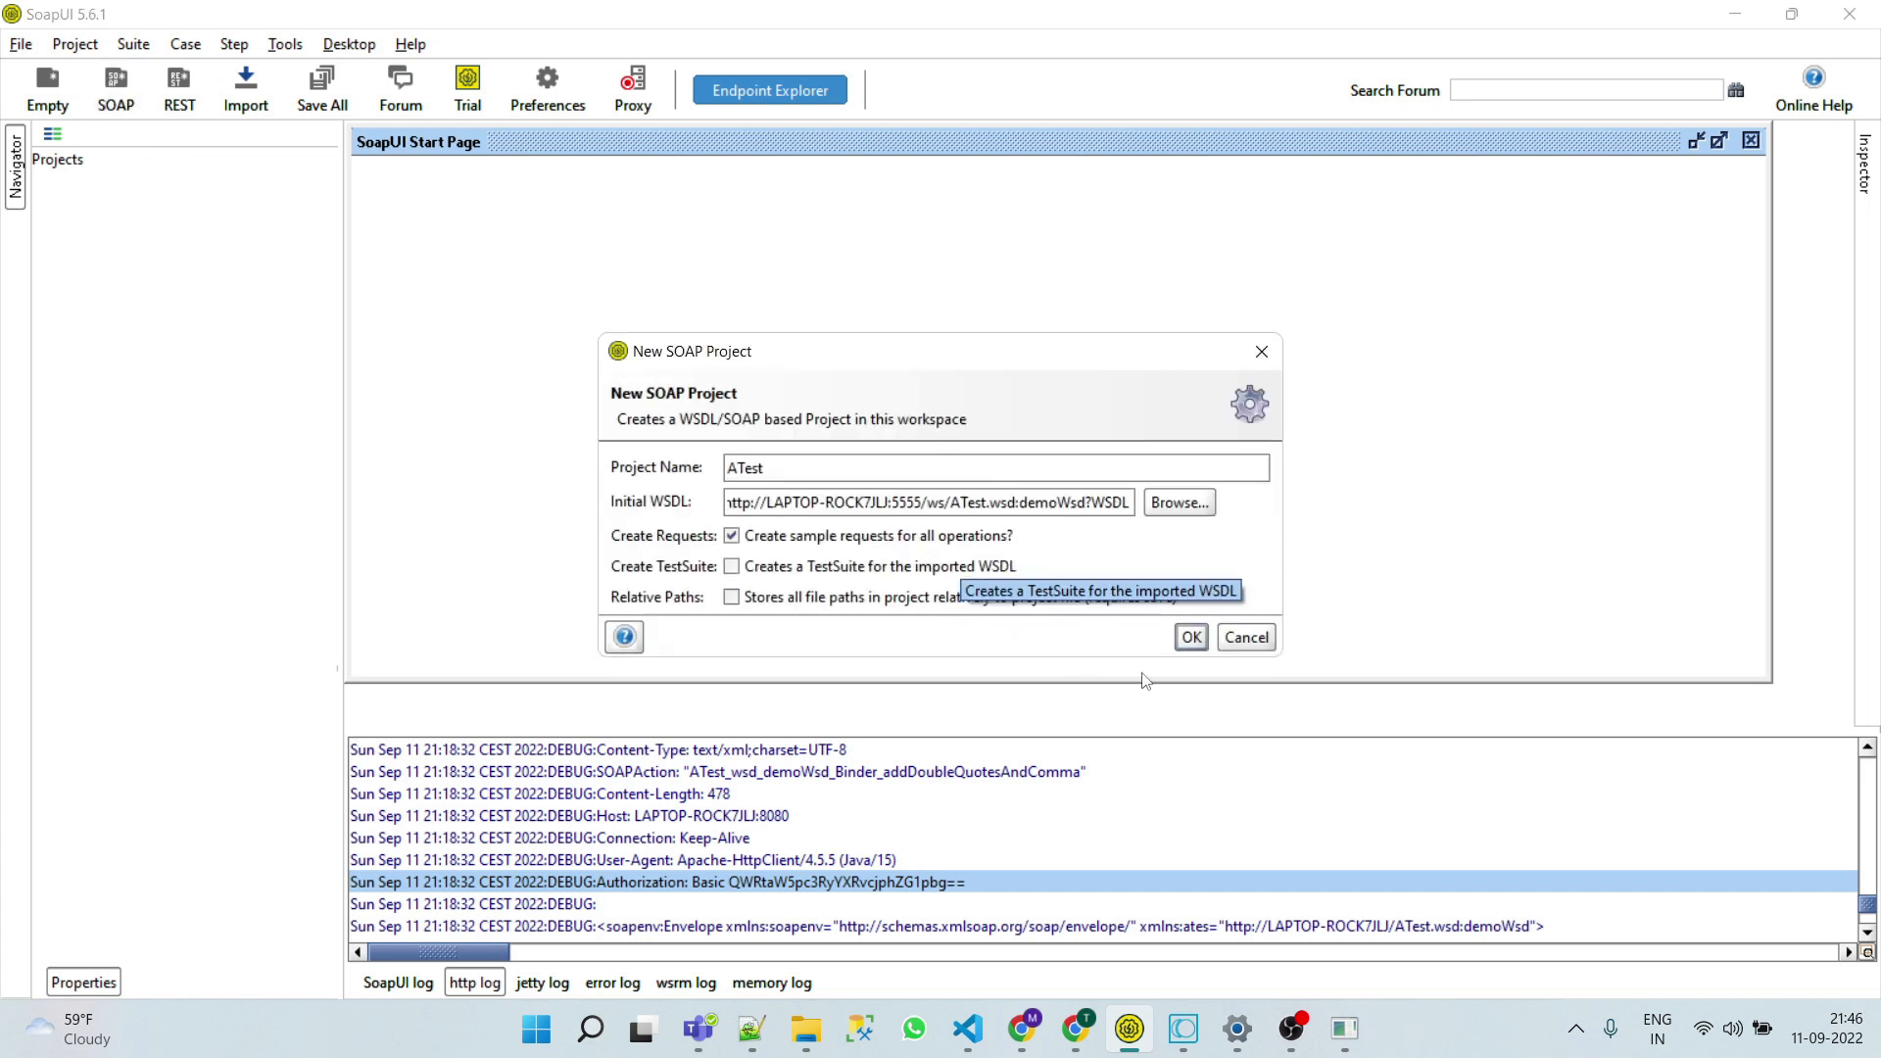
pyautogui.click(1190, 636)
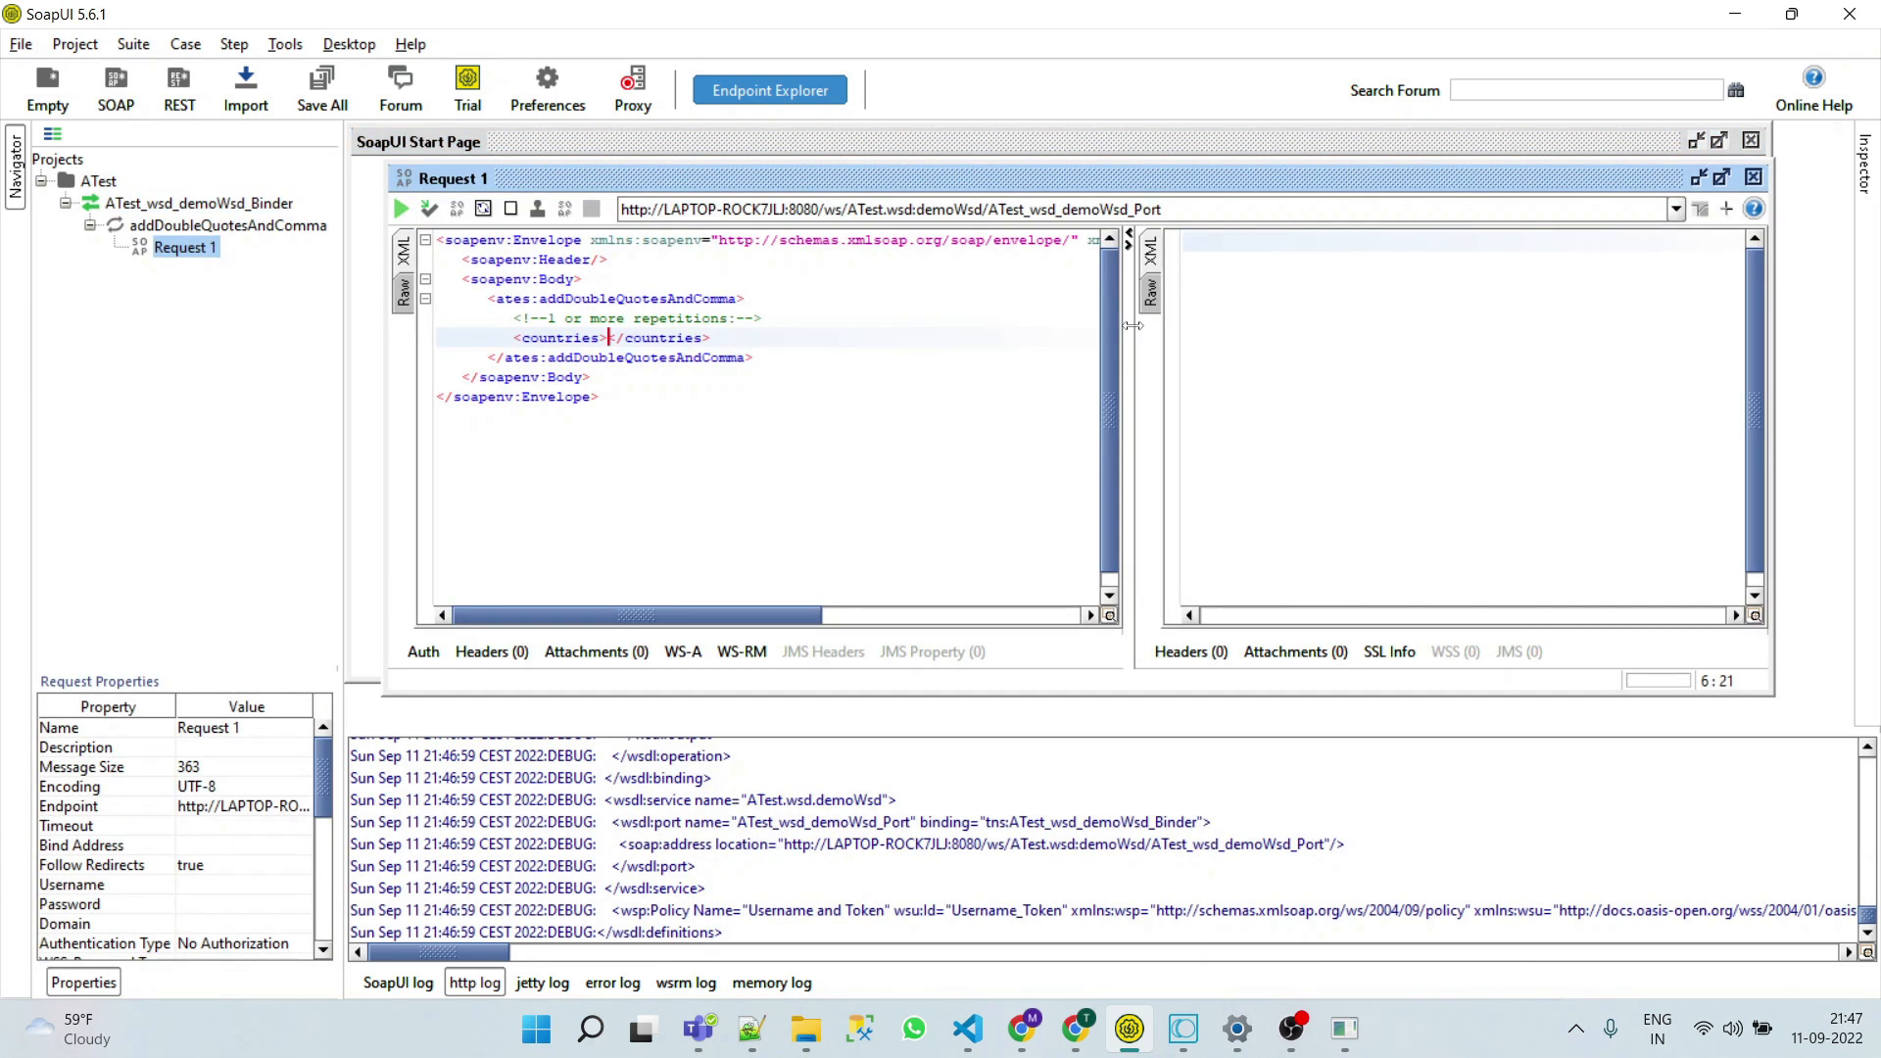
pyautogui.write('India')
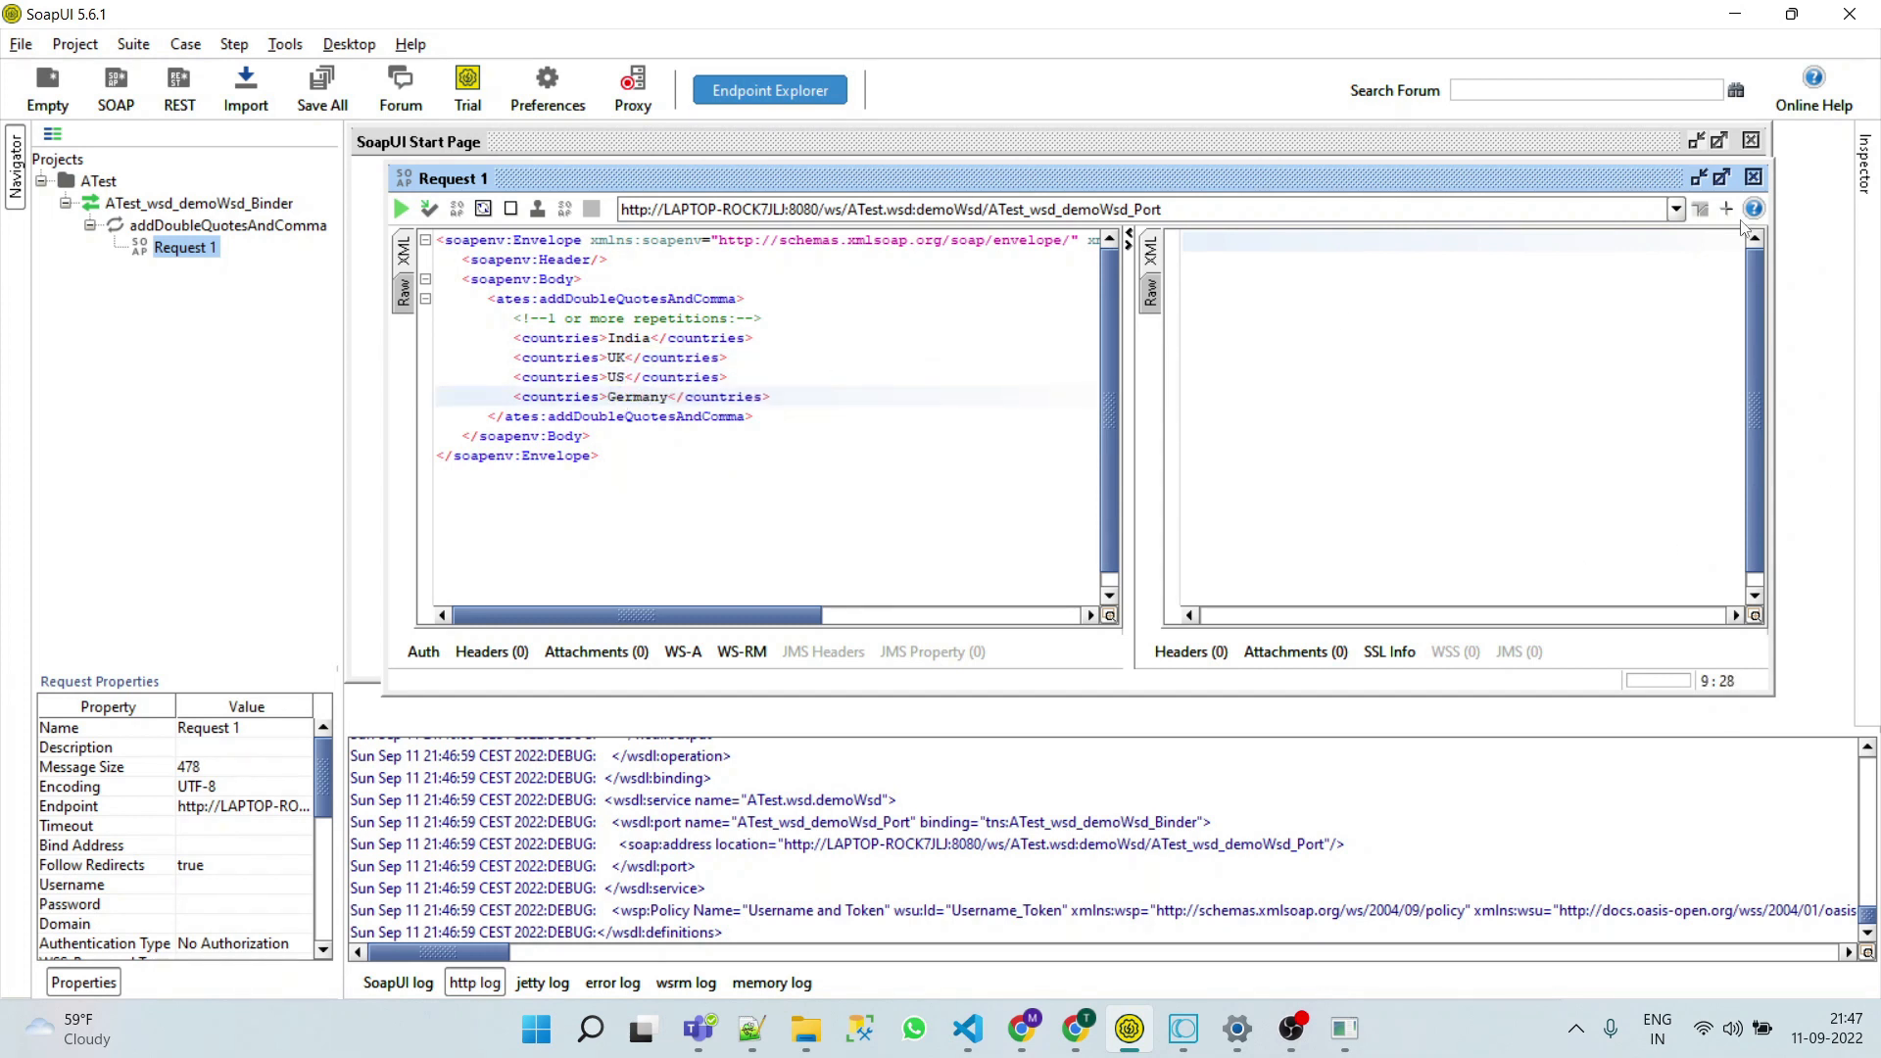
pyautogui.moveTo(207, 780)
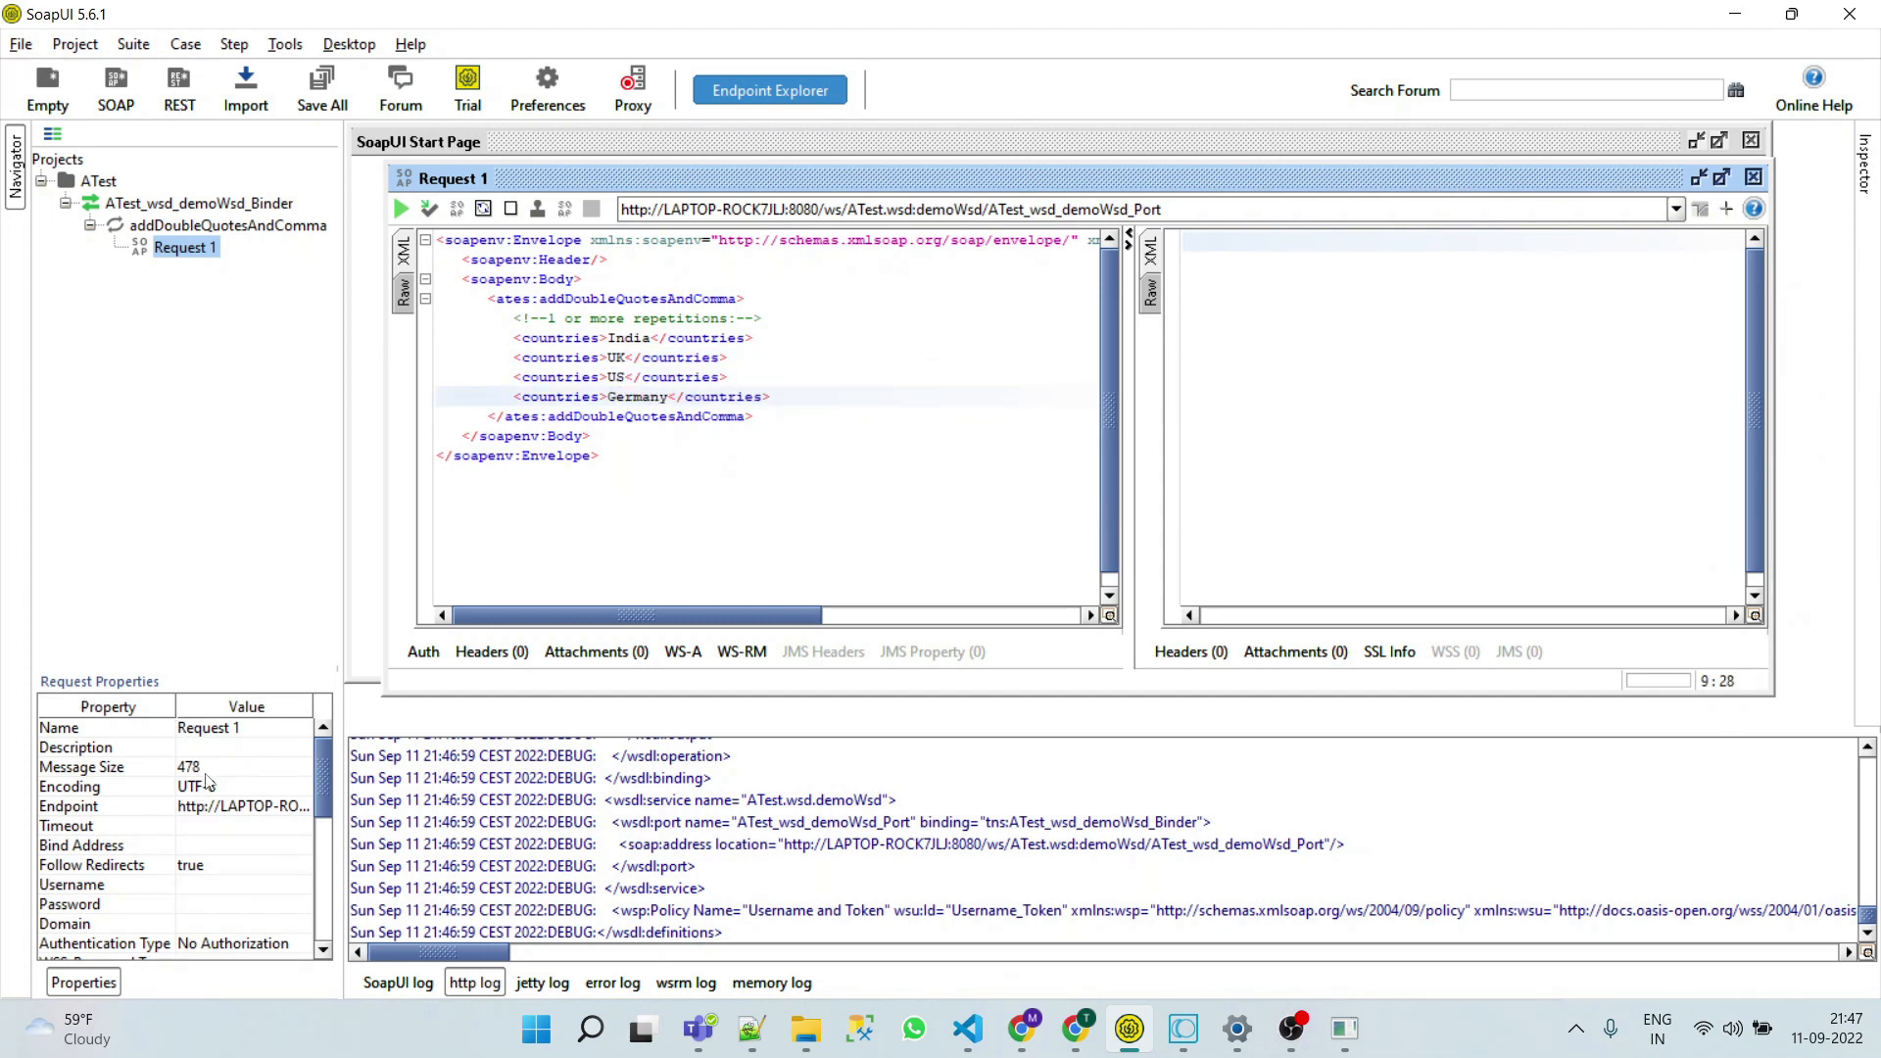
# Enter Administrator as the Username in Request 1's properties
pyautogui.scroll(-3)
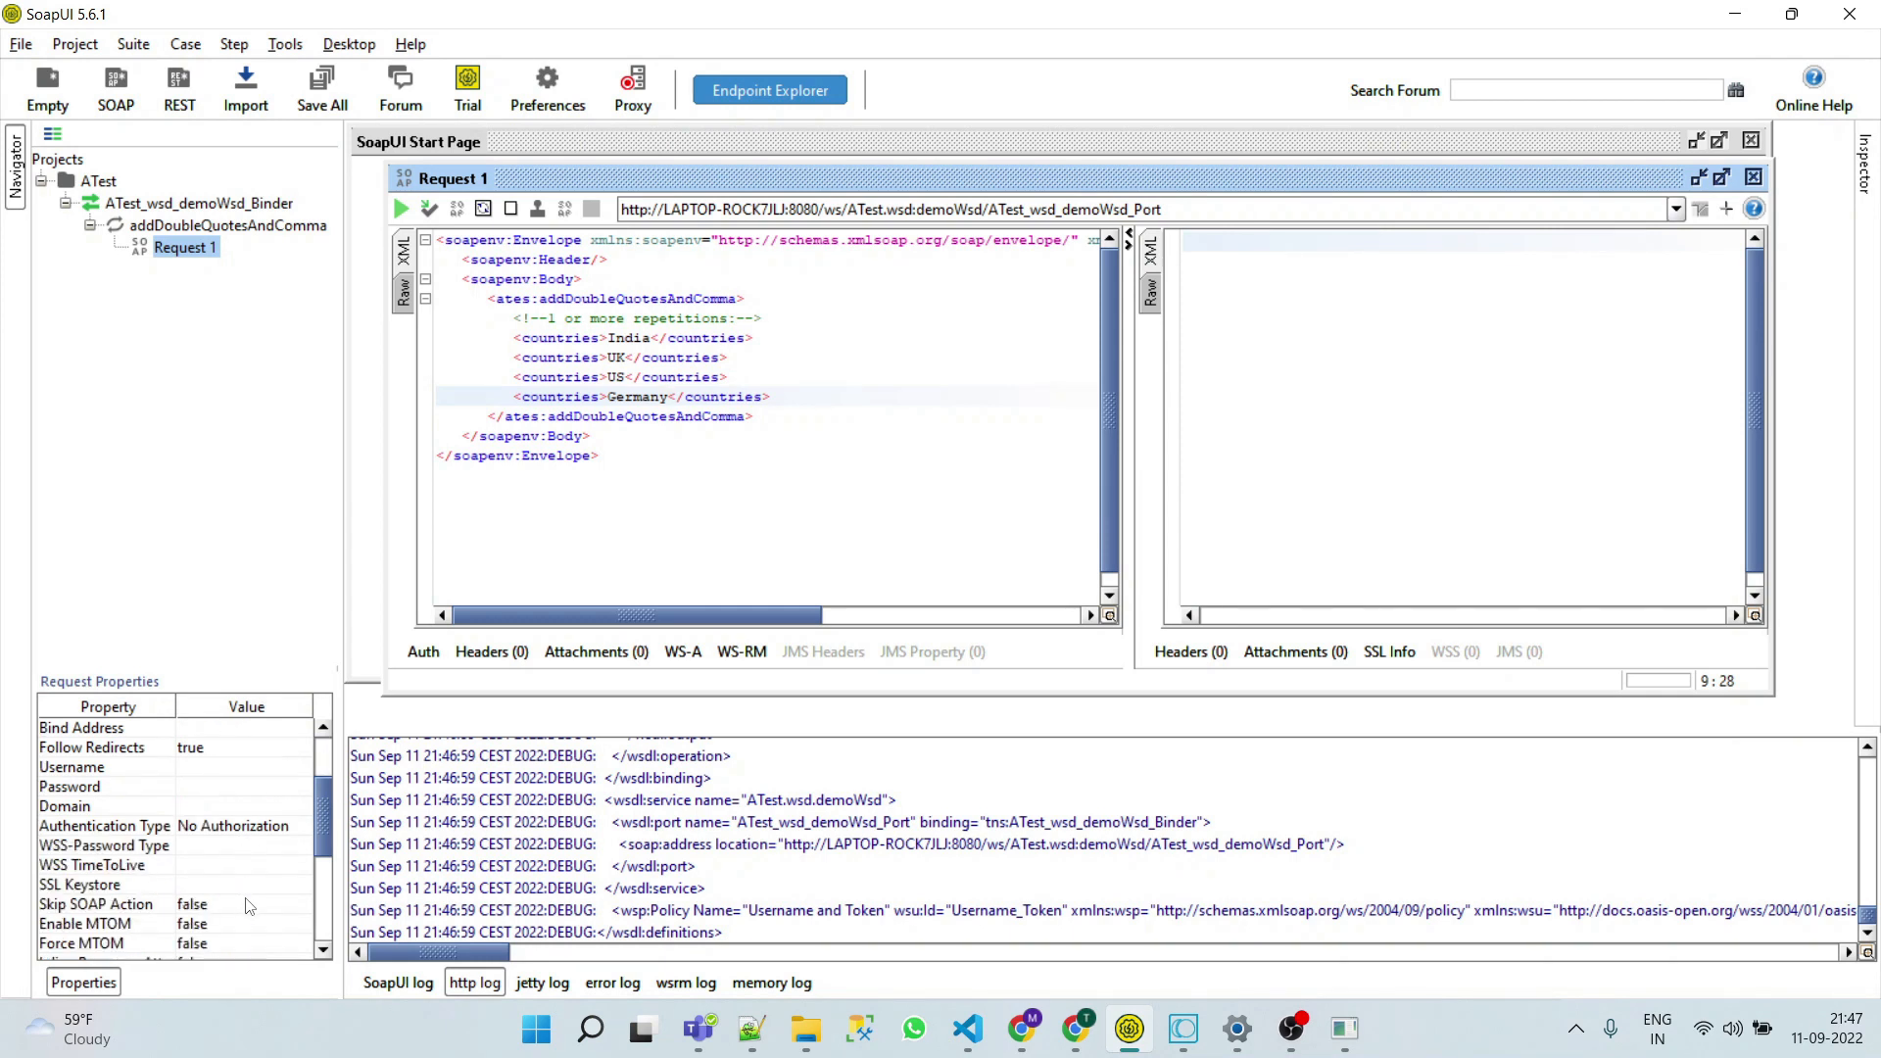
pyautogui.moveTo(253, 825)
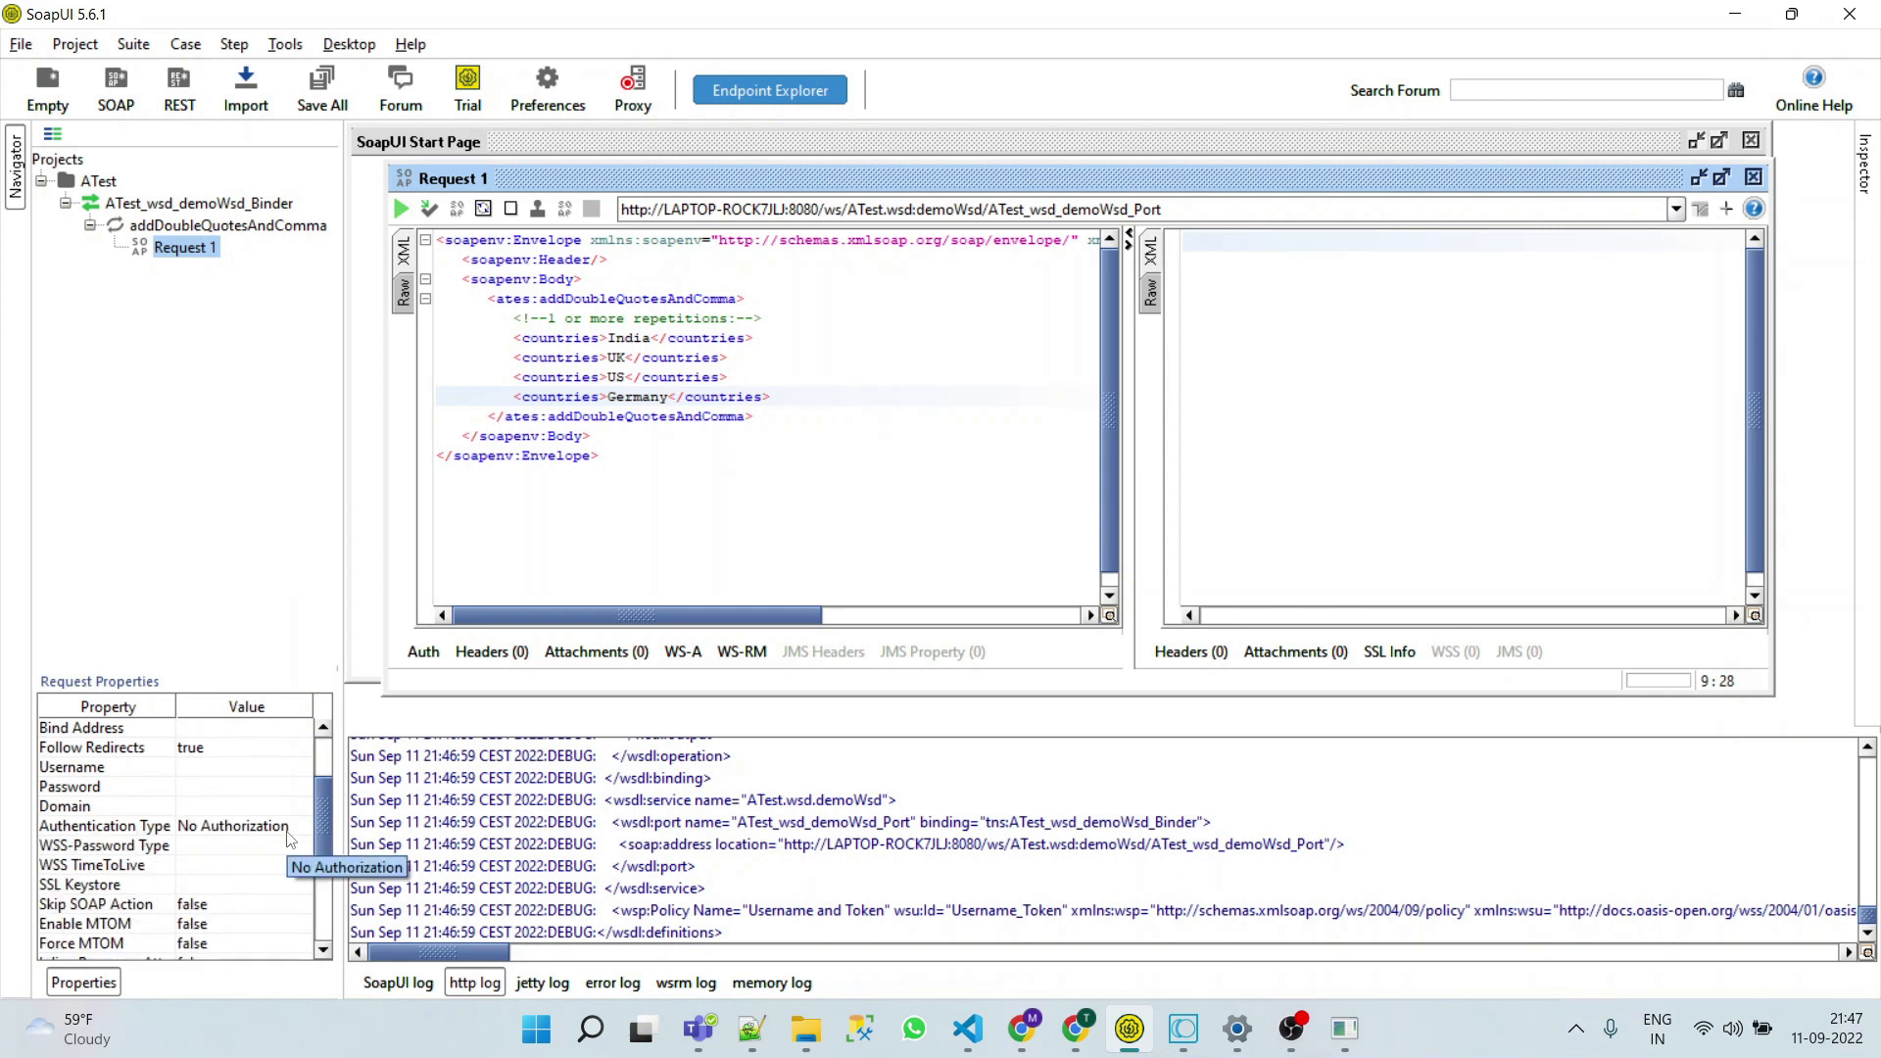
pyautogui.scroll(3)
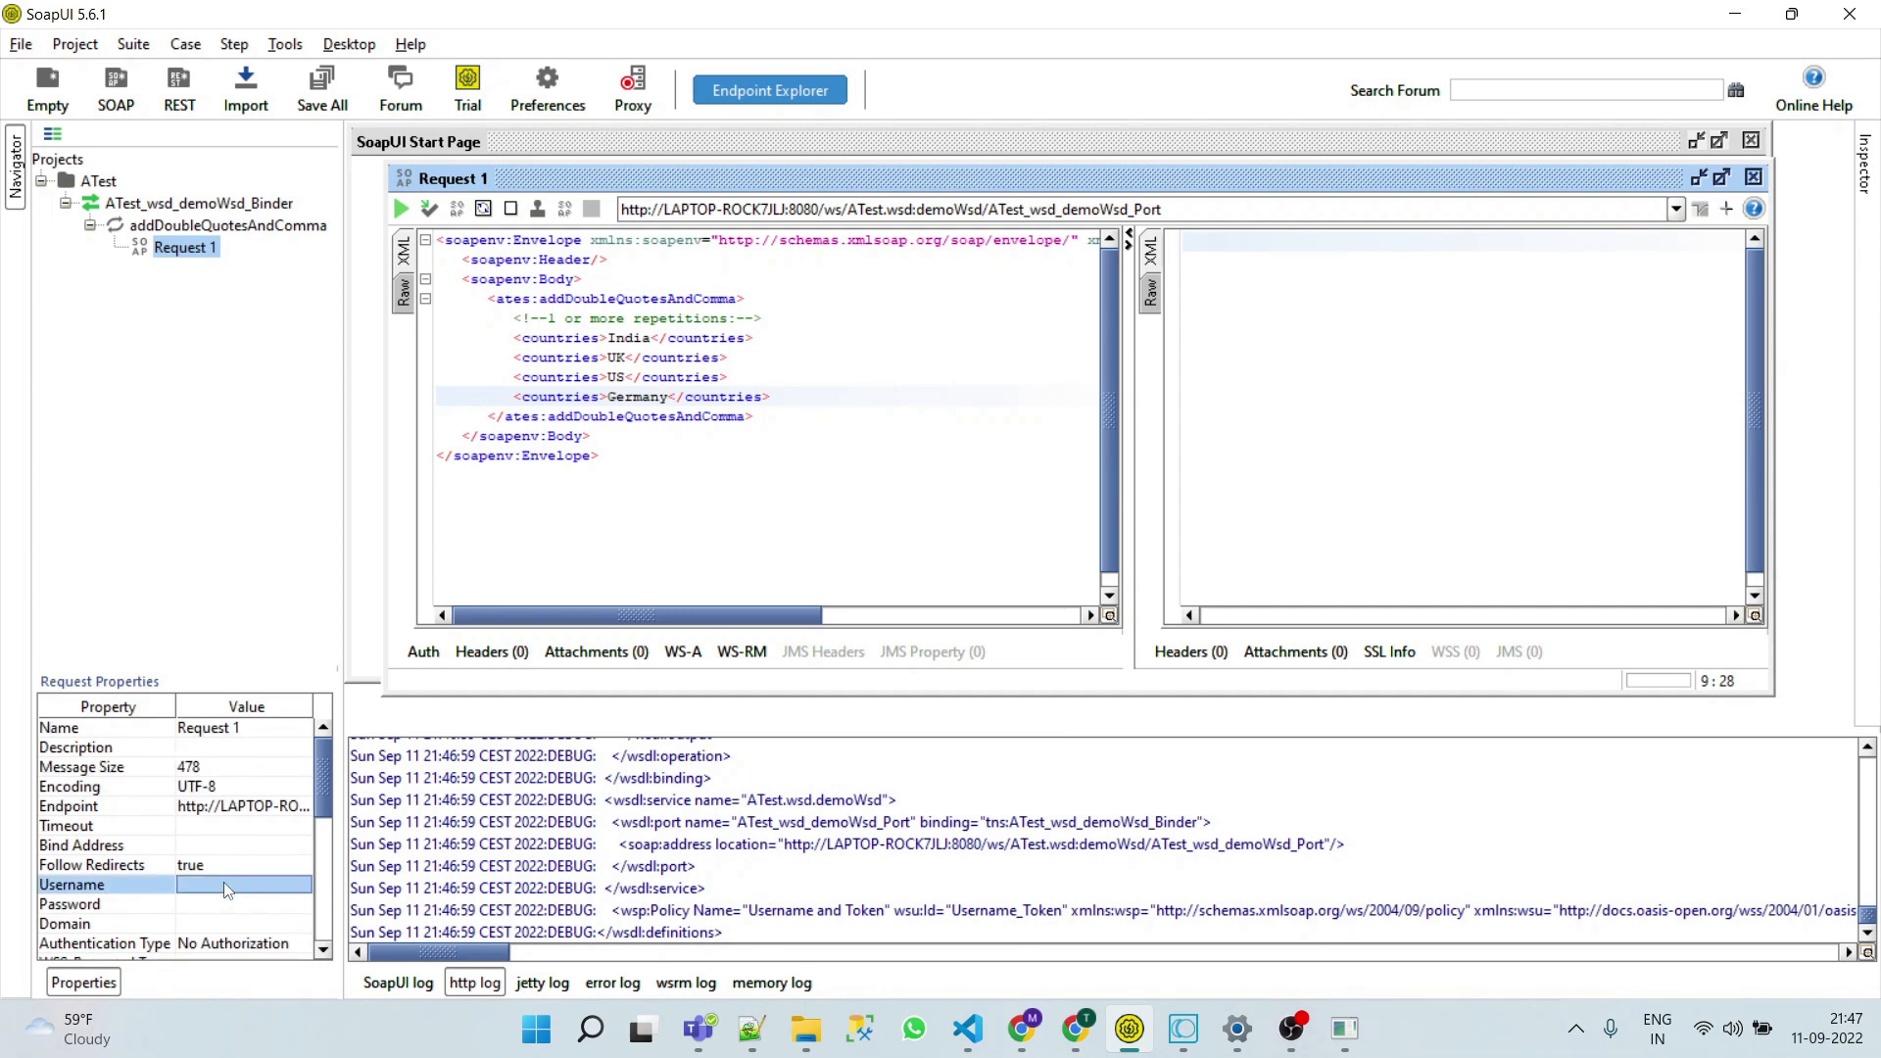
pyautogui.click(245, 884)
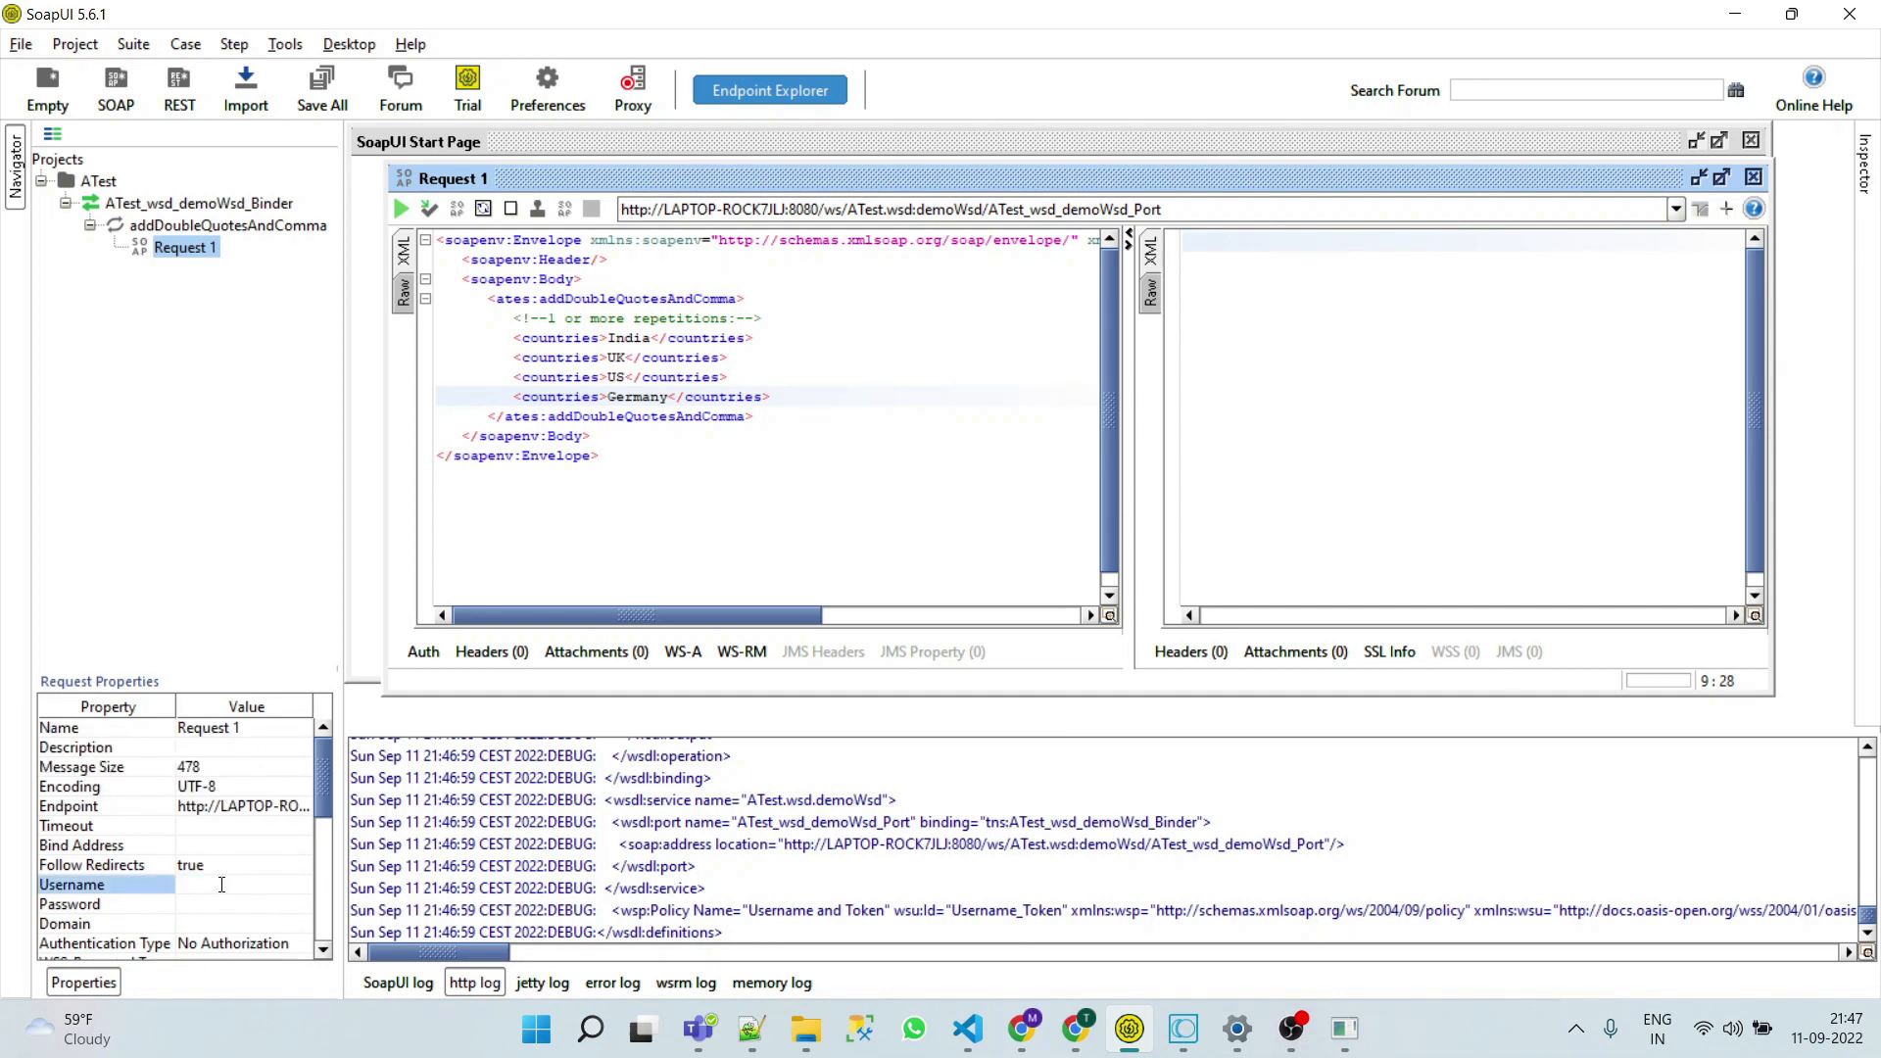
pyautogui.write('Administra')
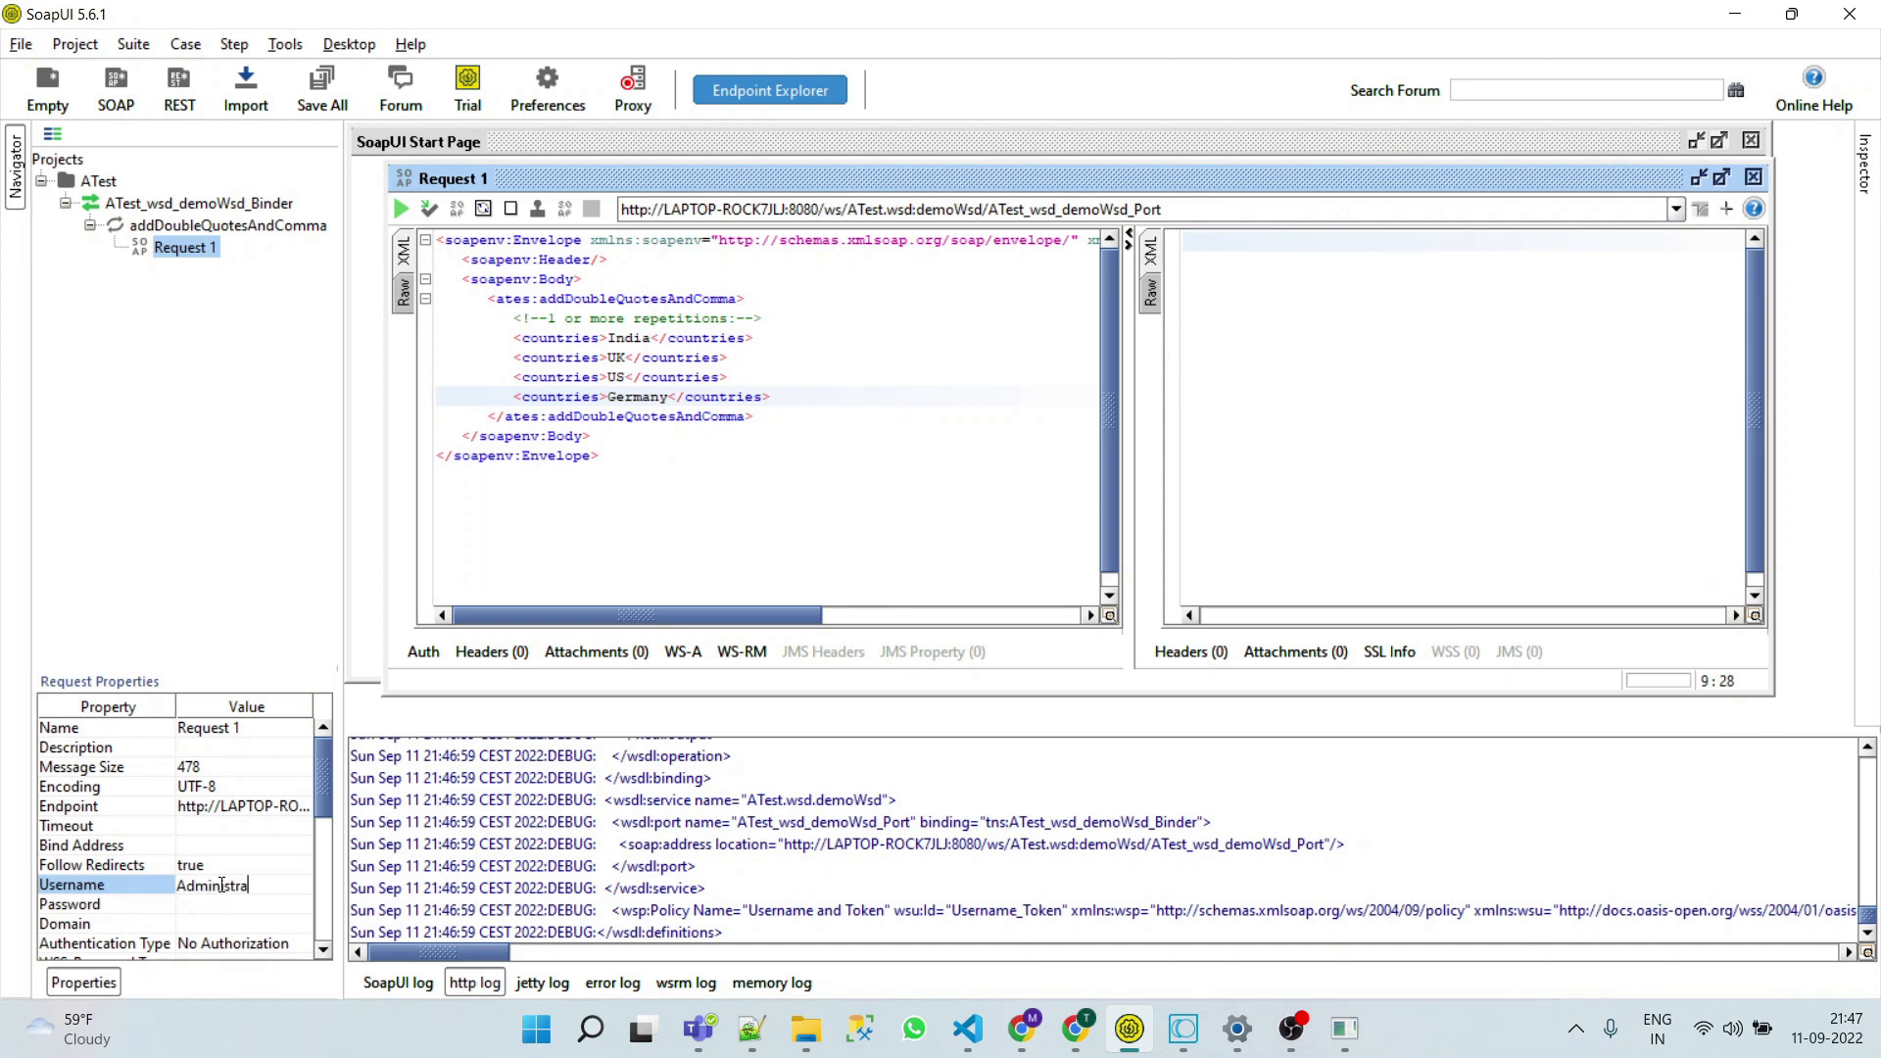
pyautogui.write('tor')
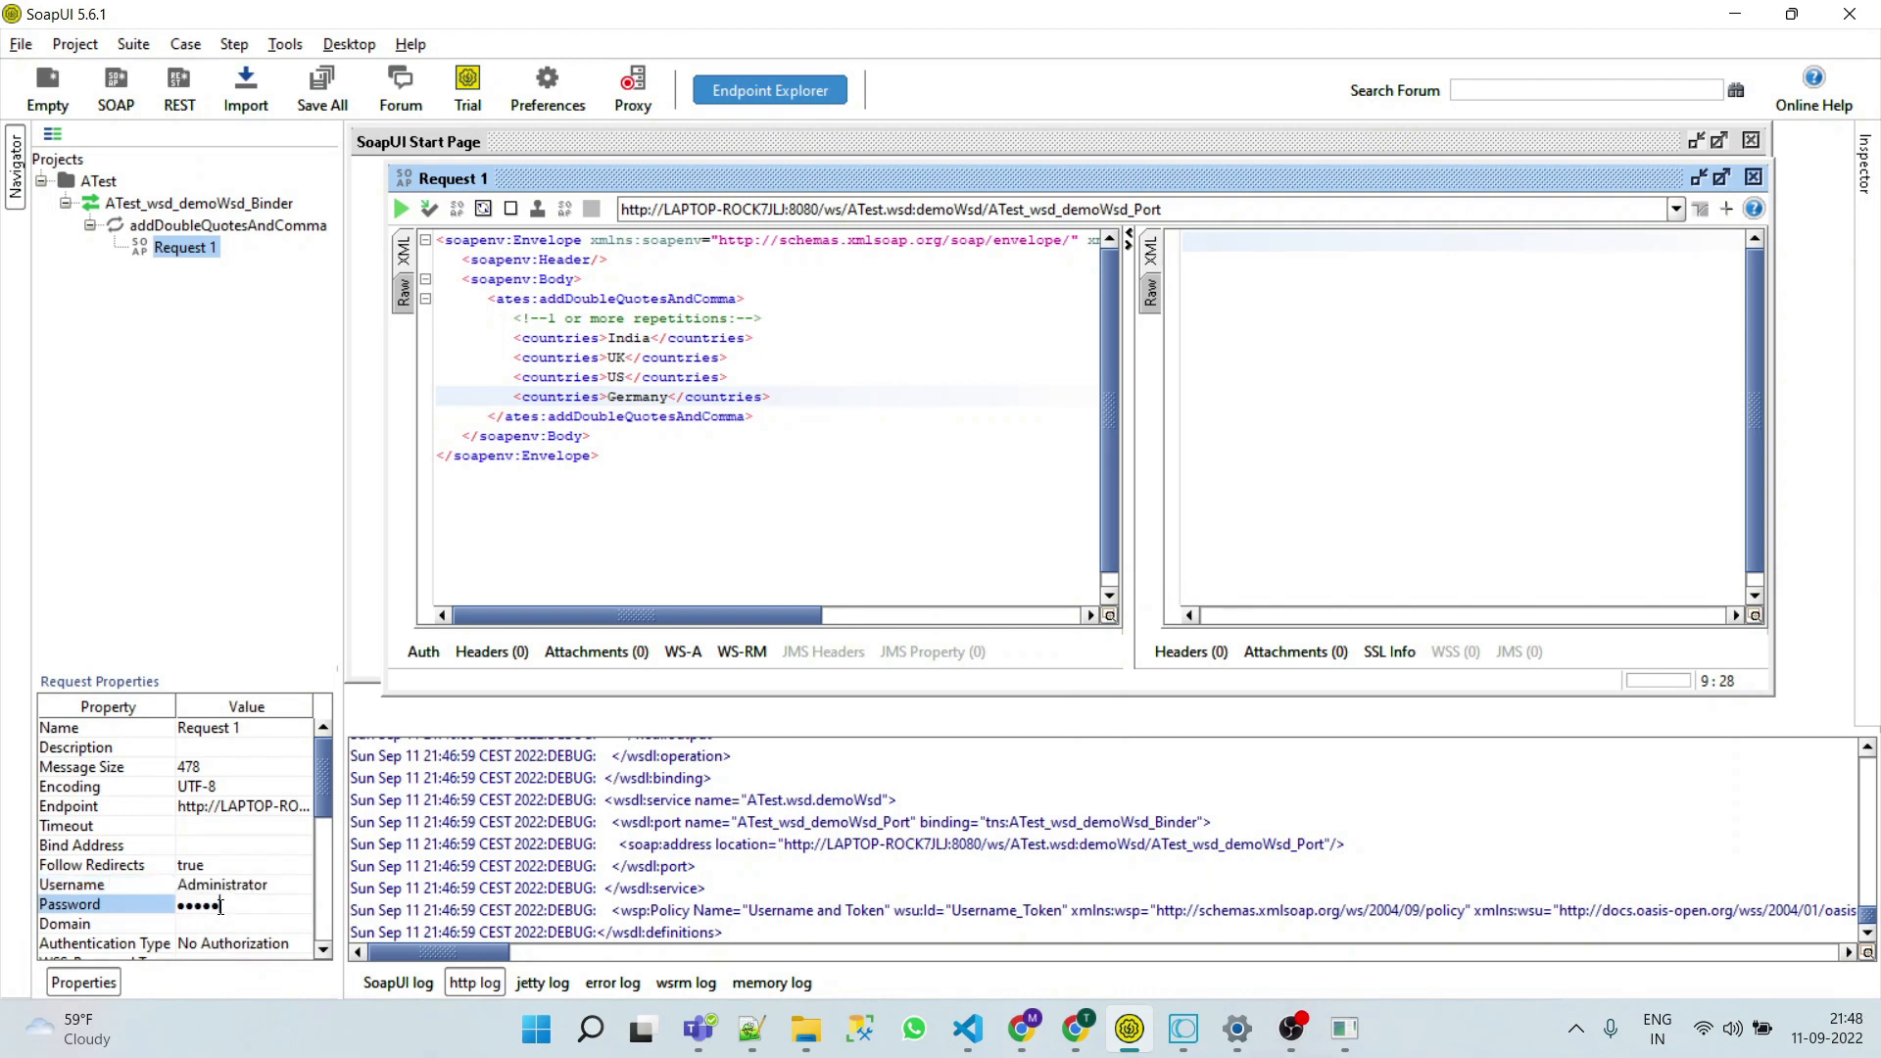
# Set the request's WSS-Password Type to PasswordText
pyautogui.scroll(-3)
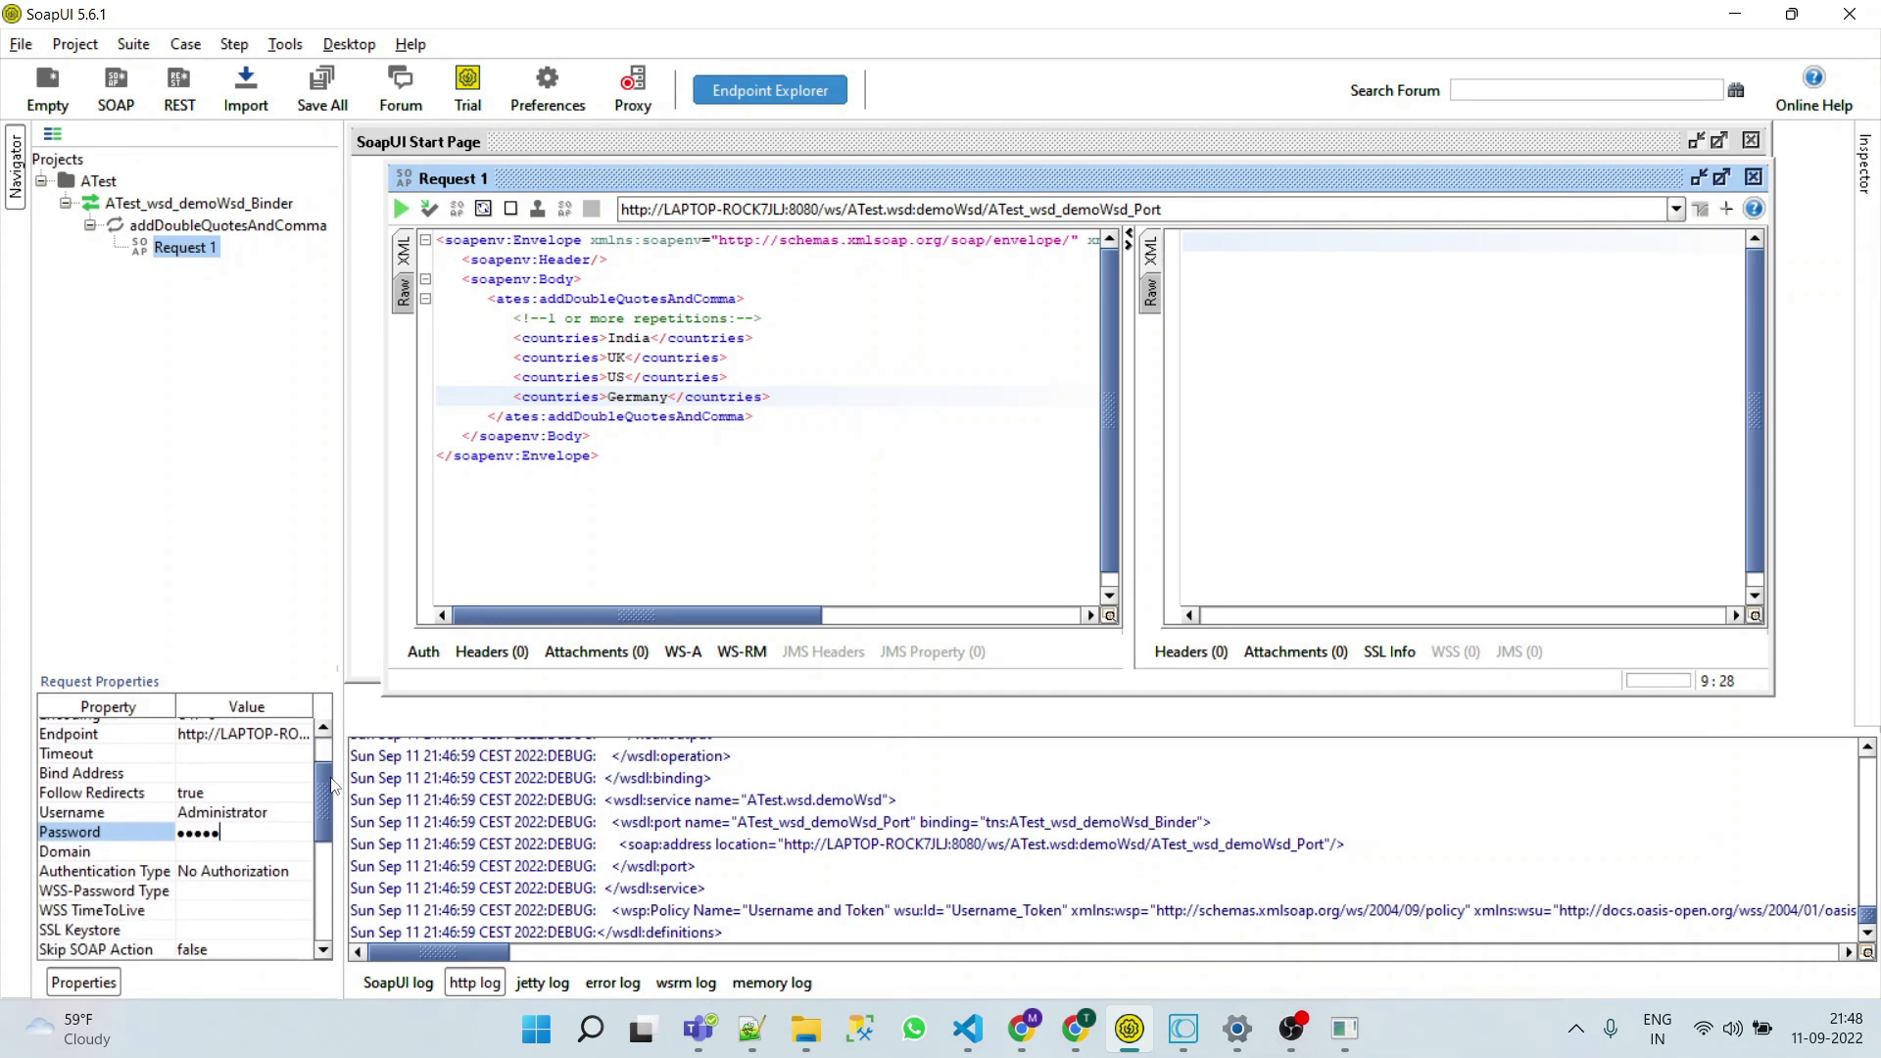
pyautogui.scroll(-3)
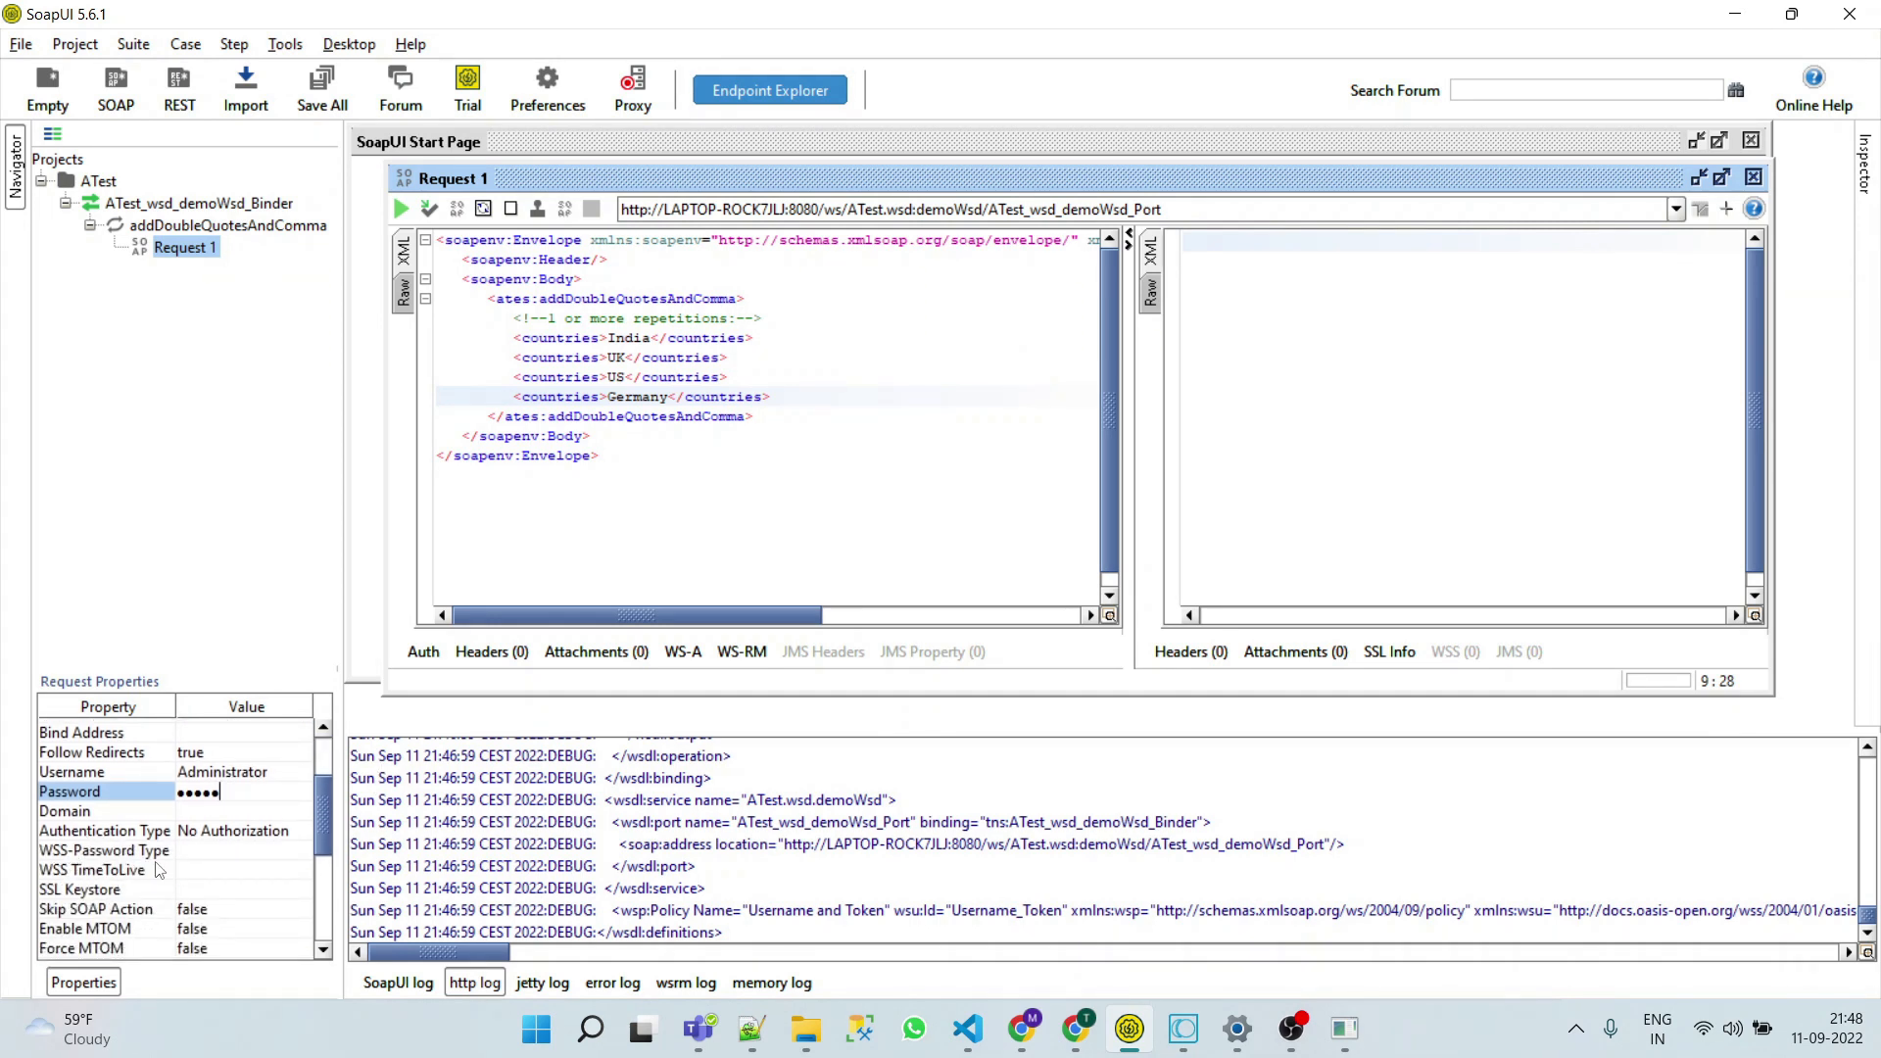
pyautogui.click(301, 849)
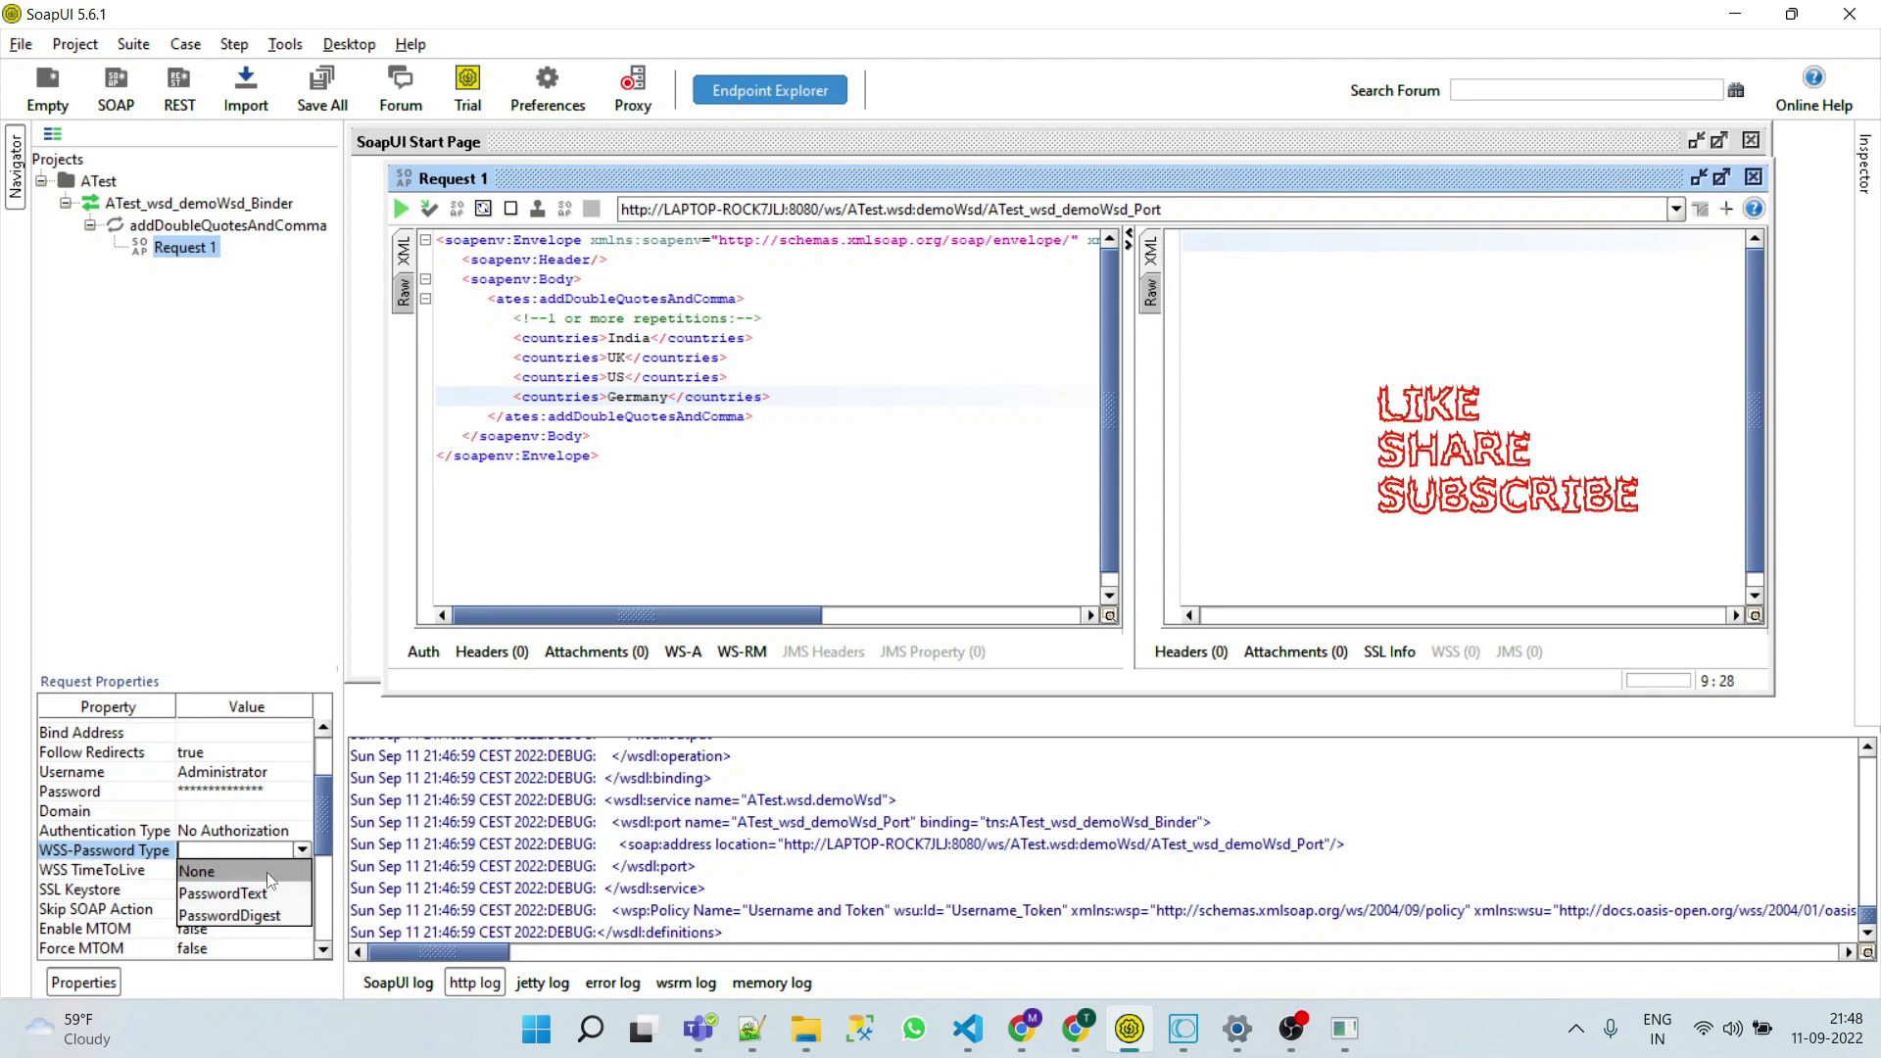
pyautogui.click(223, 893)
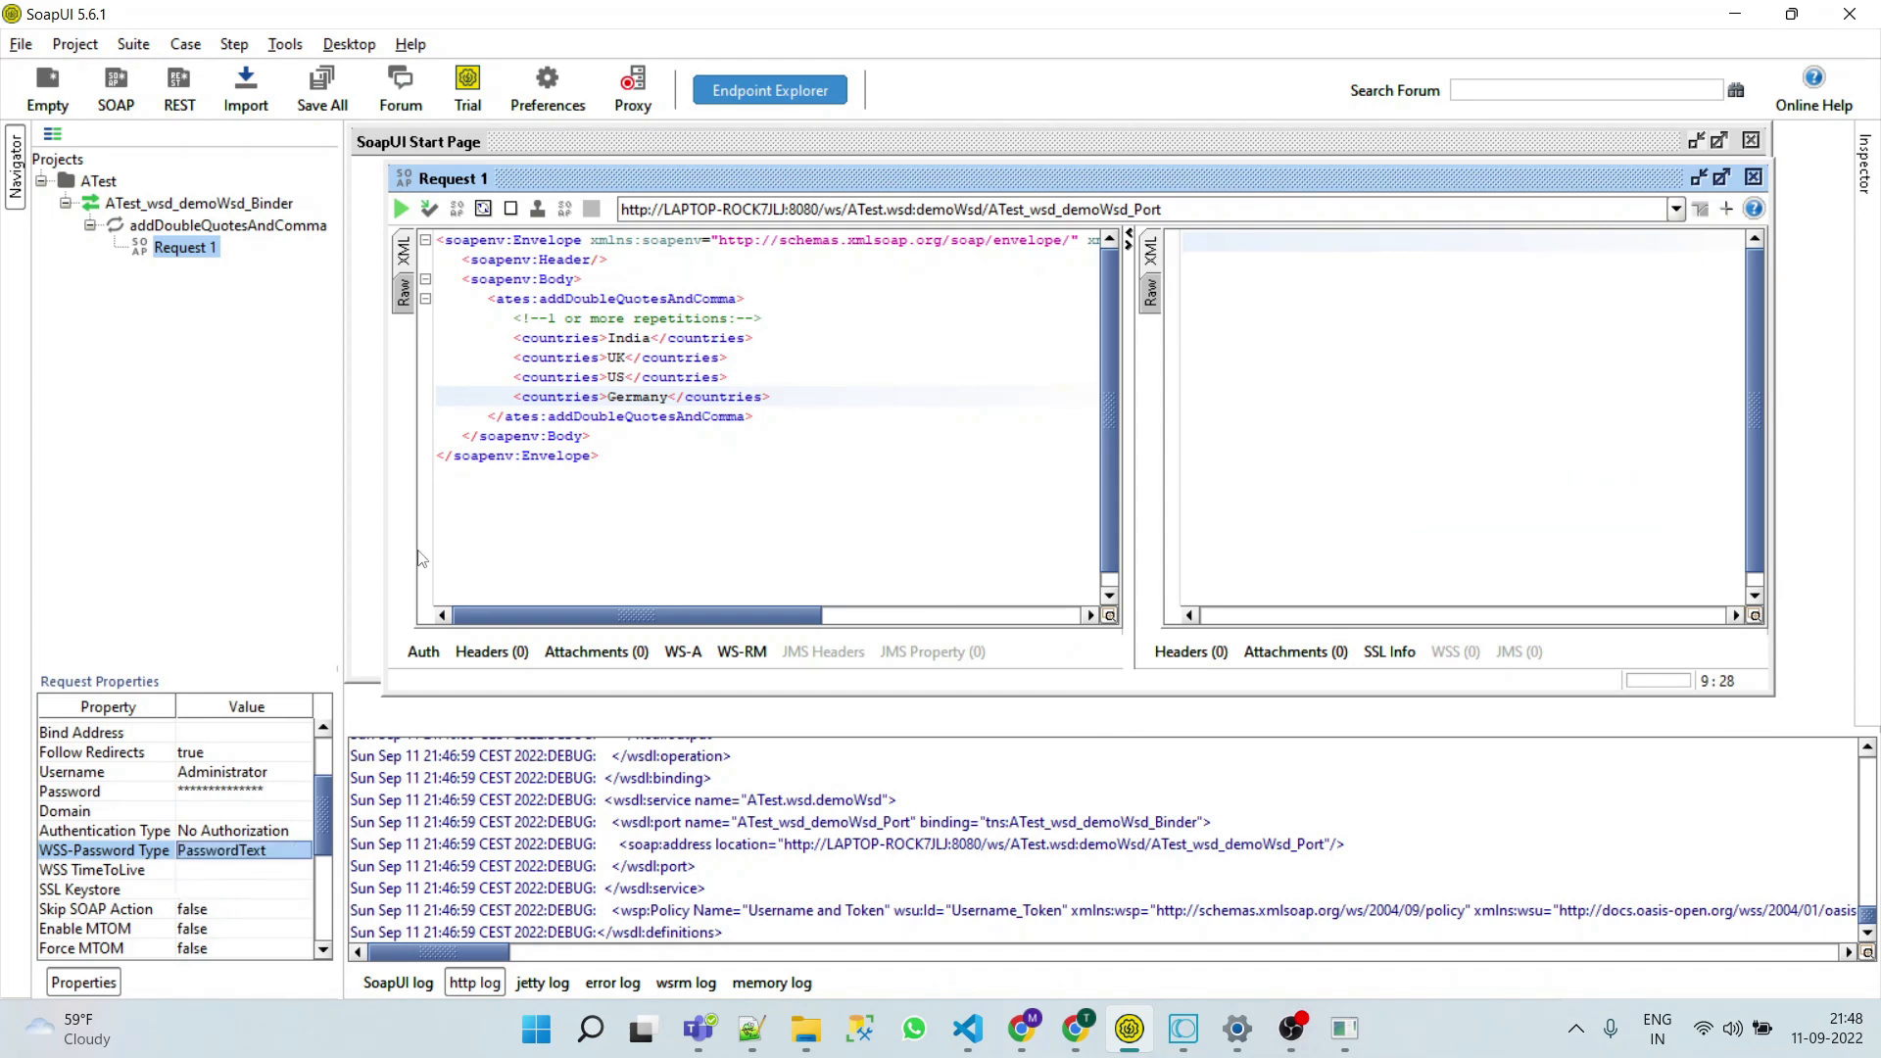
pyautogui.moveTo(400, 209)
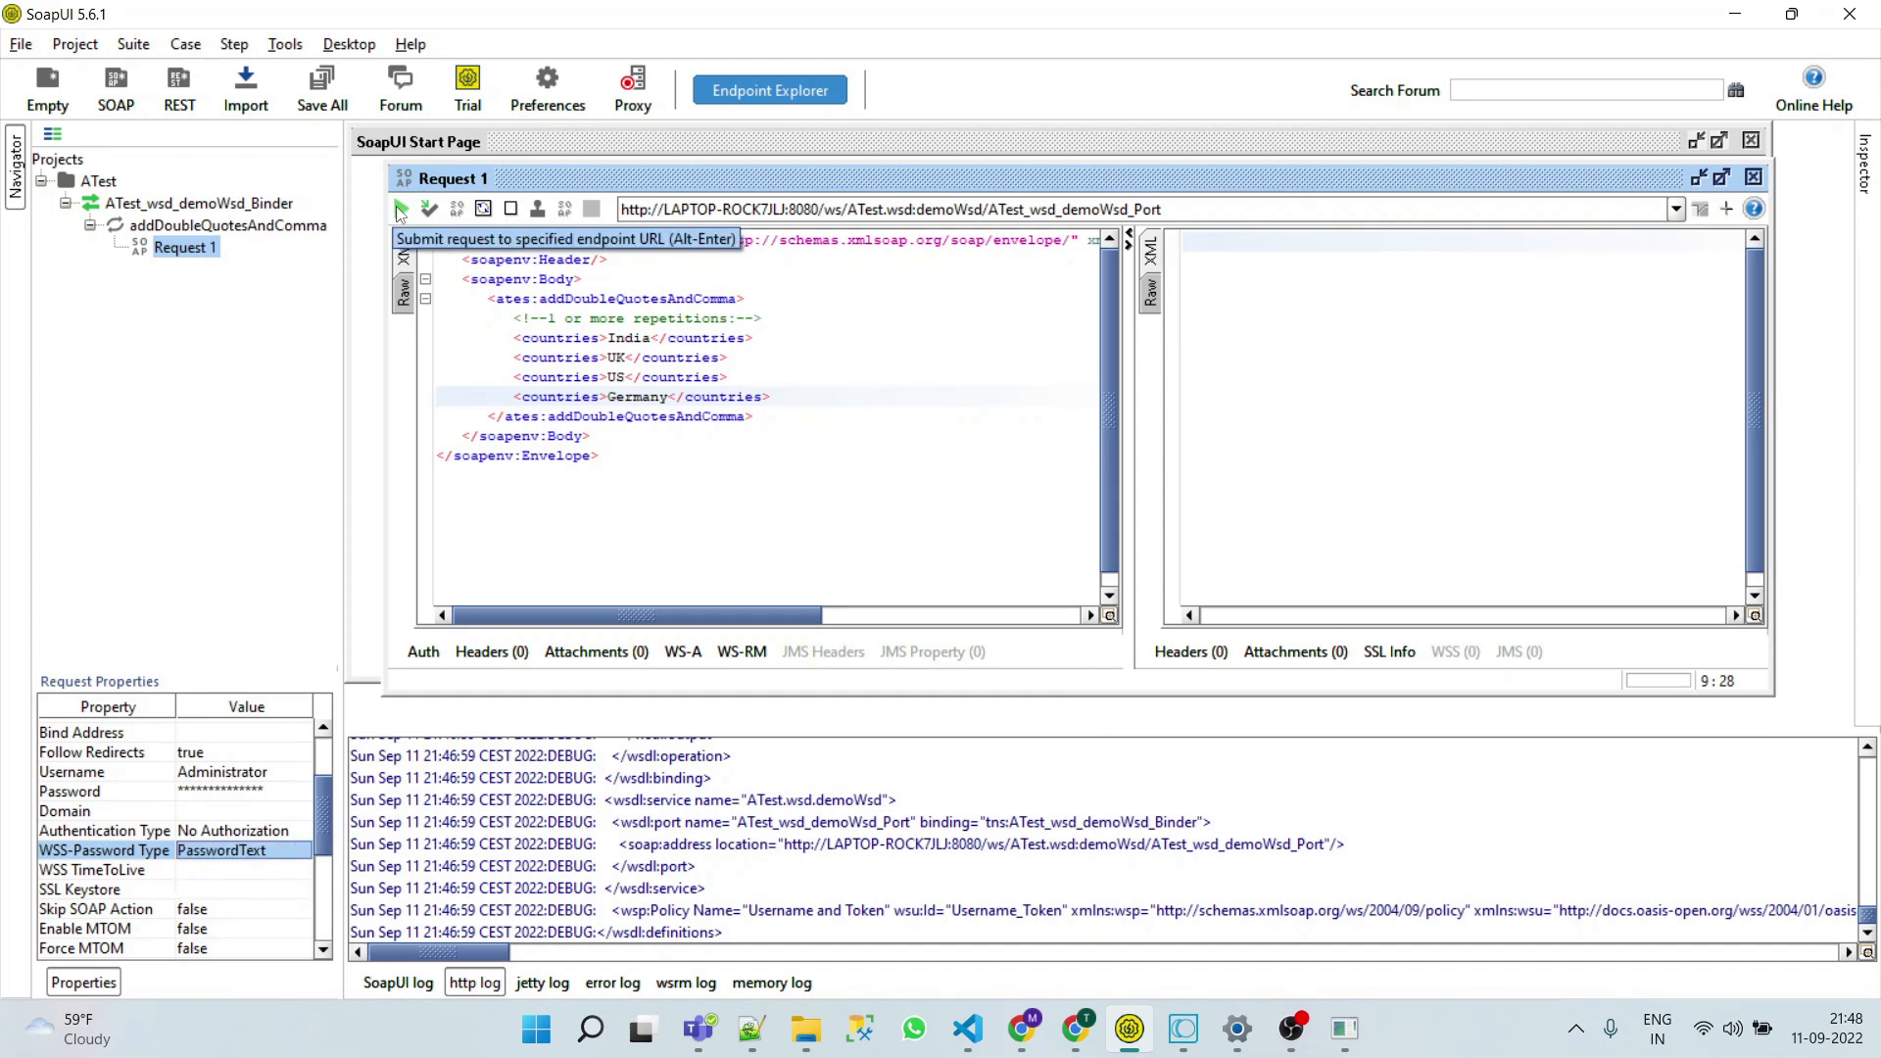
# Submit Request 1 with WSS credentials and receive "India","UK","US","Germany" in countriesSet
pyautogui.click(400, 208)
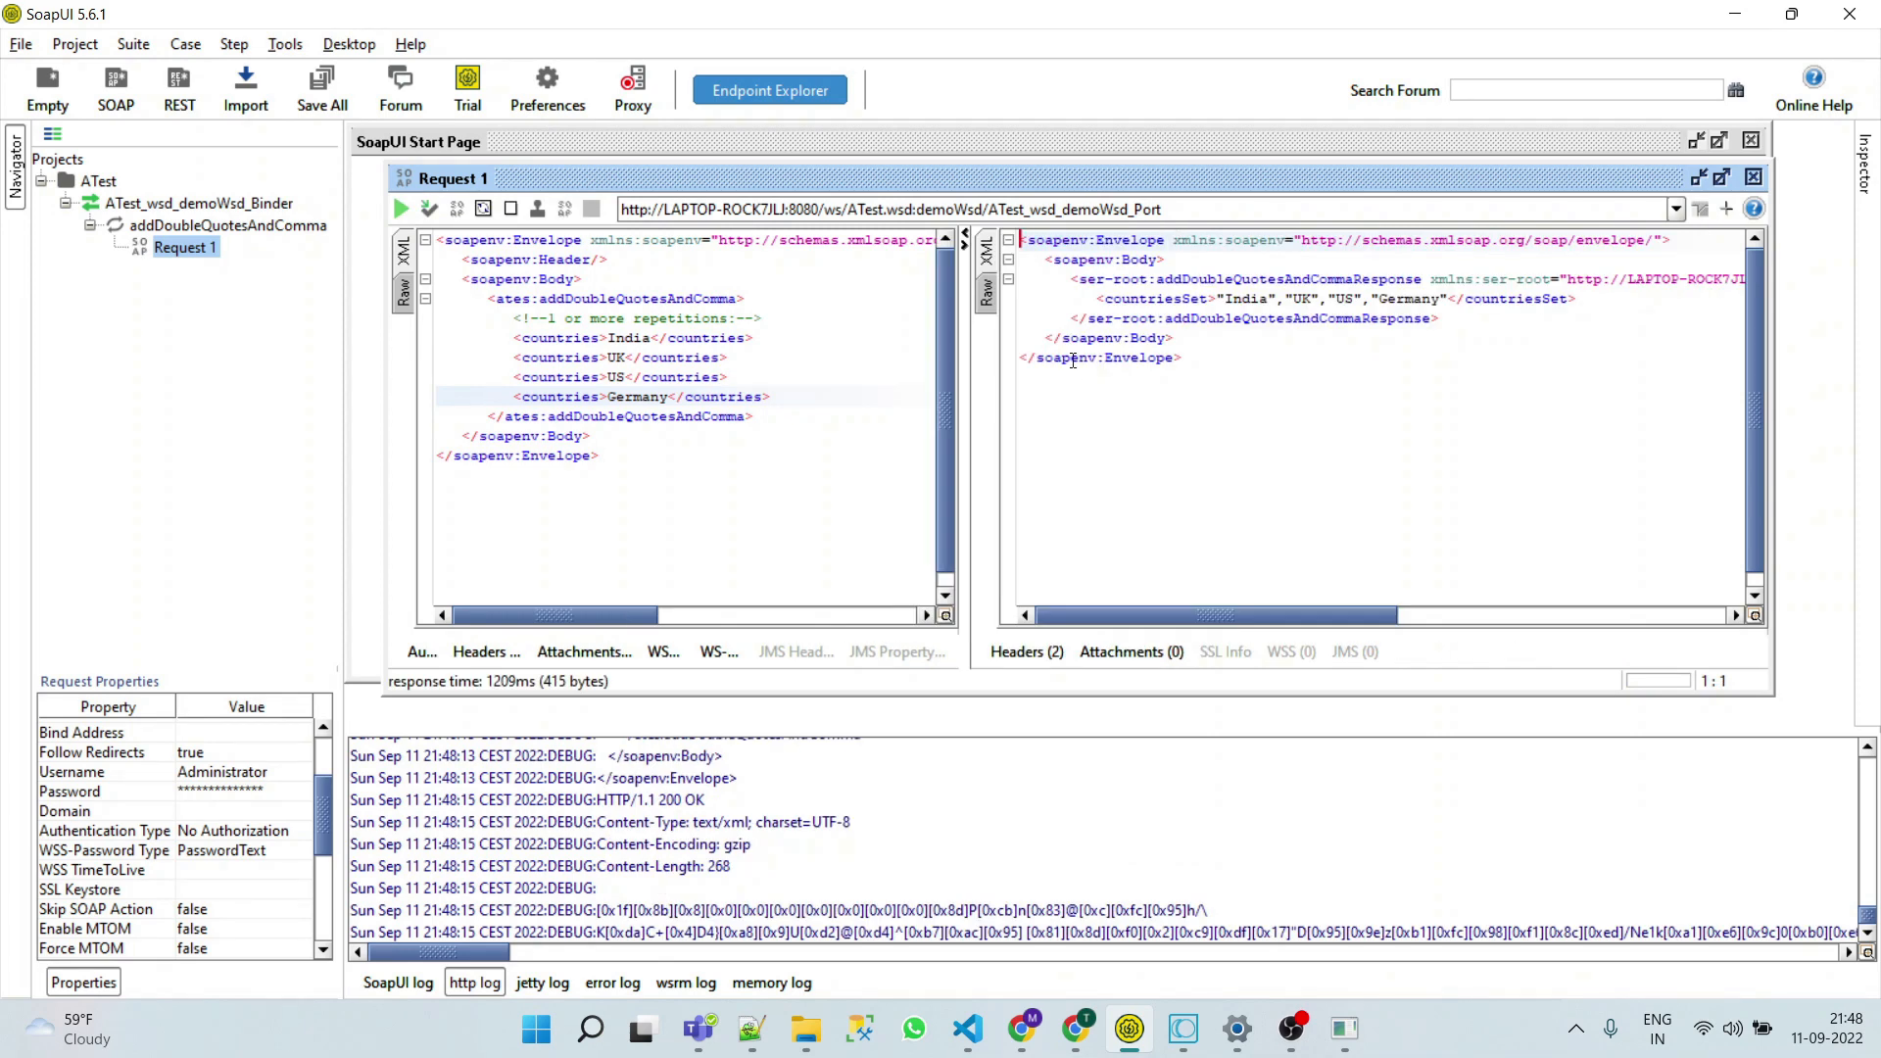
pyautogui.moveTo(1056, 543)
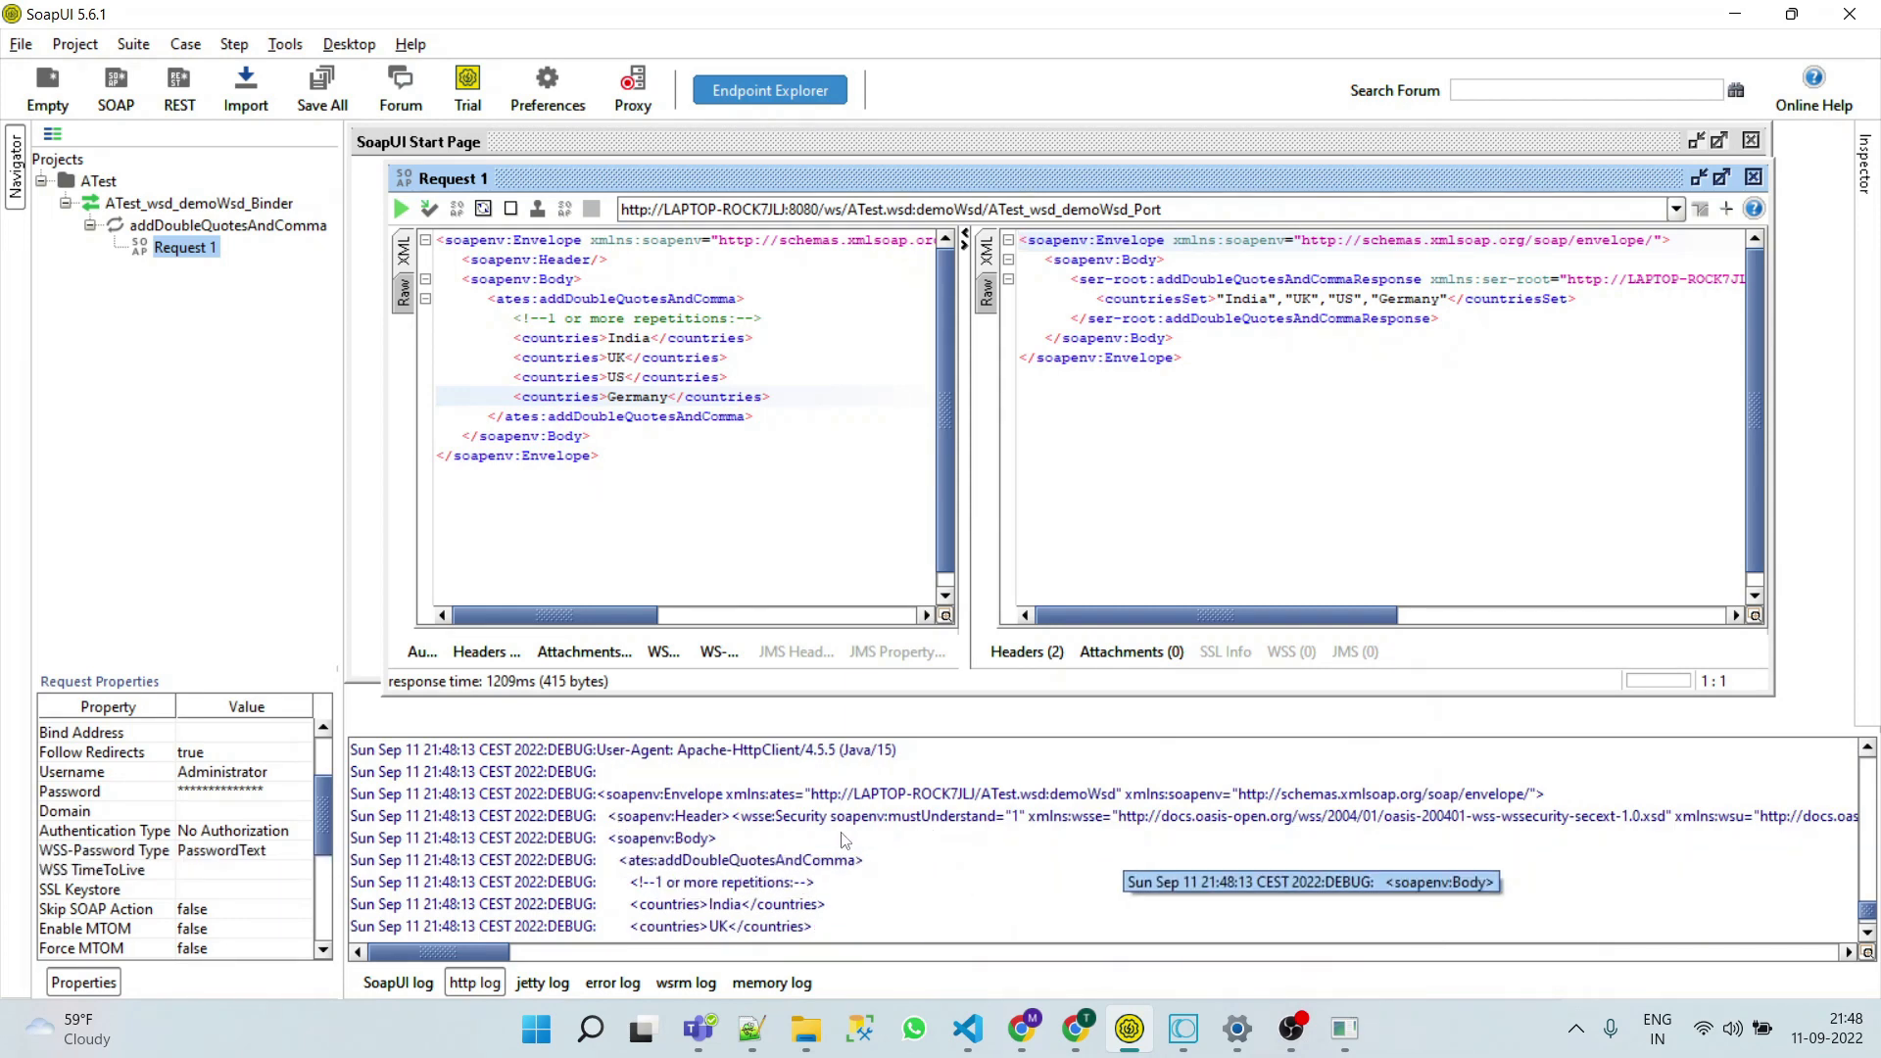
pyautogui.moveTo(441, 932)
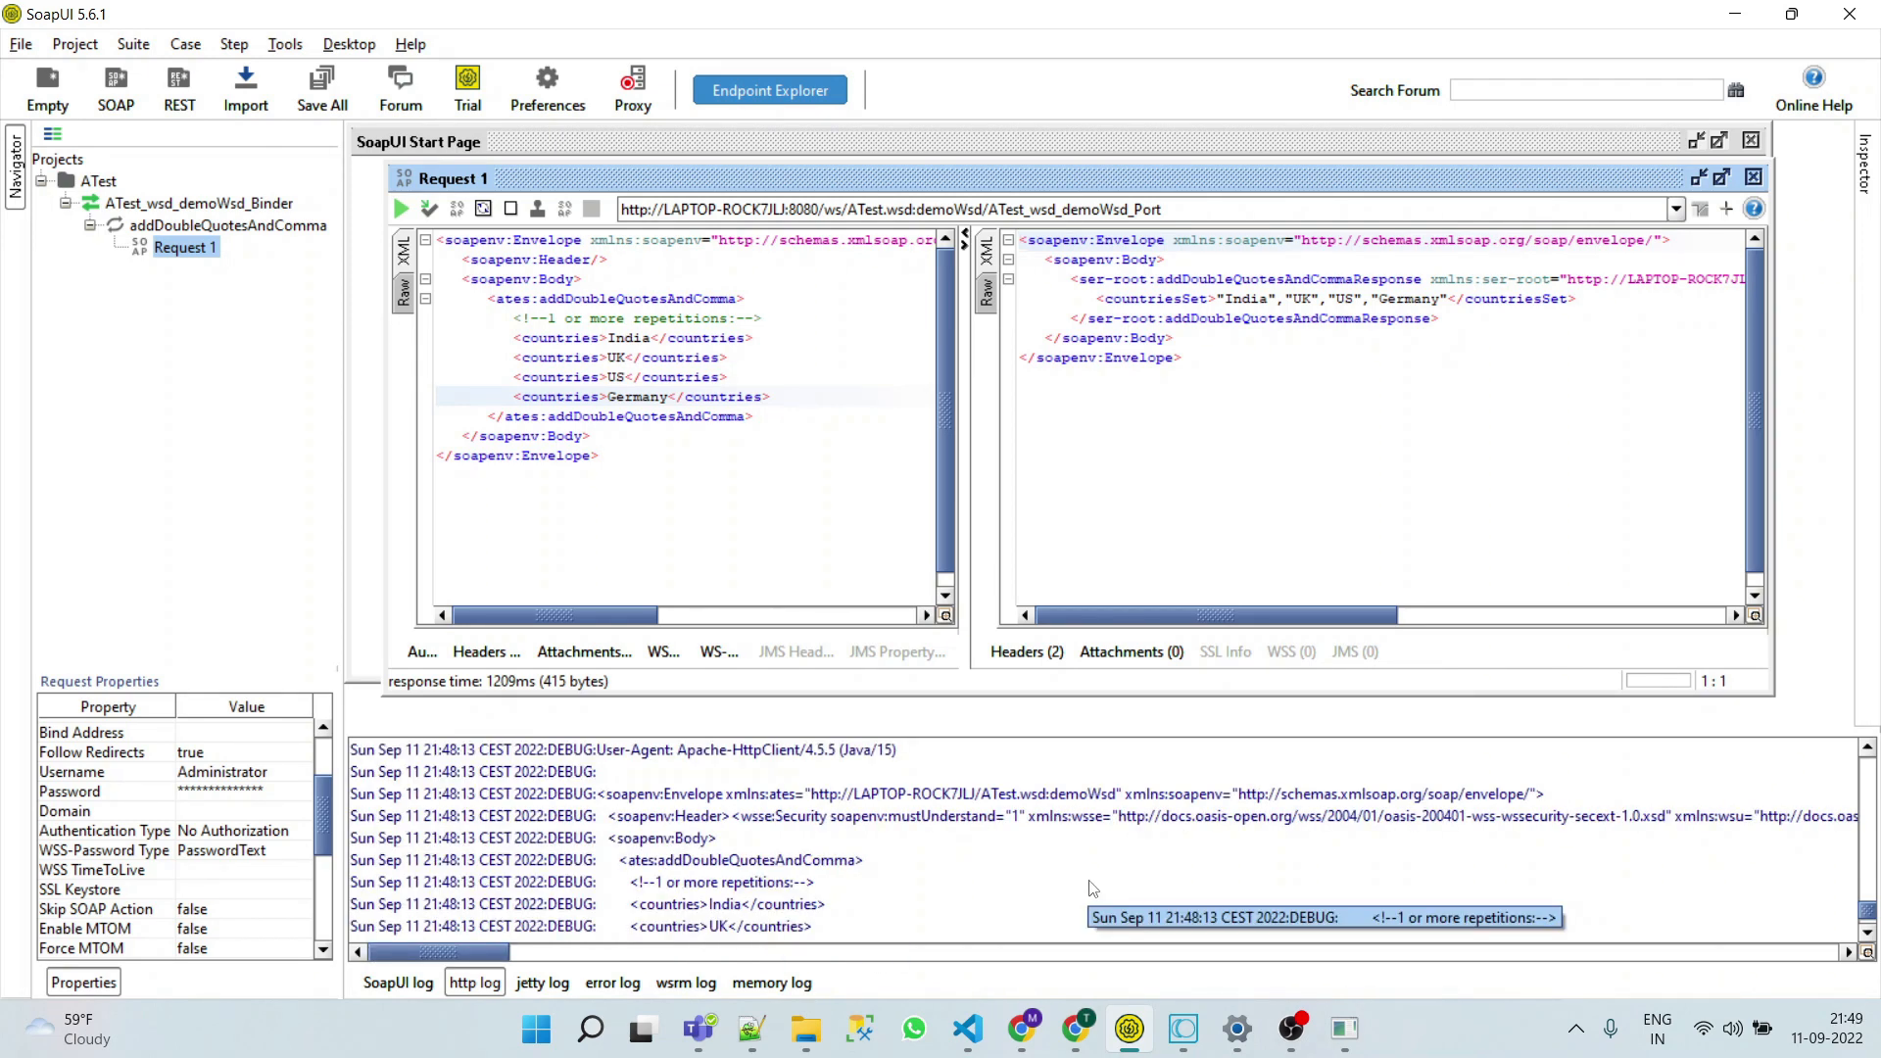
pyautogui.moveTo(1092, 890)
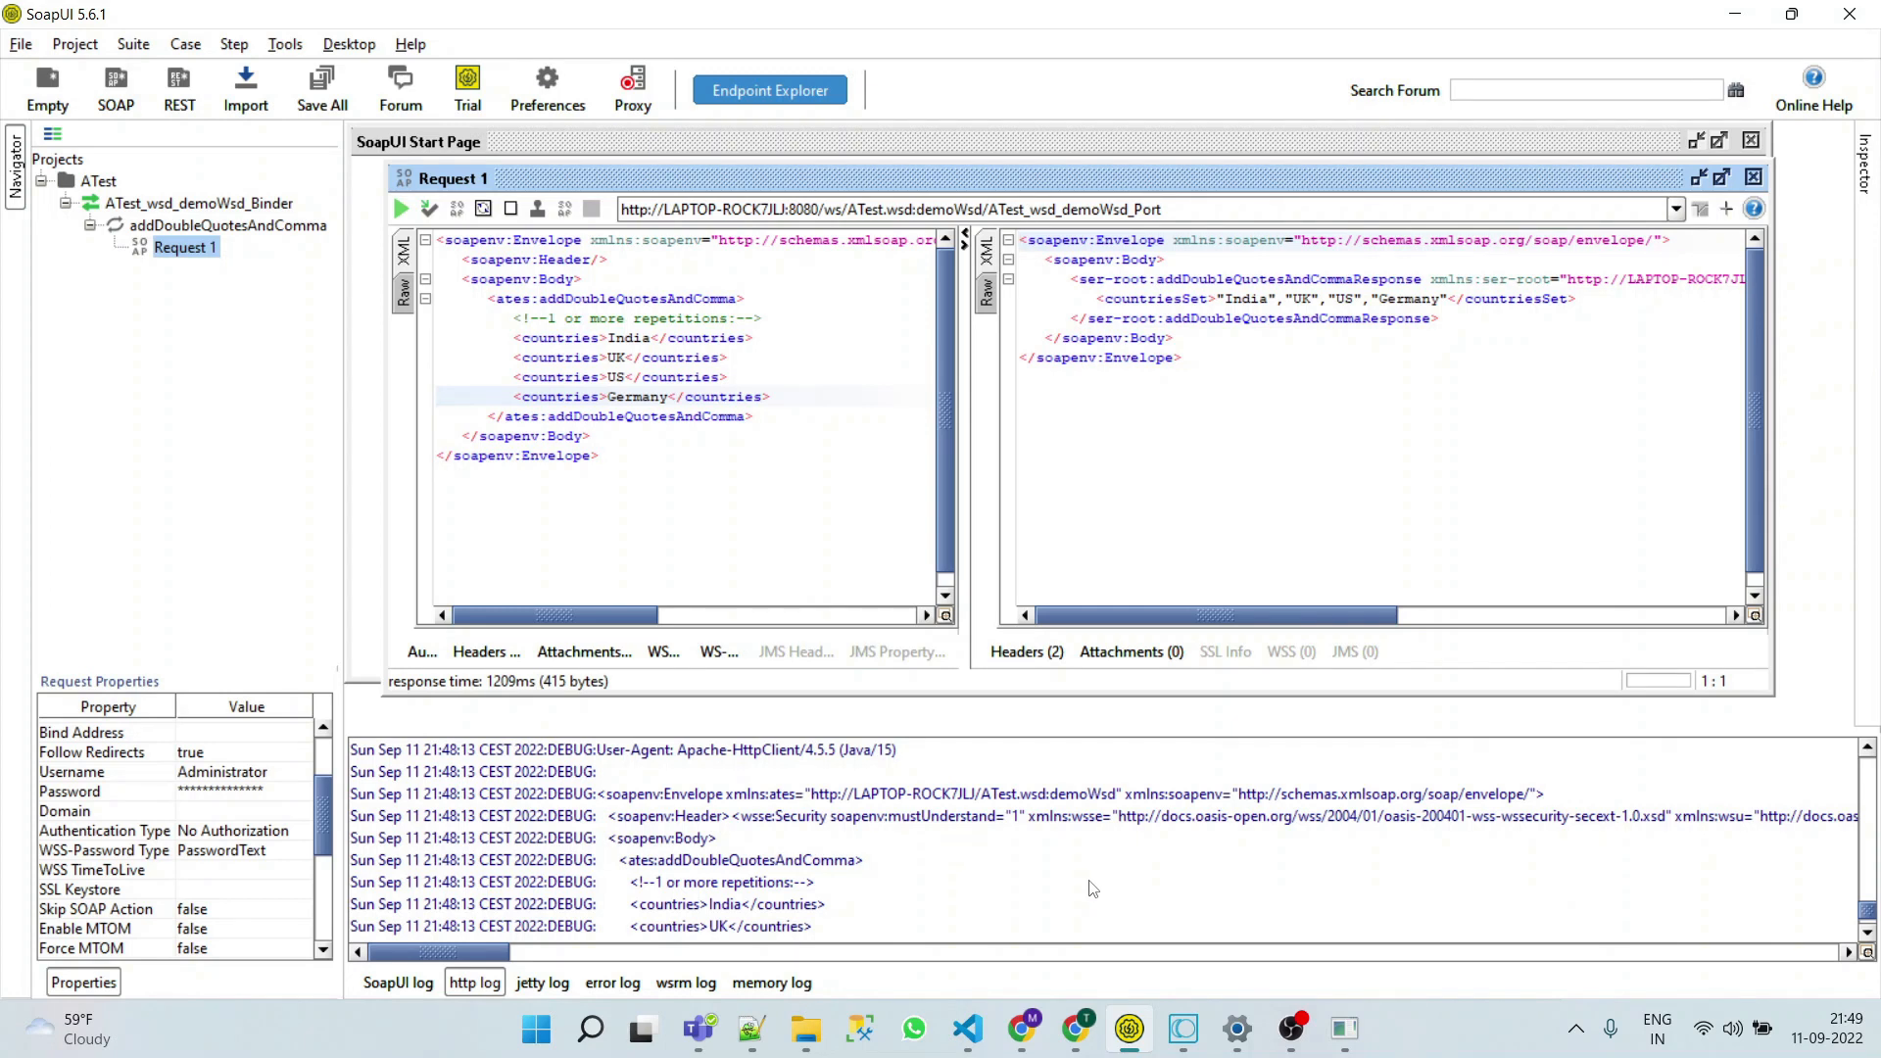